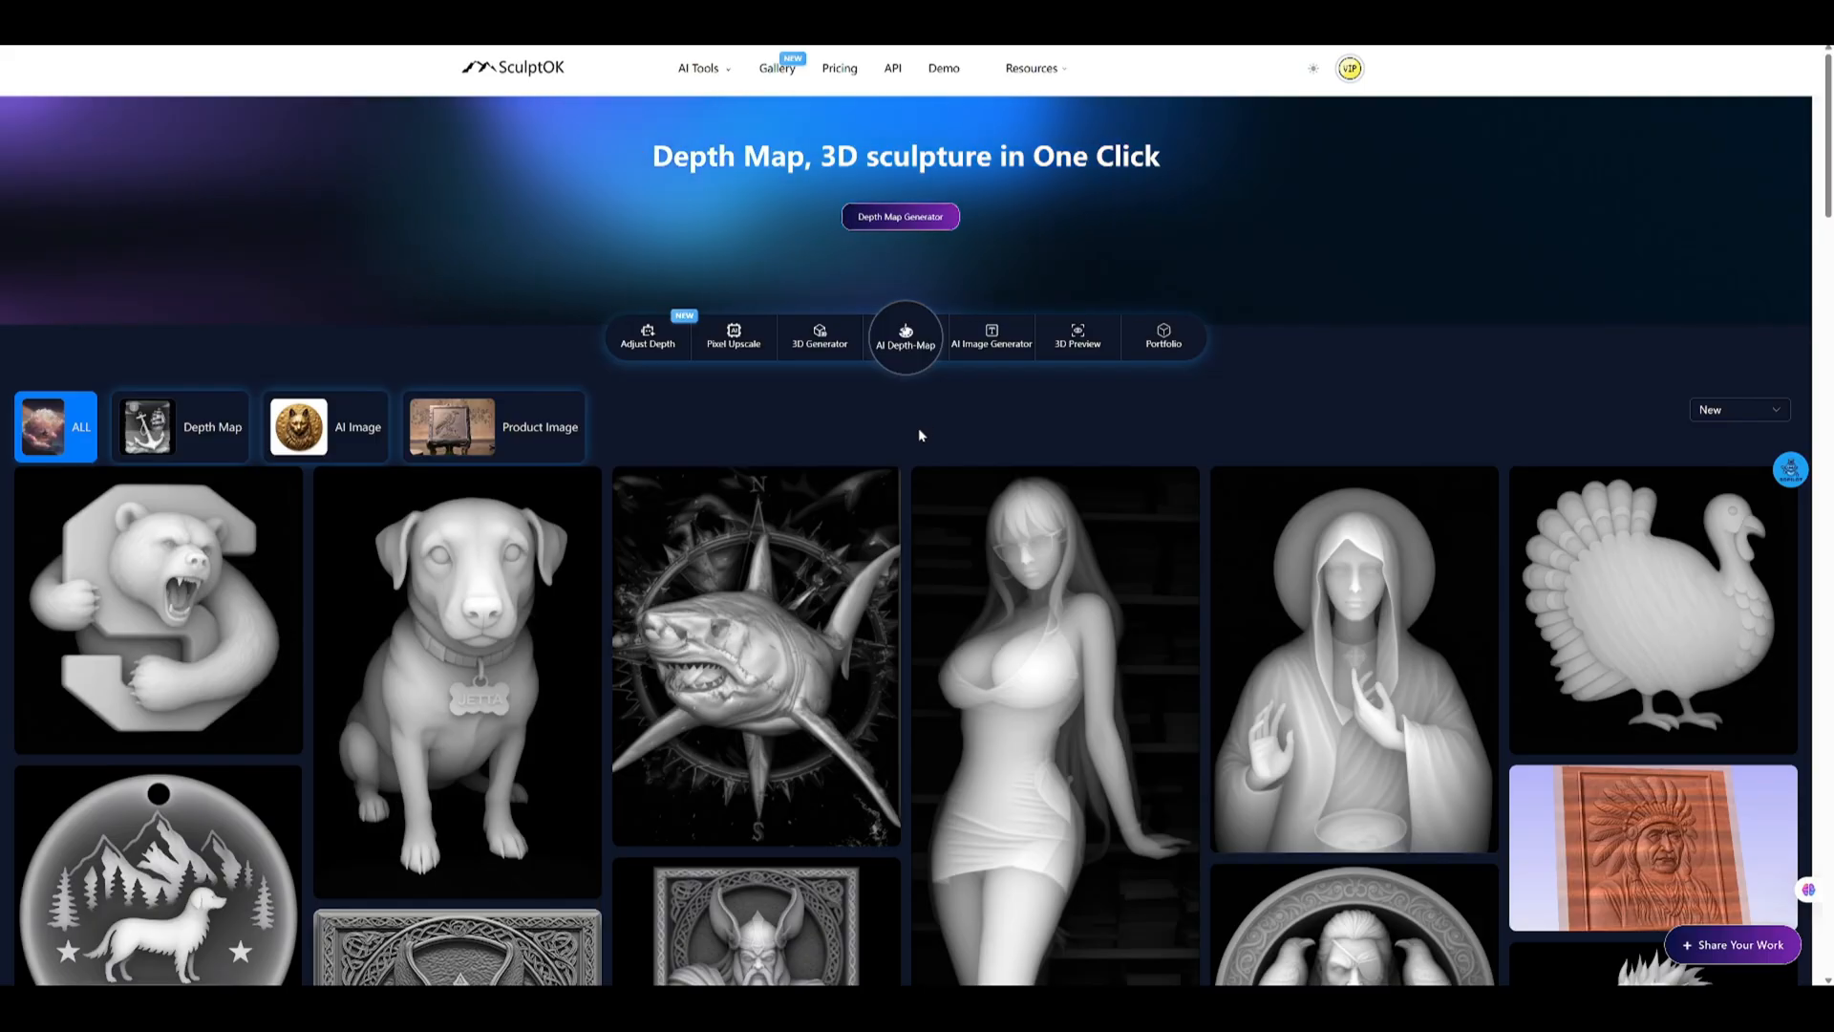
- Download the Halloween dragon depth map example from the gallery and return to the top
{"action": "scroll", "scroll_direction": "down", "scroll_amount": 3}
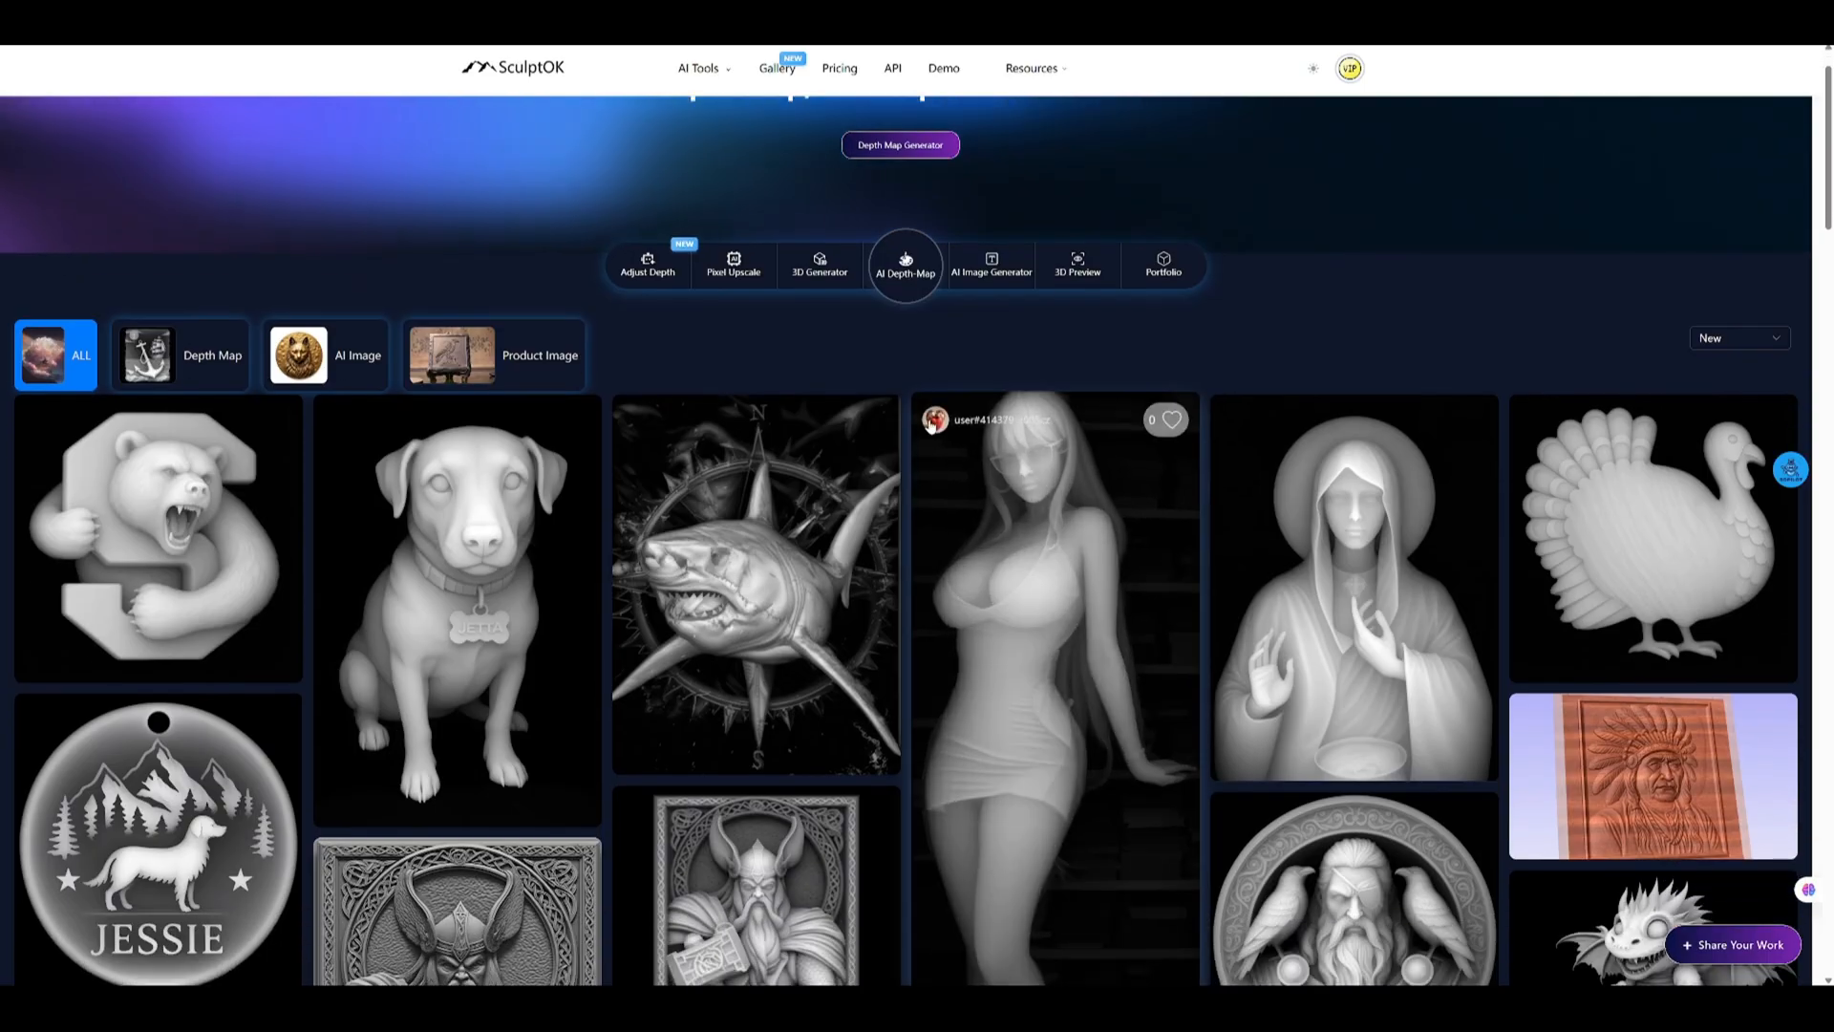
{"action": "scroll", "scroll_direction": "down", "scroll_amount": 3}
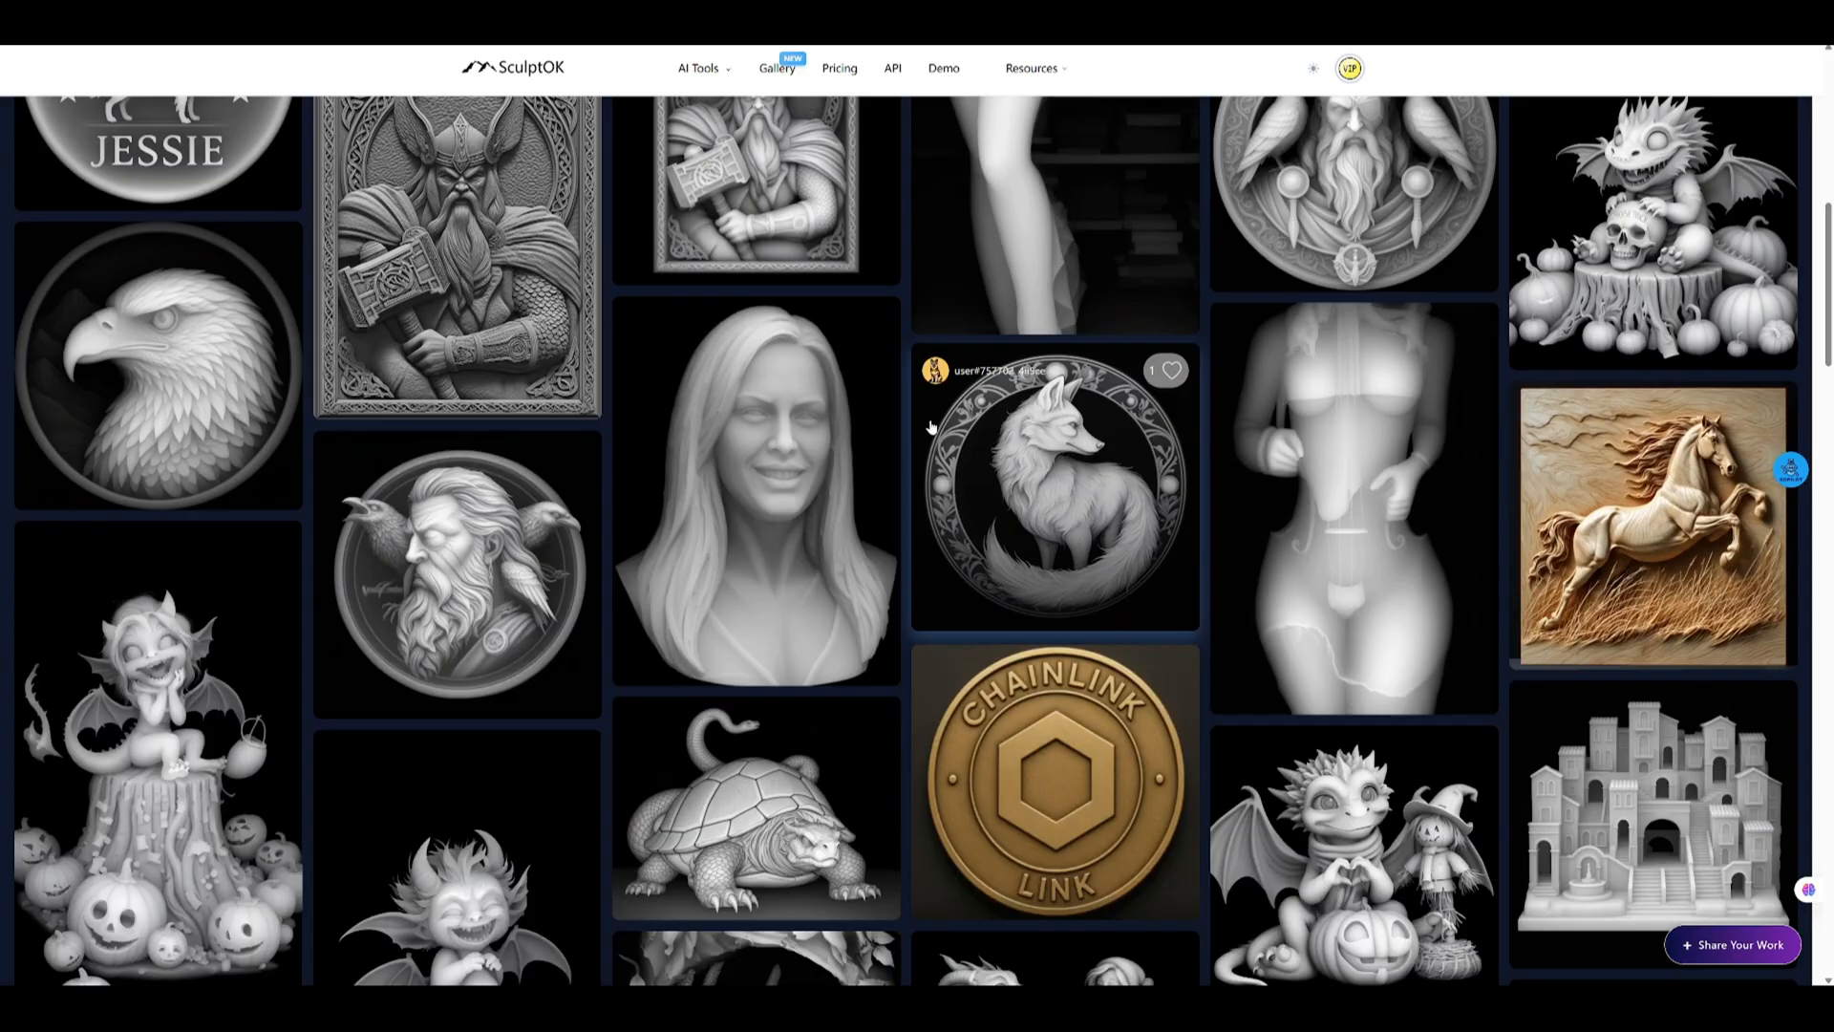
{"action": "scroll", "scroll_direction": "down", "scroll_amount": 3}
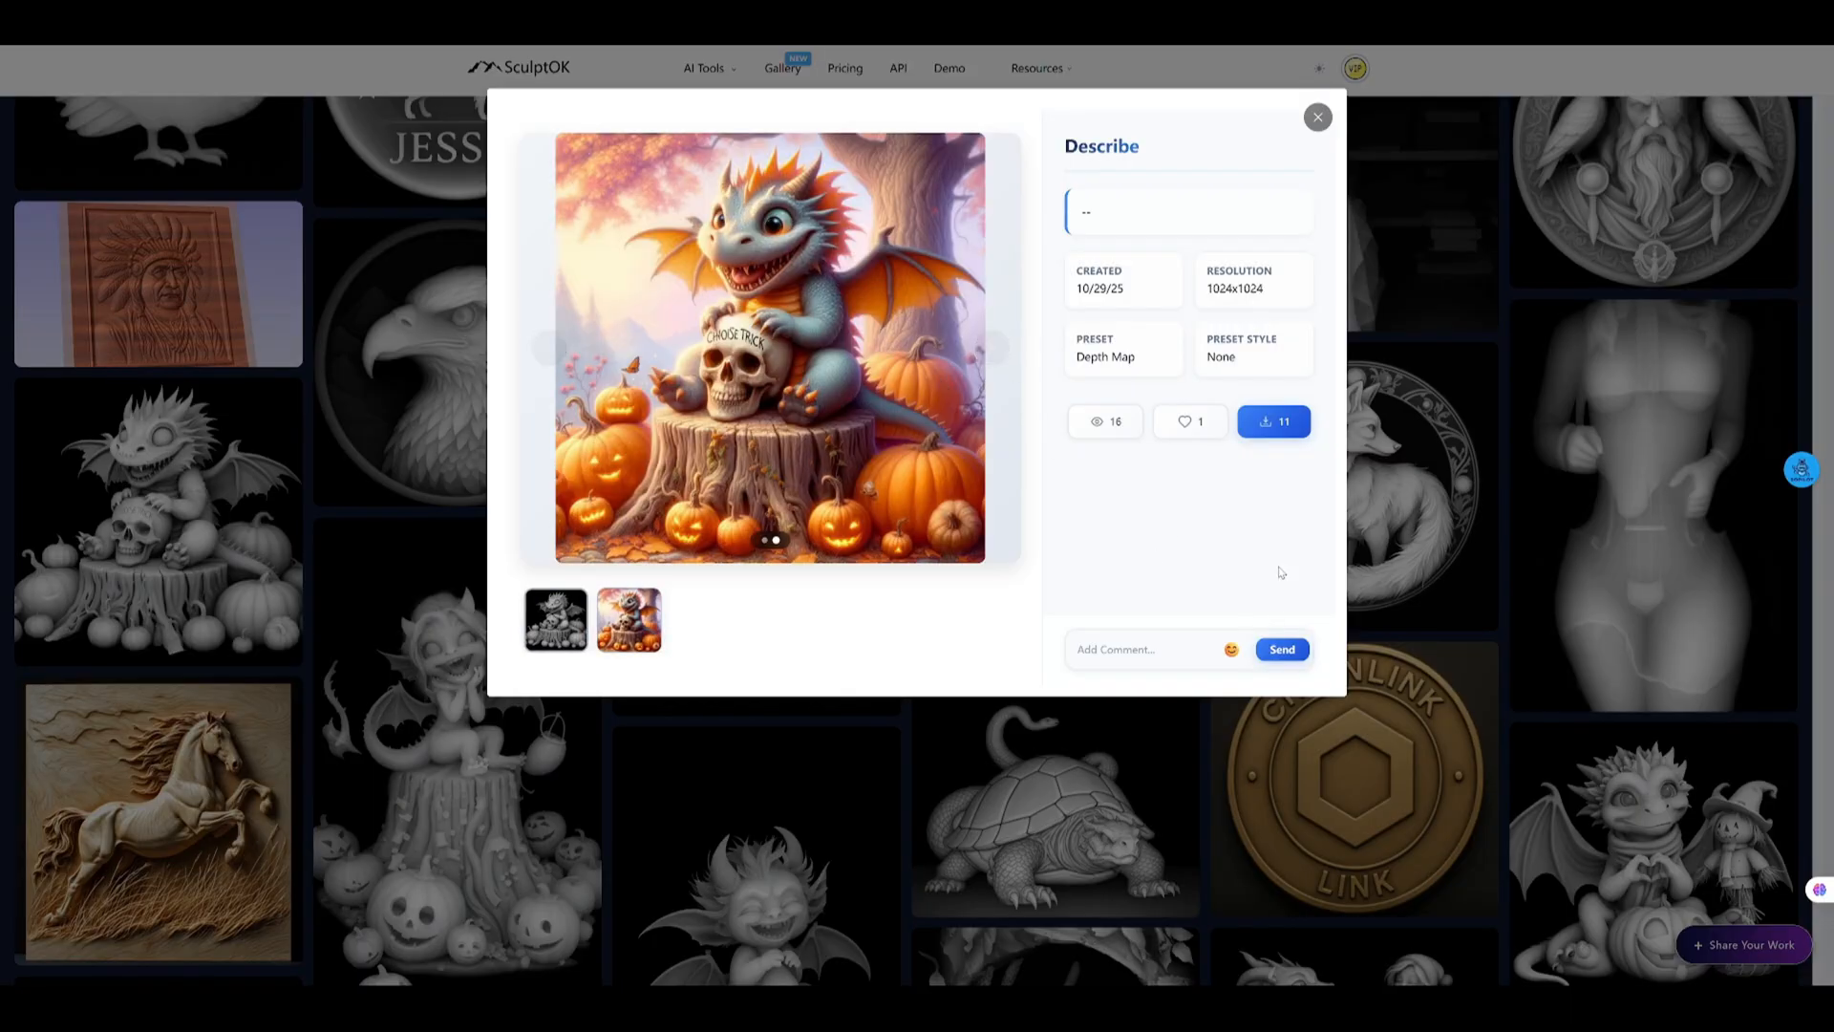
{"action": "left_click", "coordinate": [1273, 420]}
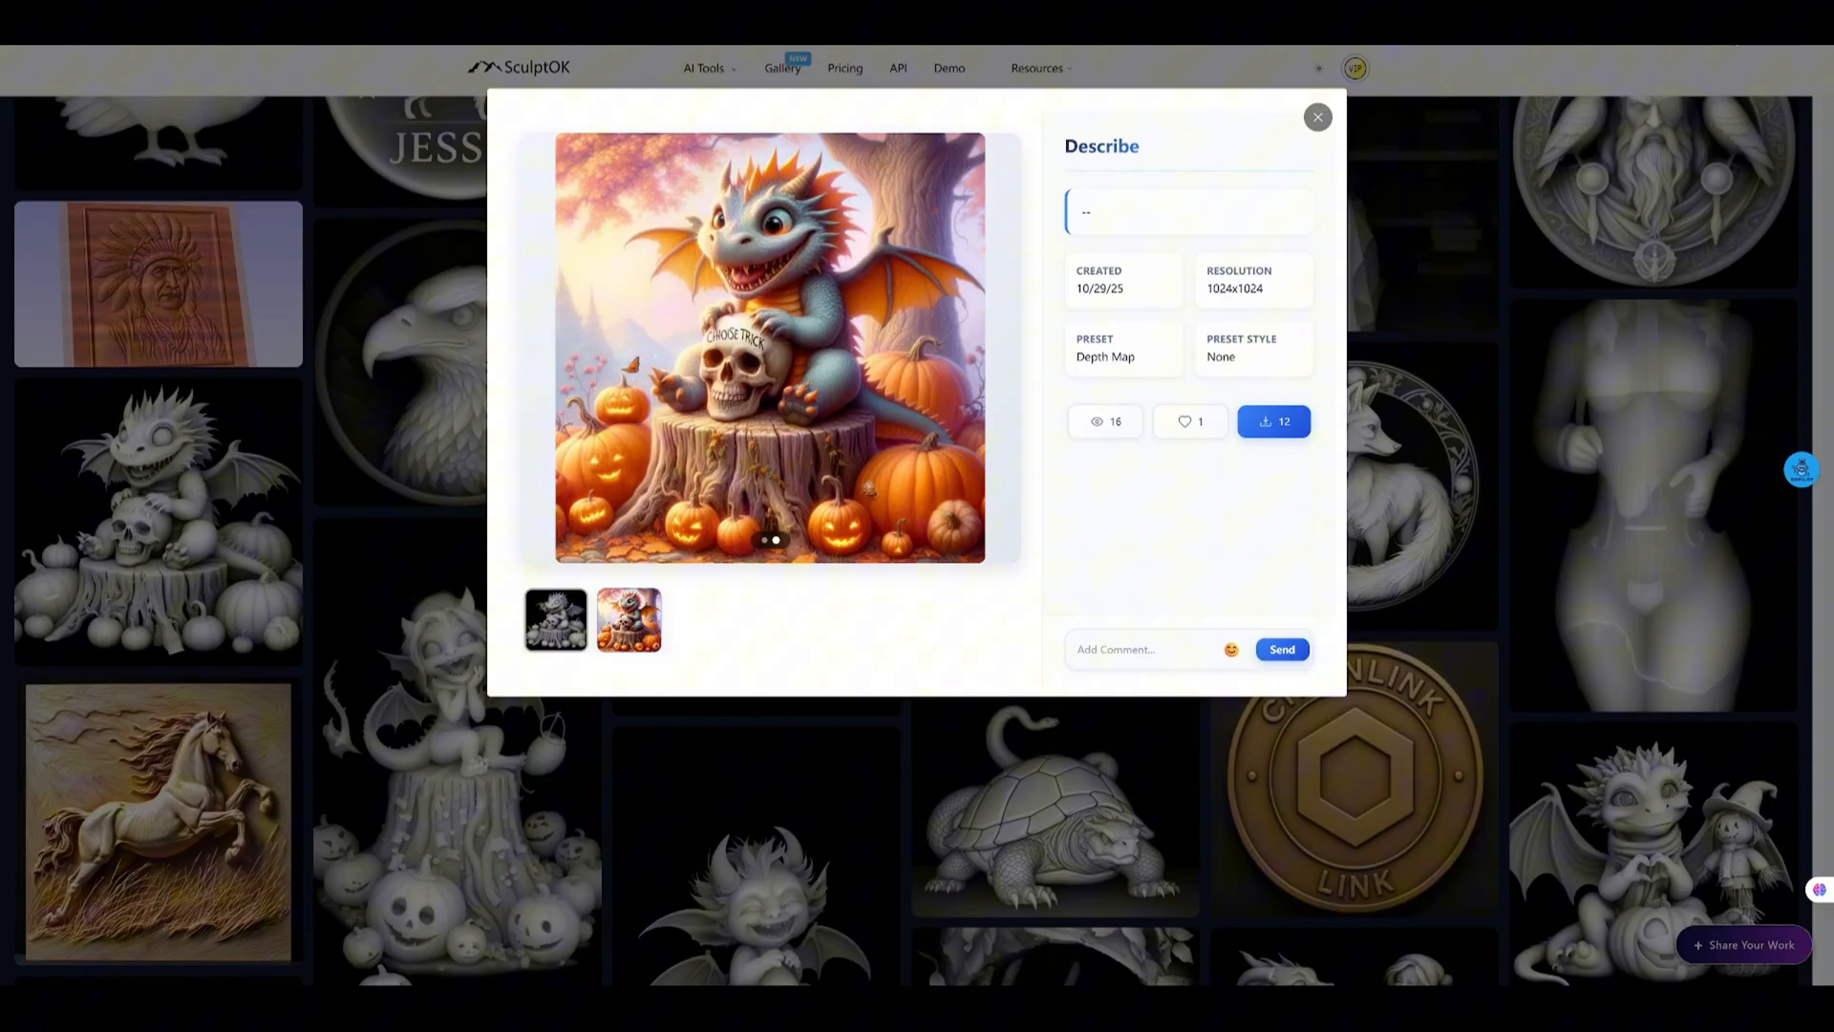
{"action": "mouse_move", "coordinate": [1373, 145]}
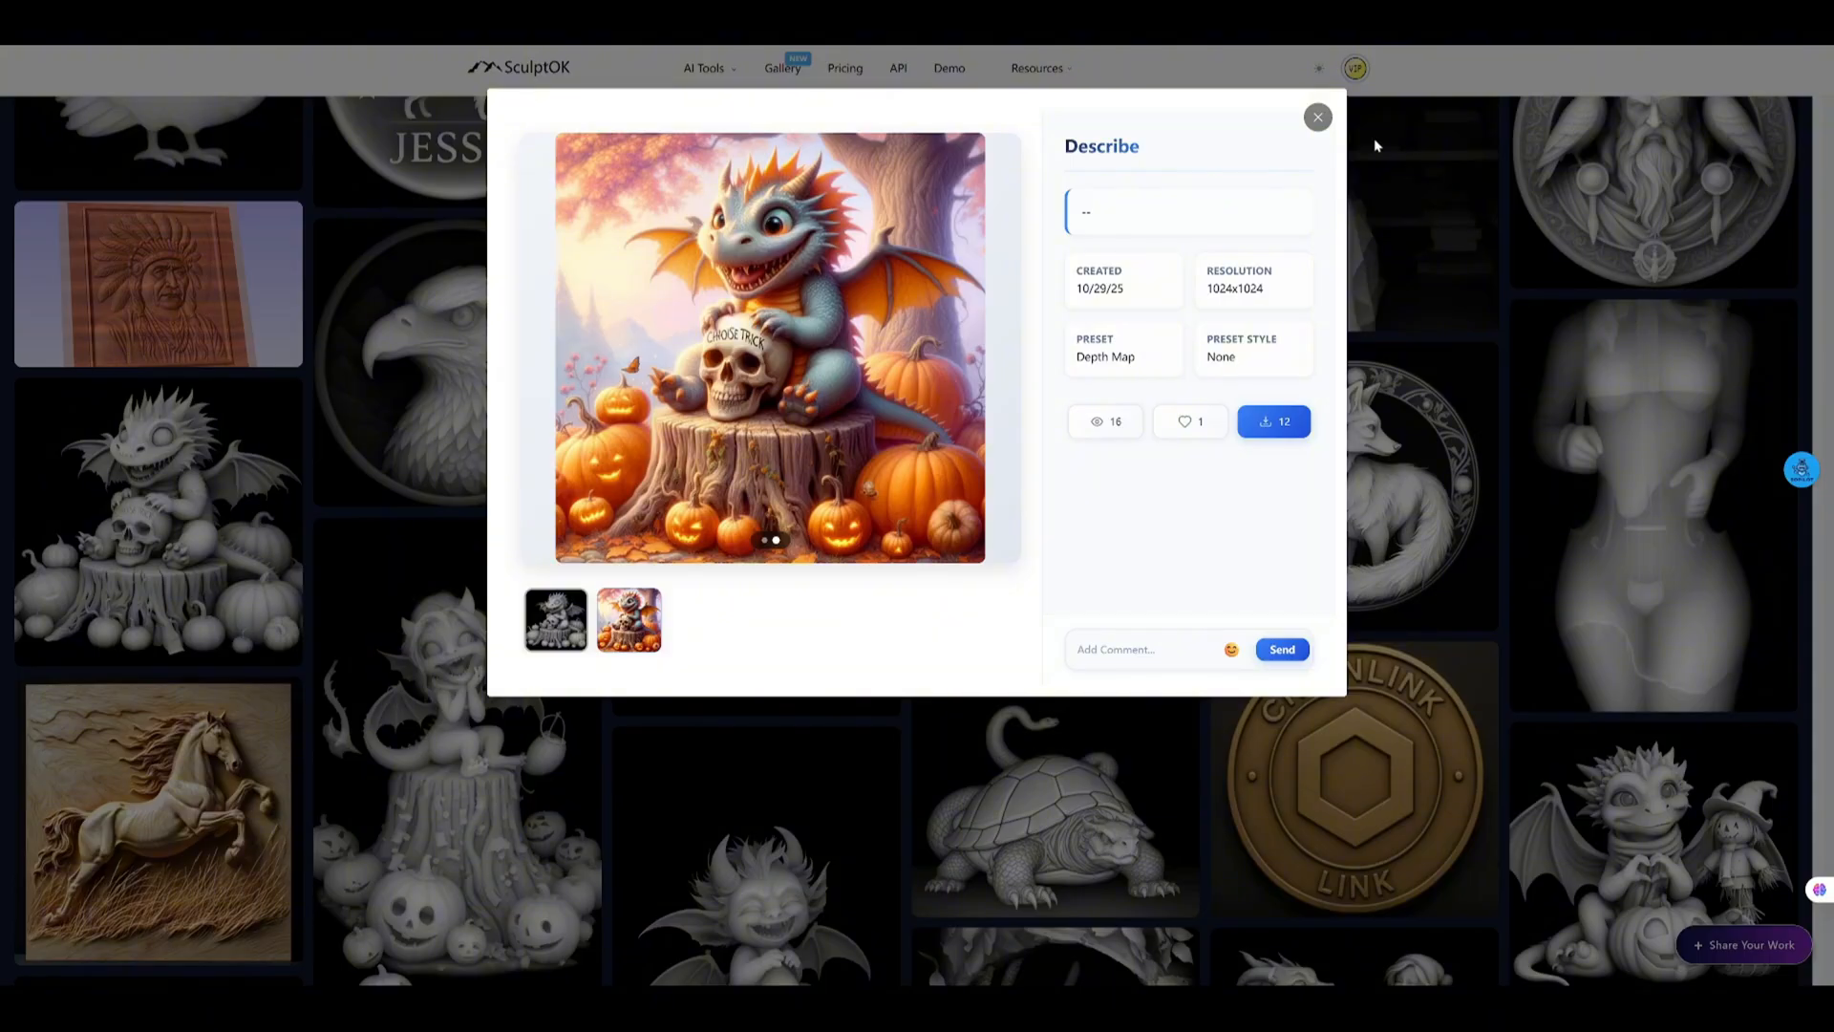
{"action": "left_click", "coordinate": [1317, 117]}
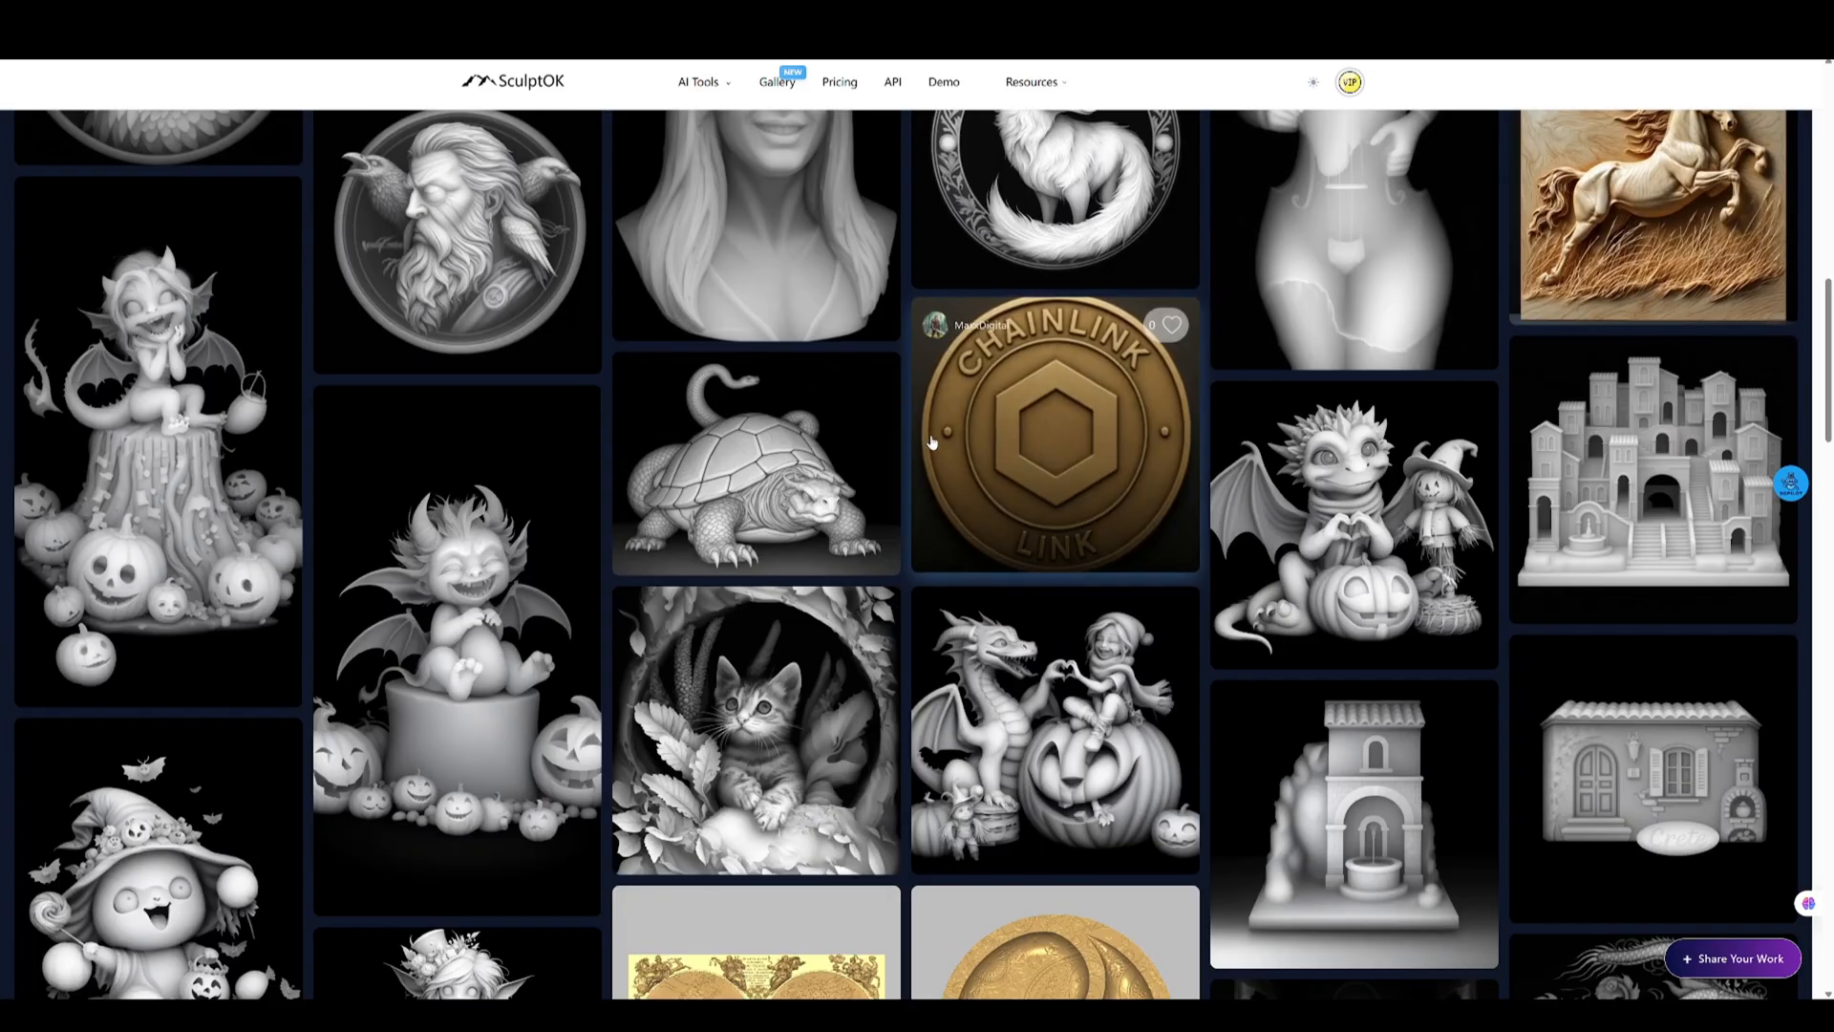
{"action": "scroll", "scroll_direction": "up", "scroll_amount": 3}
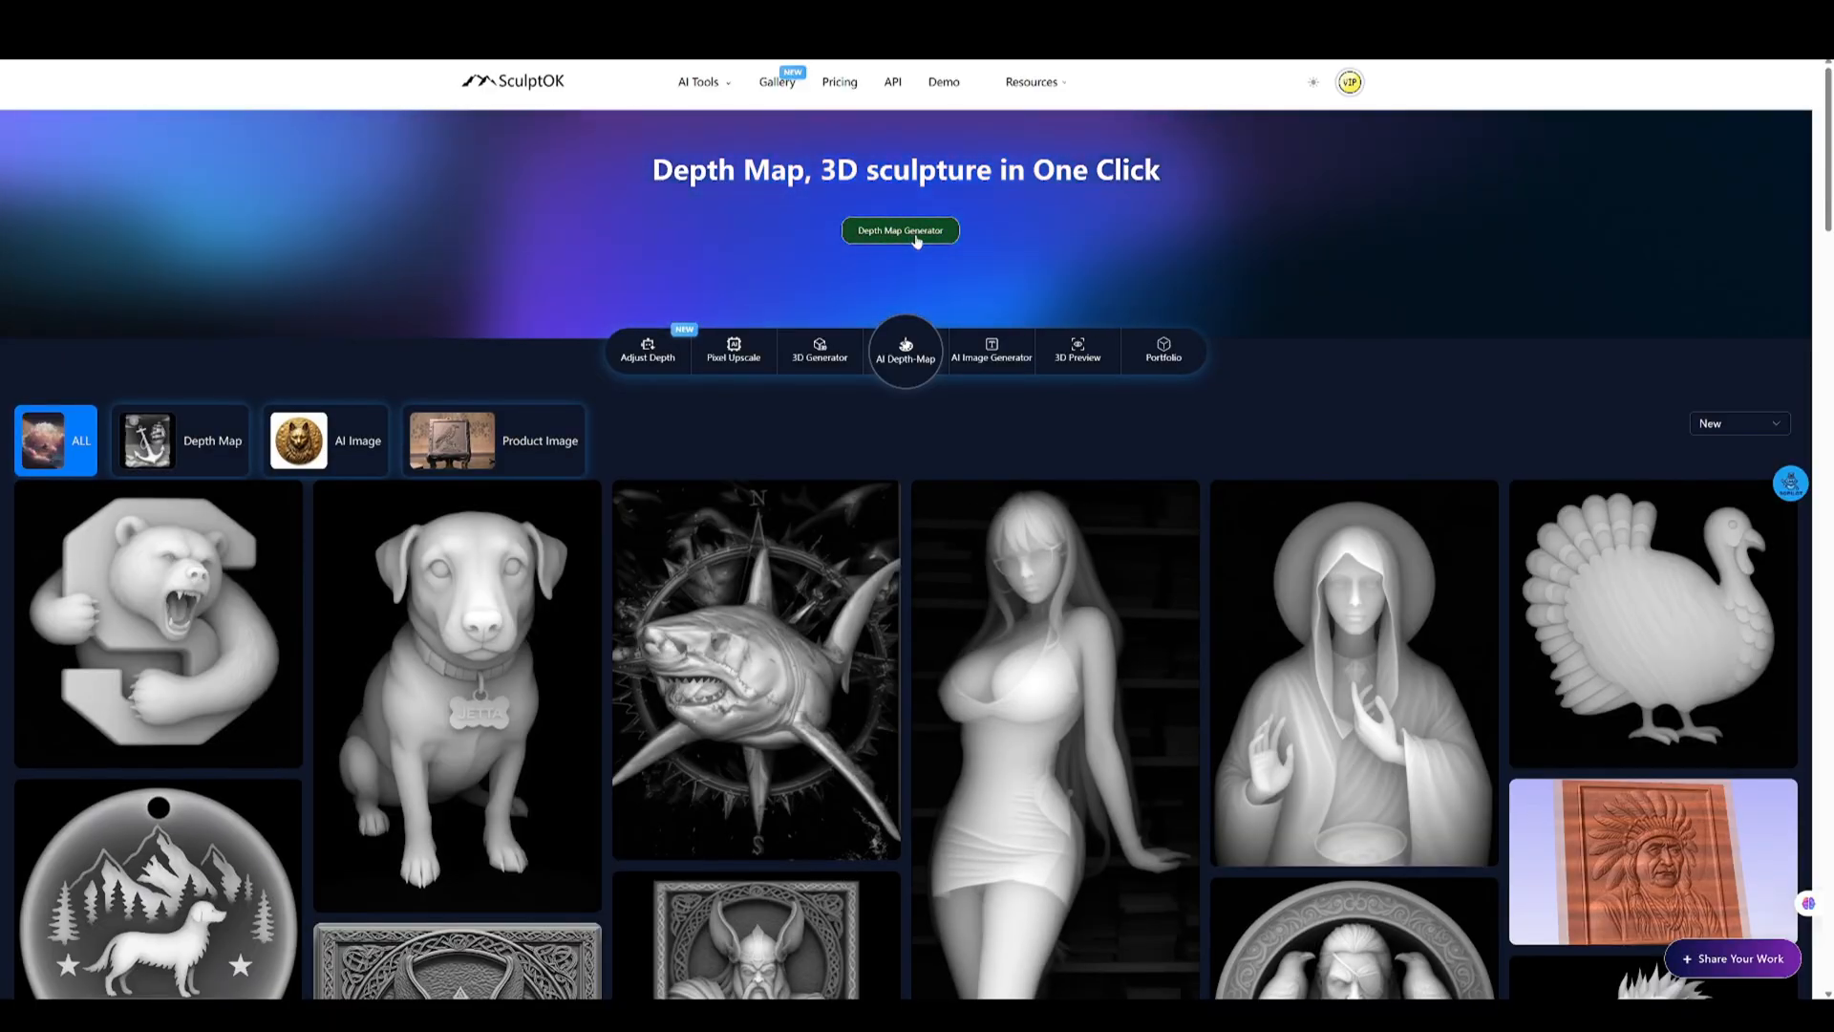
- Generate a sculpt pro, 32BIT EXR depth map from the uploaded Viking relief image
{"action": "left_click", "coordinate": [900, 232]}
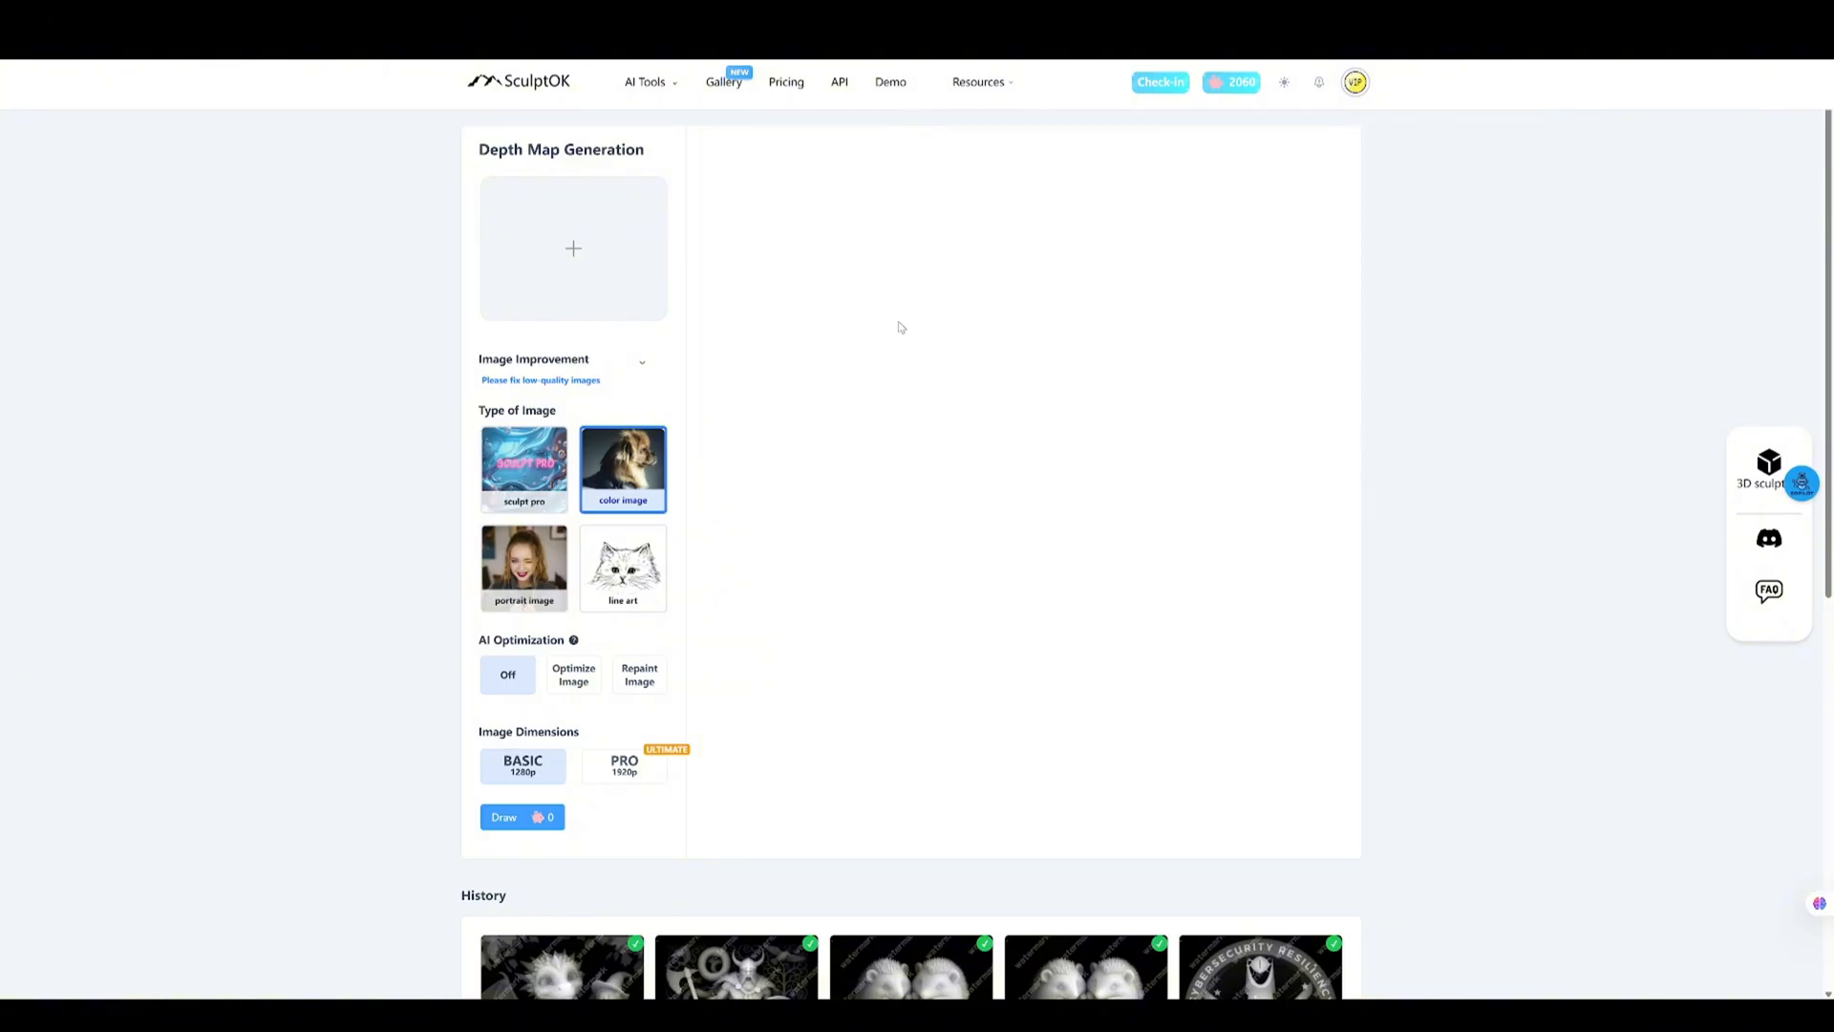
{"action": "left_click", "coordinate": [524, 470]}
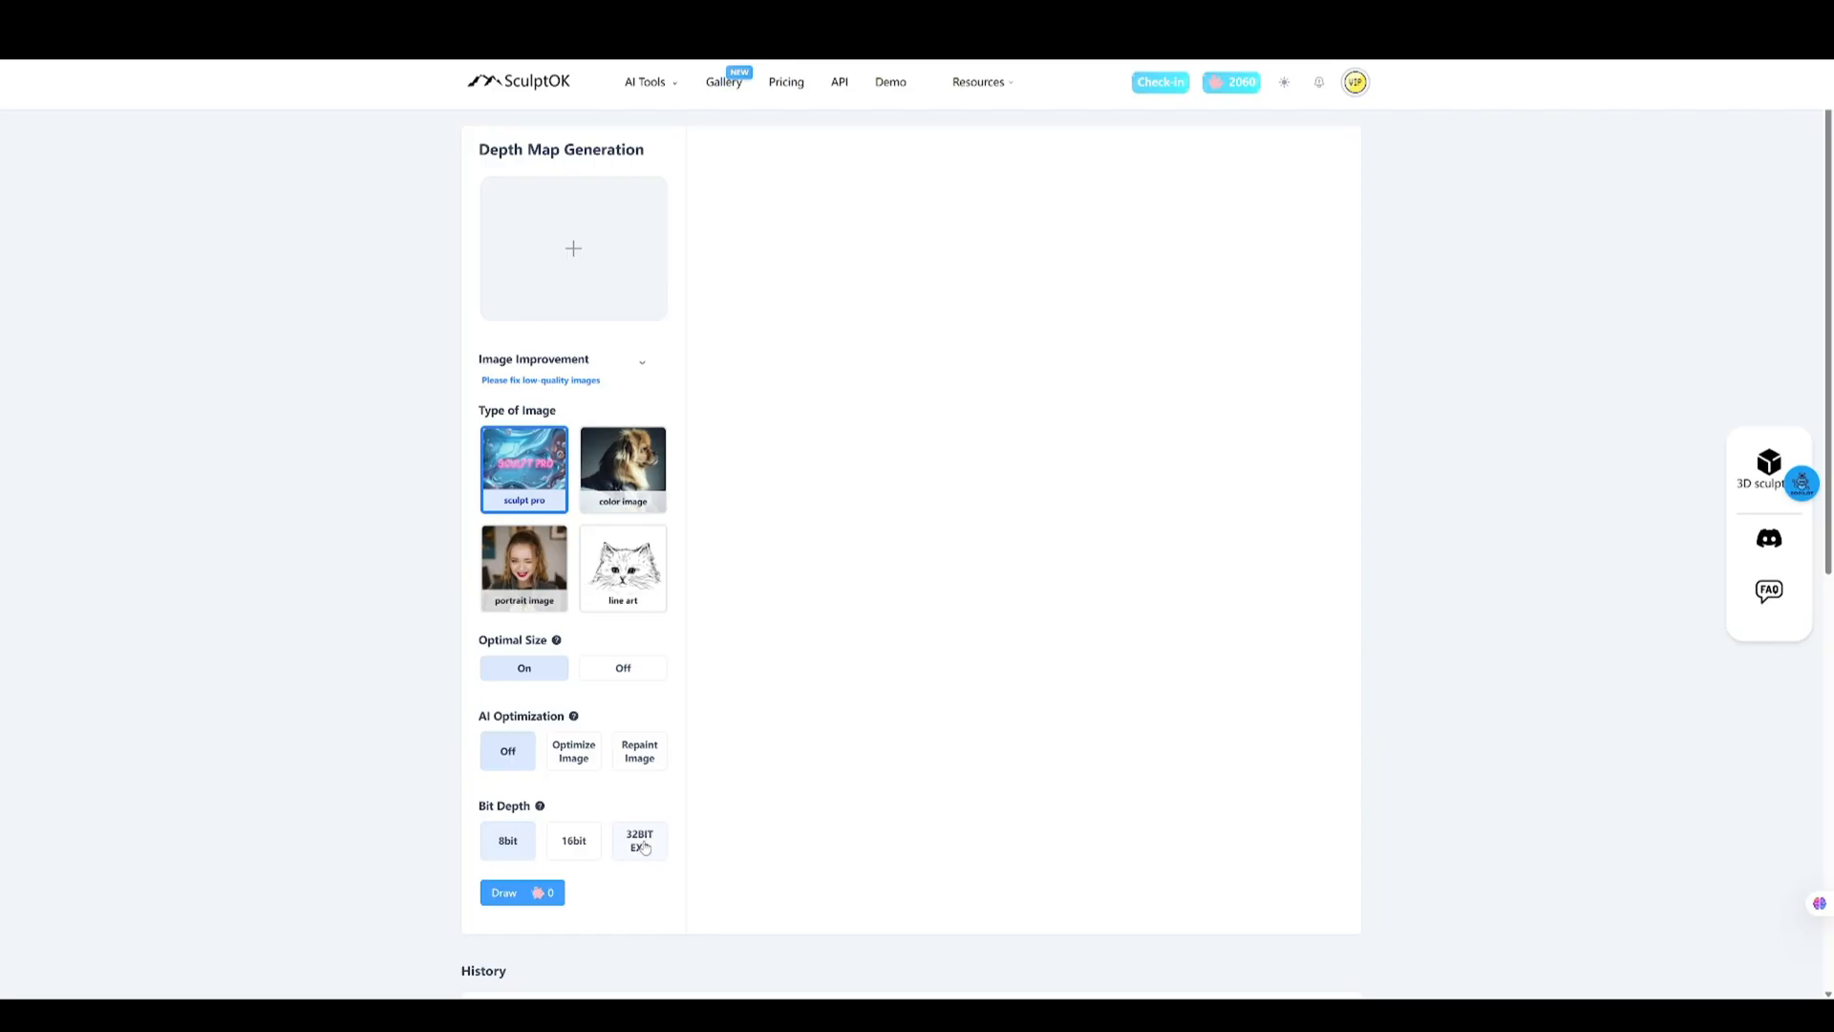
{"action": "left_click", "coordinate": [639, 840]}
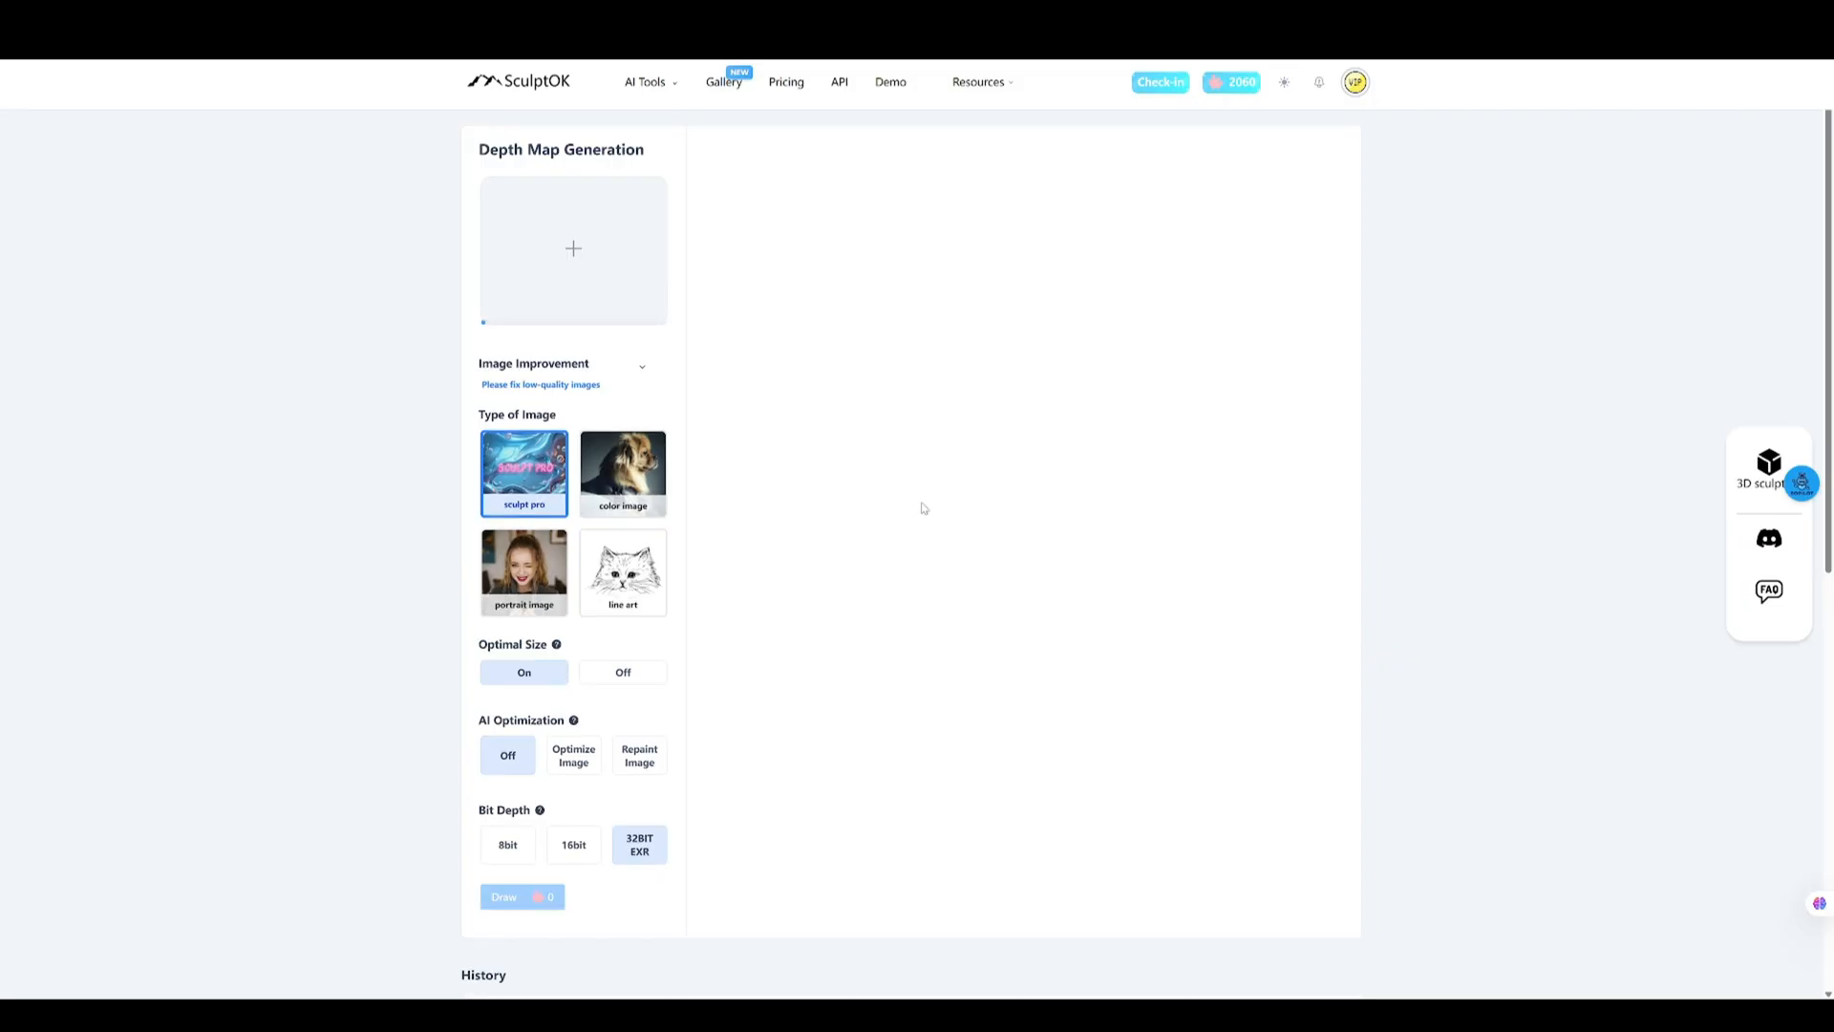
{"action": "left_click", "coordinate": [573, 248]}
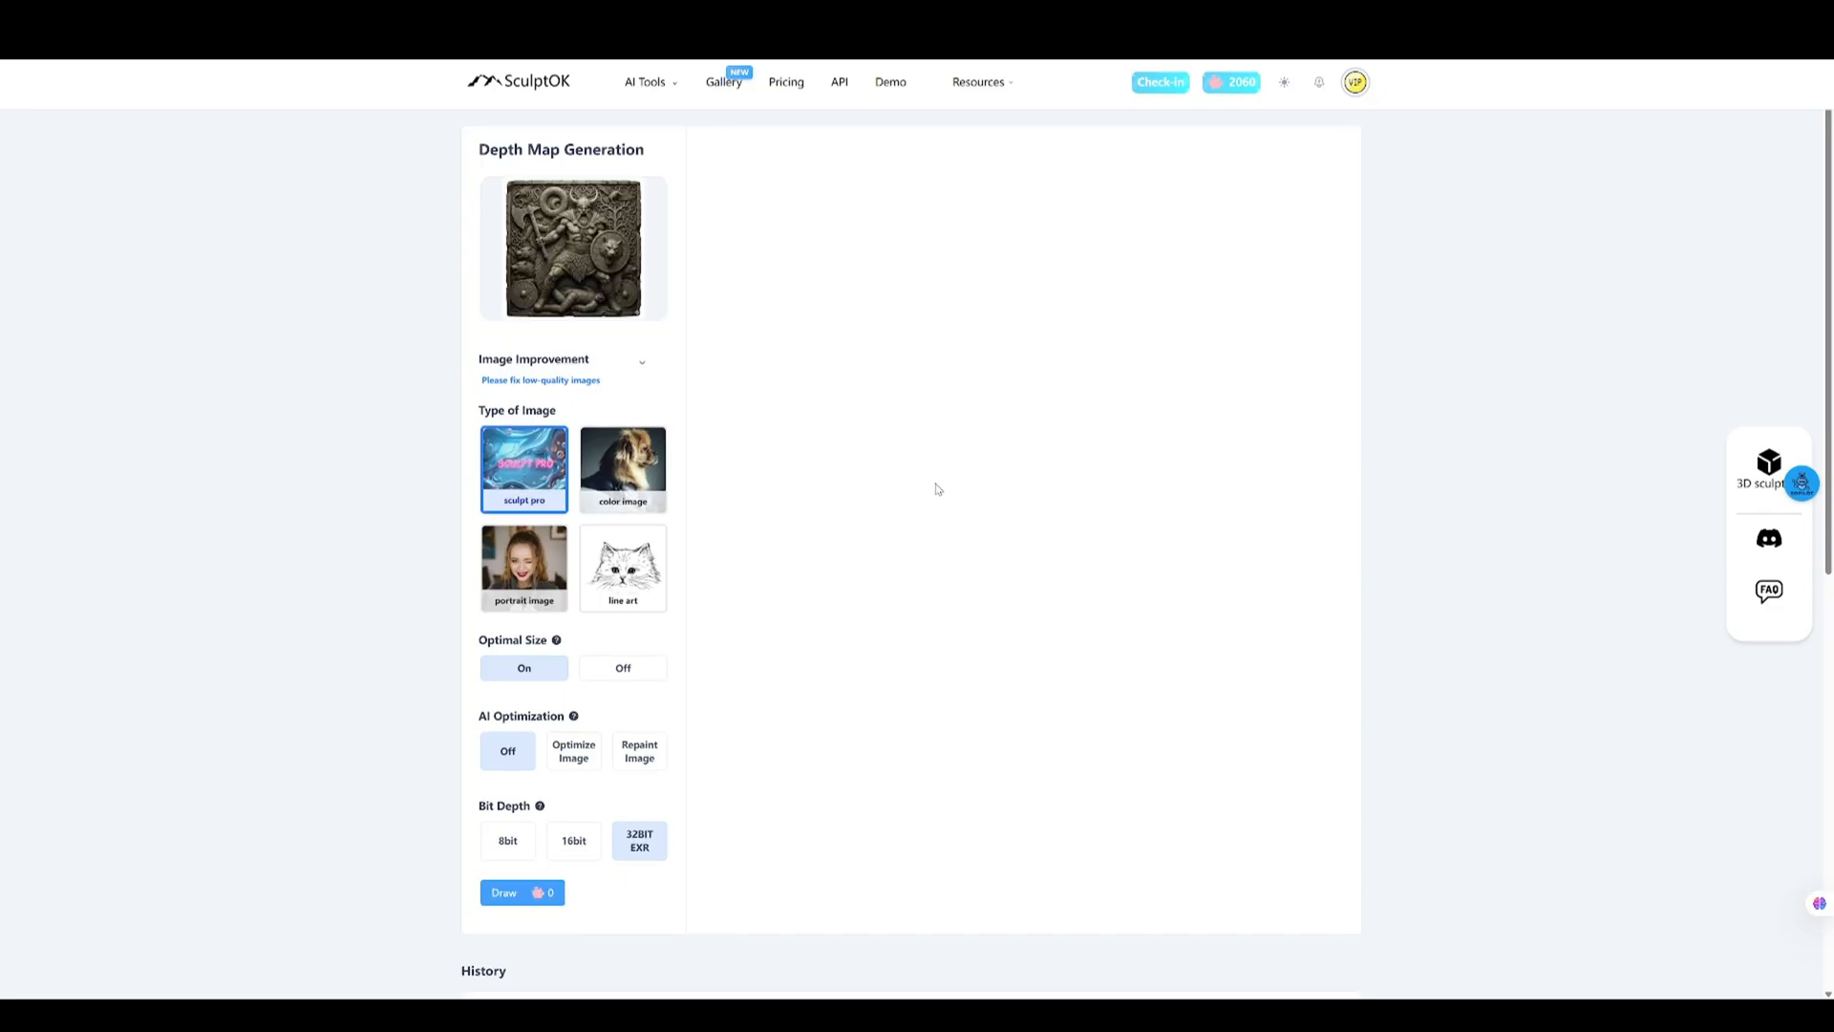
{"action": "mouse_move", "coordinate": [940, 728]}
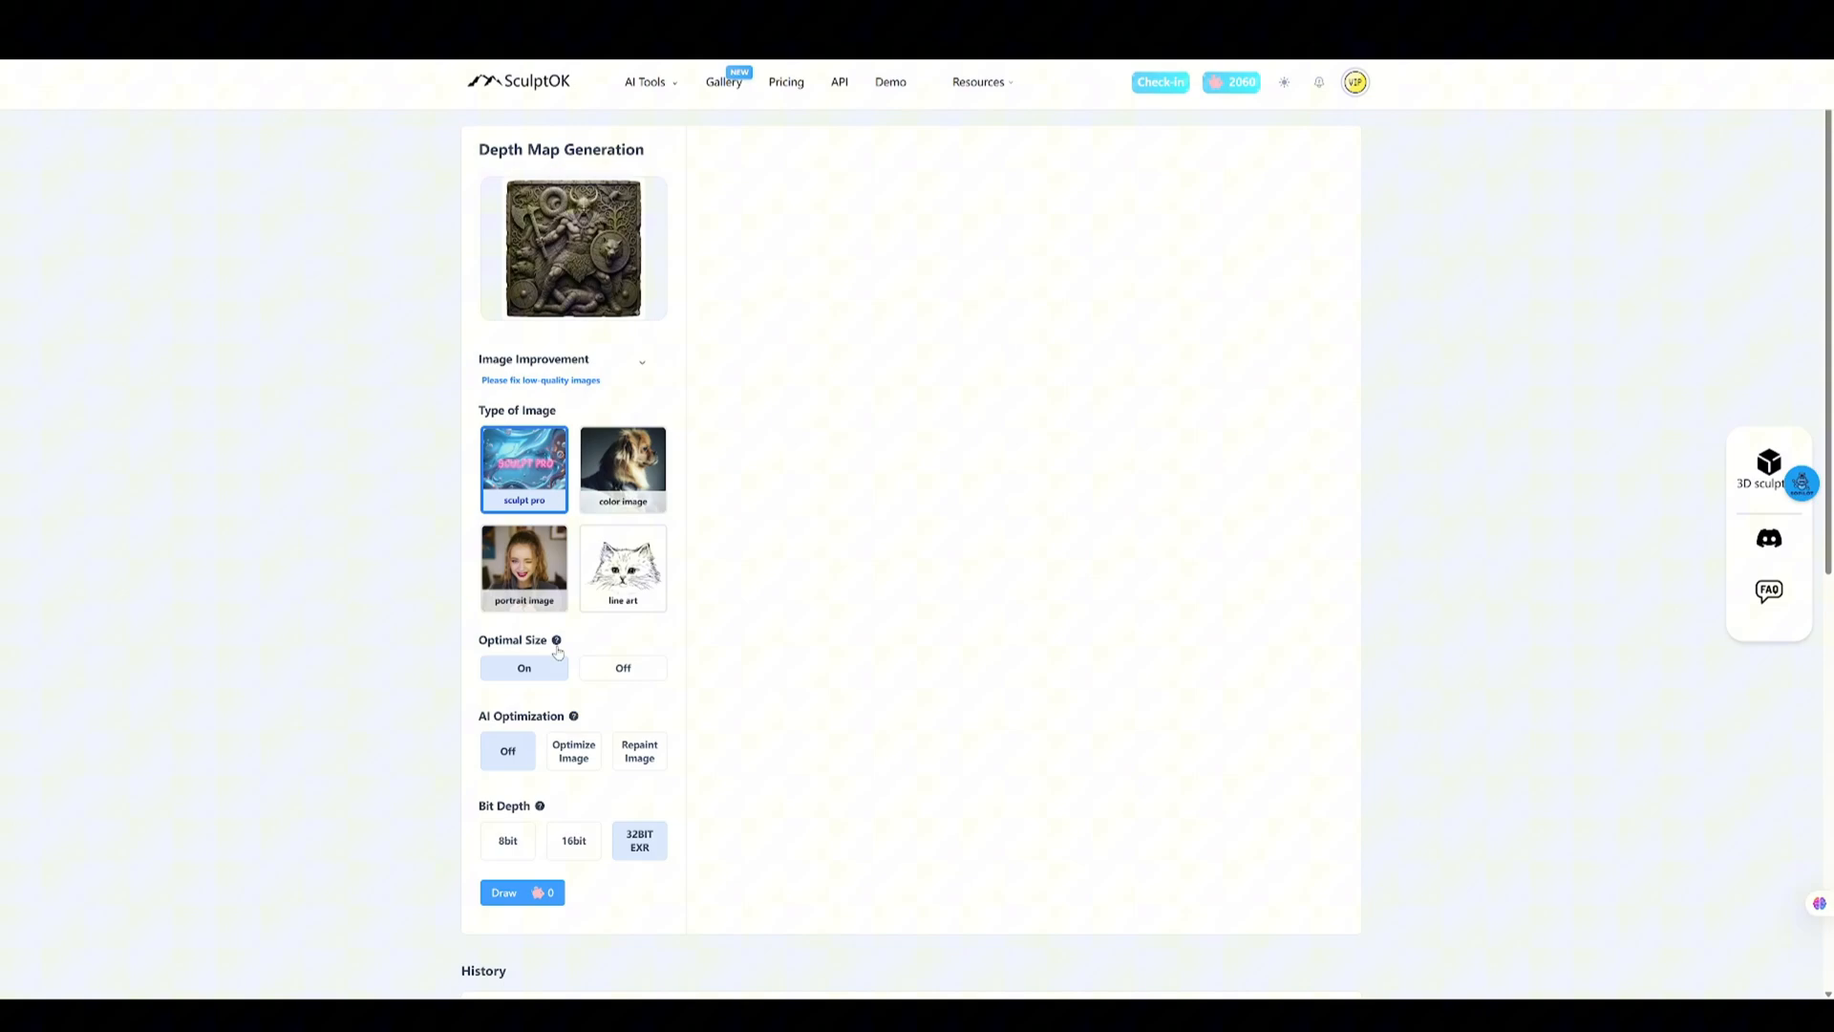
{"action": "left_click", "coordinate": [521, 893]}
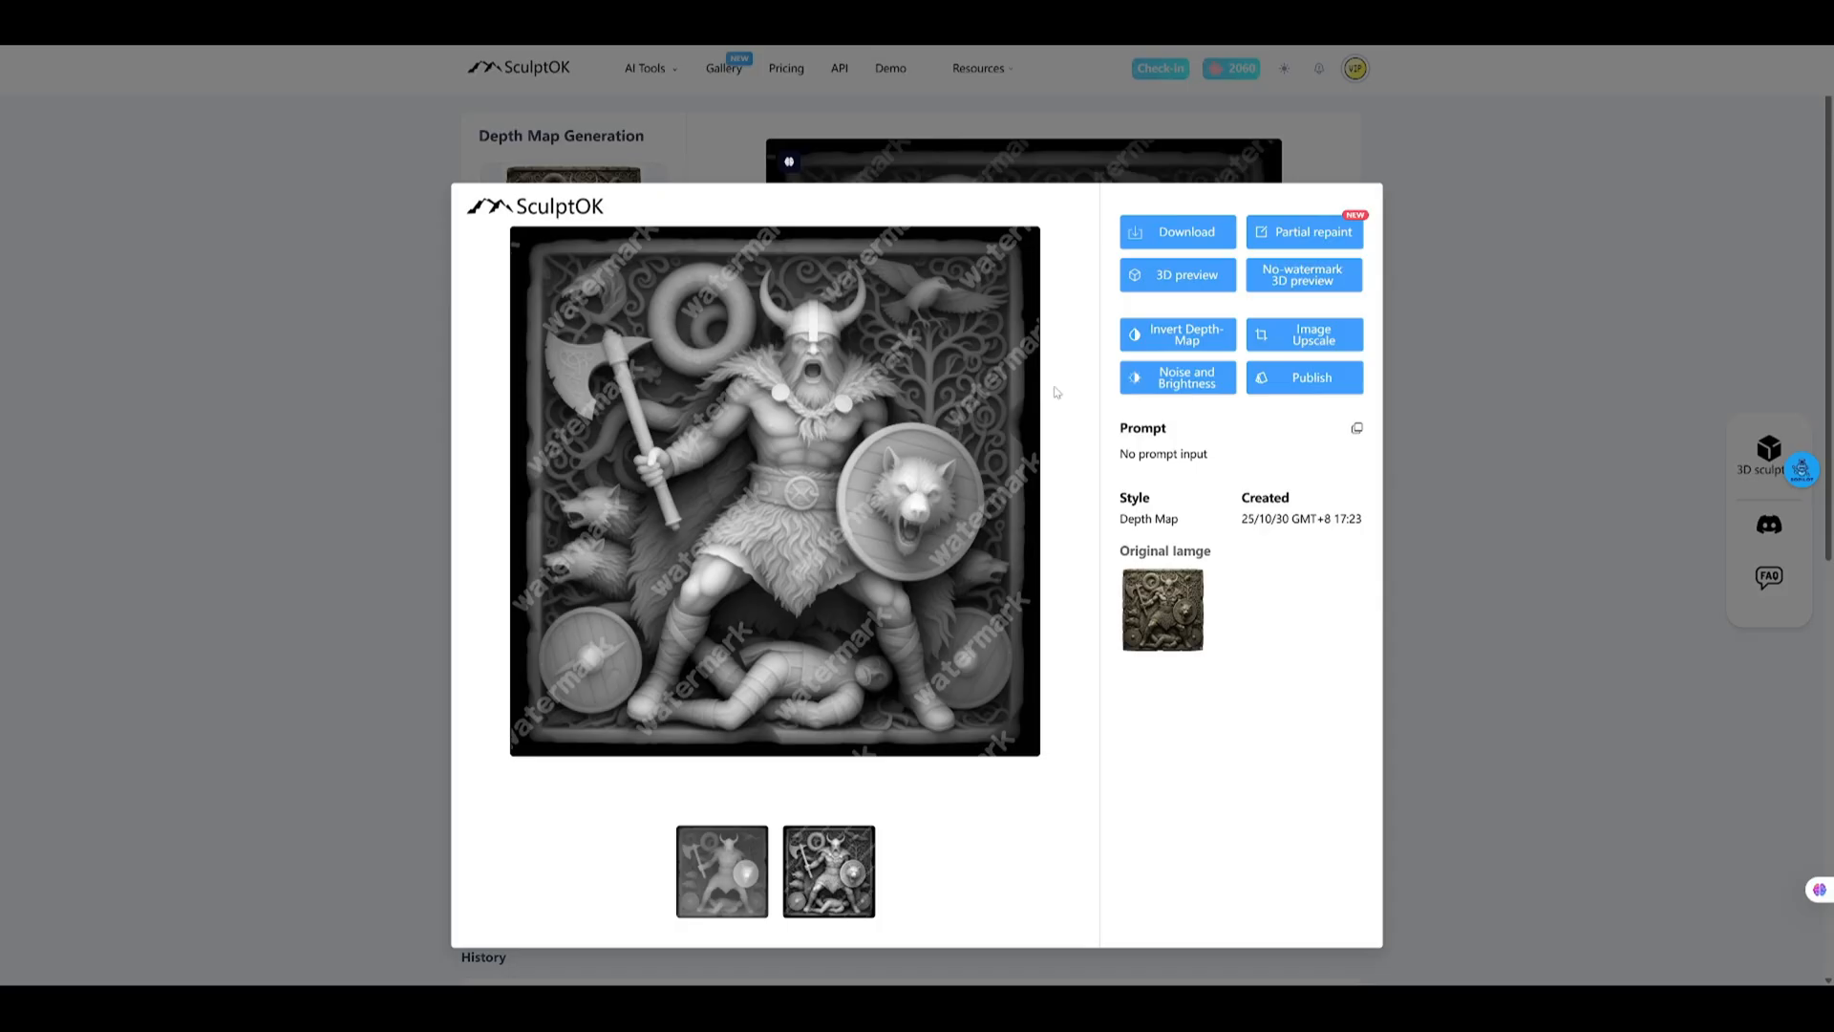
- Preview the Viking depth map as a 3D relief and lower its contrast
{"action": "left_click", "coordinate": [1175, 274]}
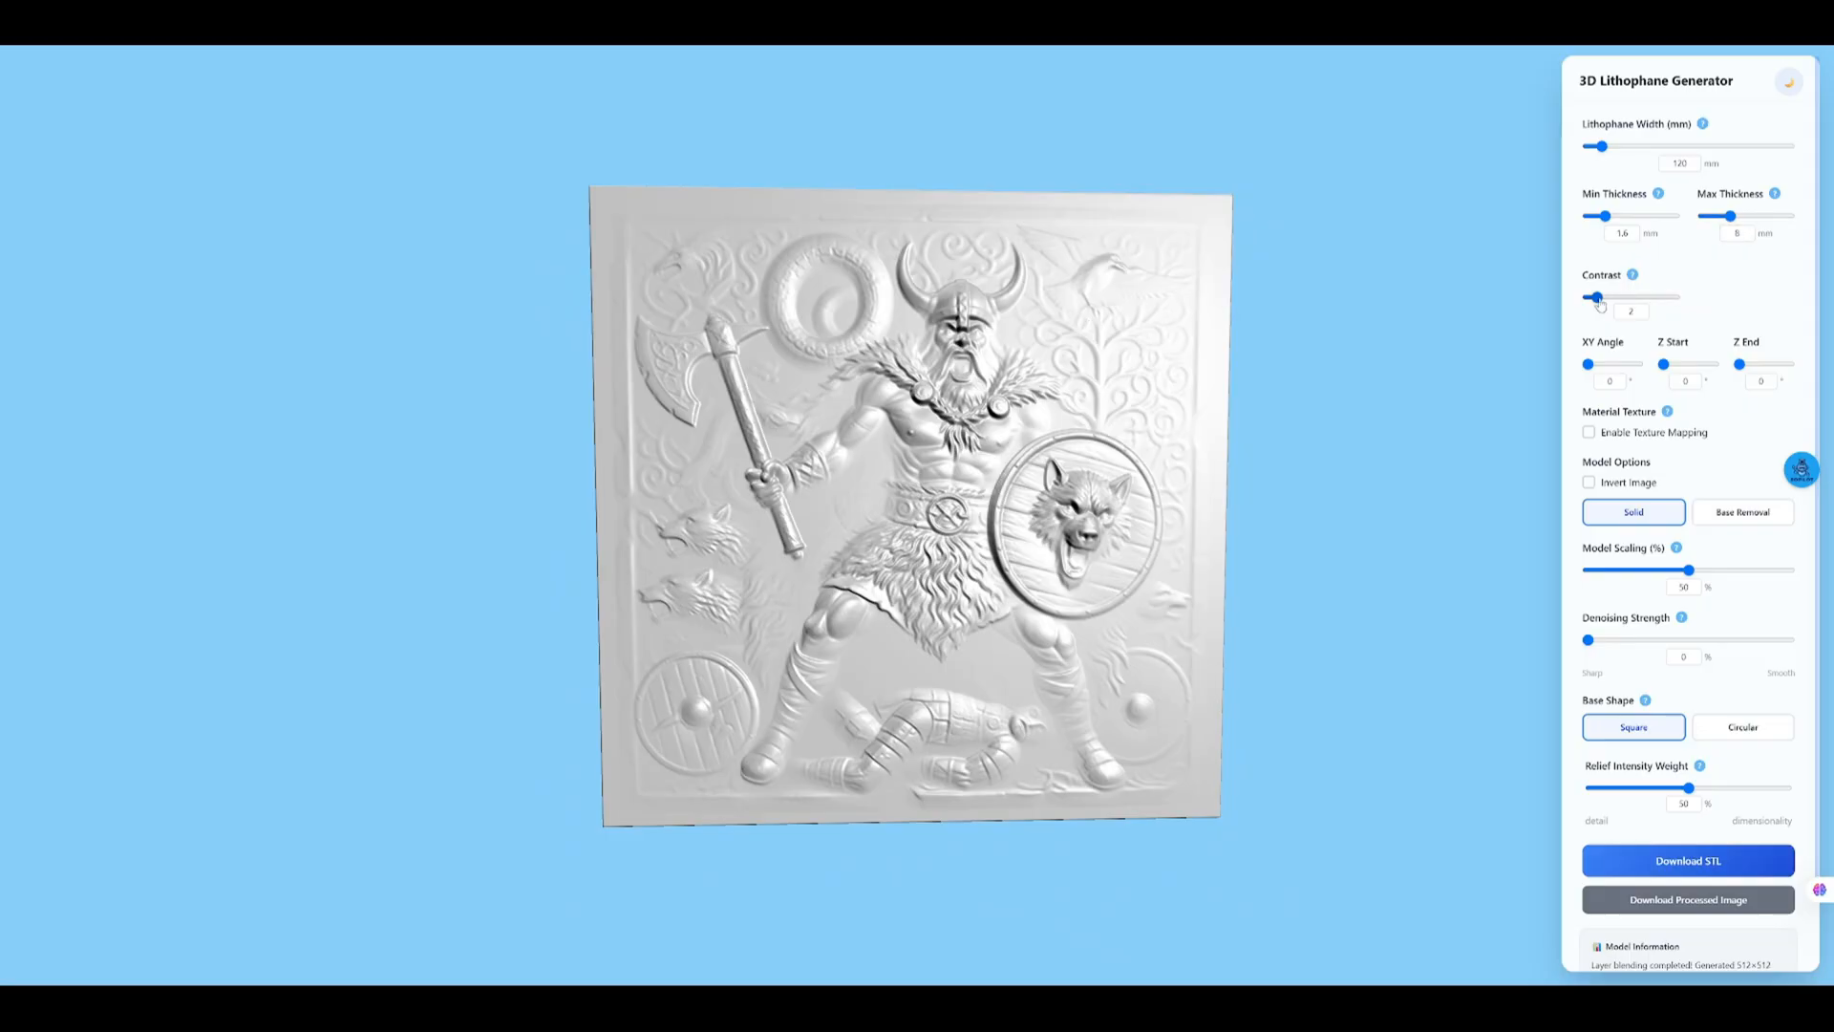
{"action": "left_click_drag", "start_coordinate": [1732, 216], "coordinate": [1748, 216]}
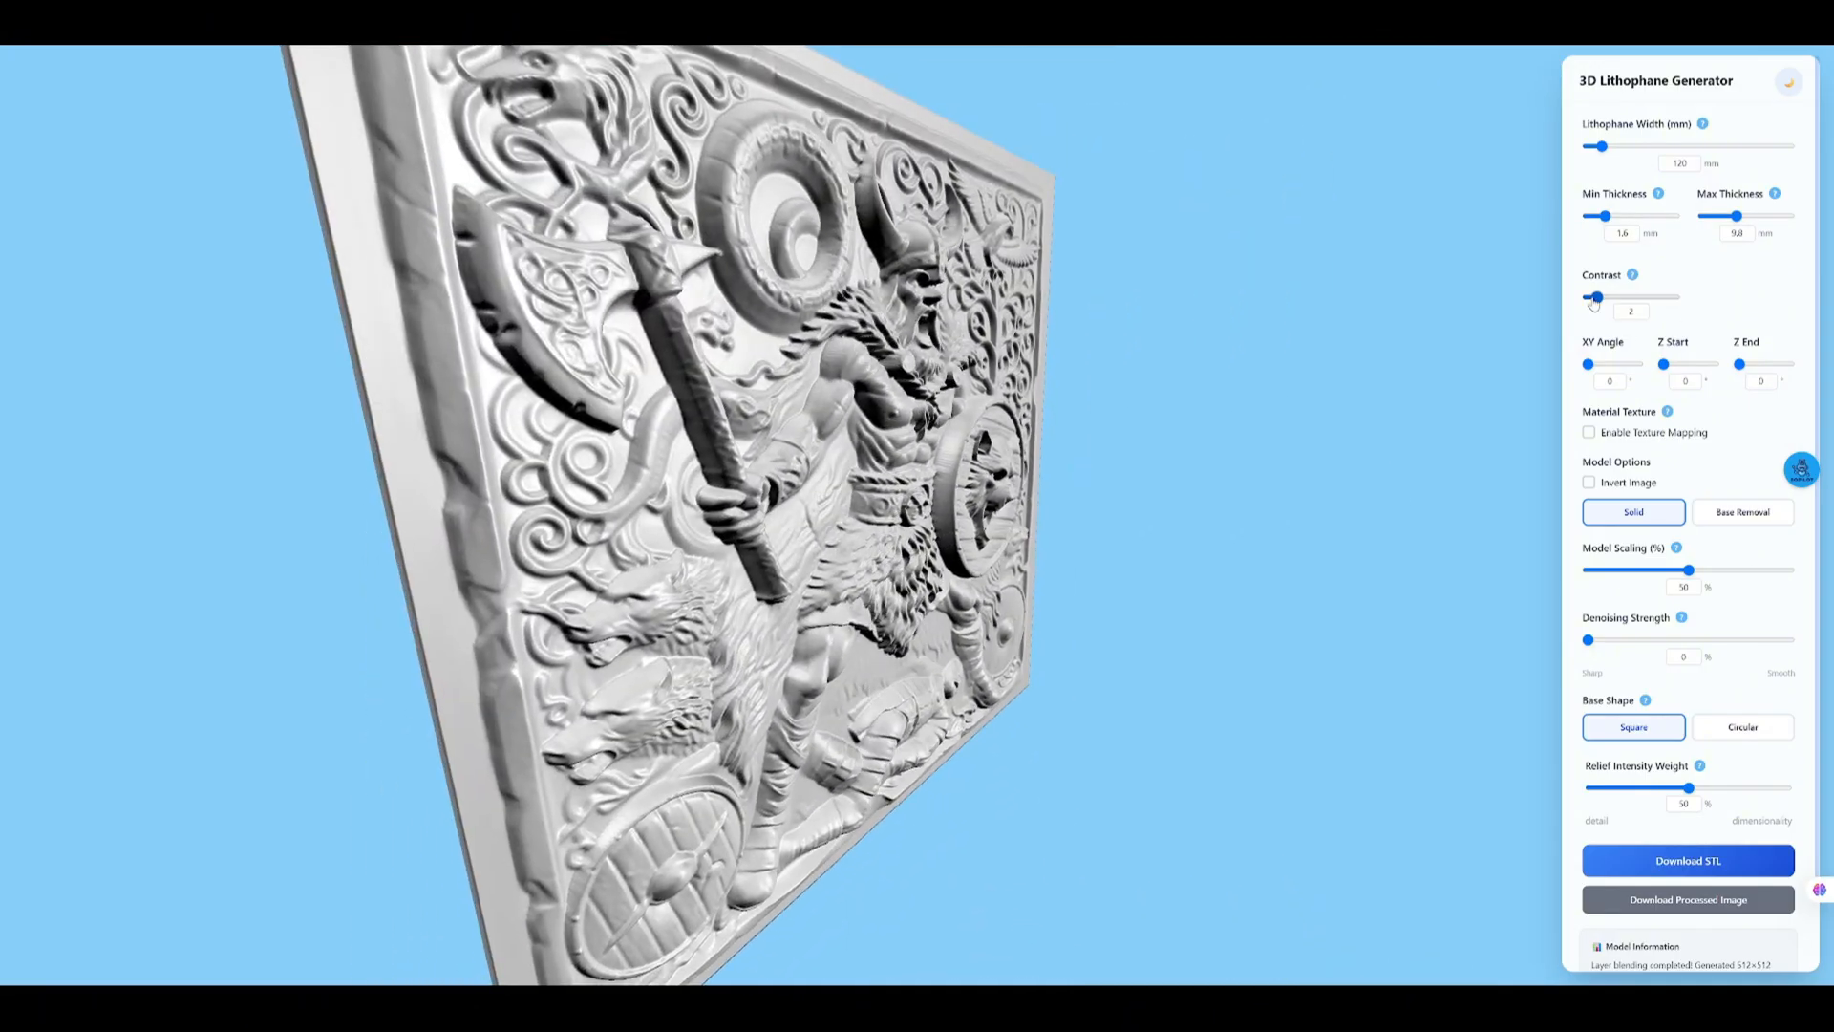
{"action": "left_click_drag", "start_coordinate": [1595, 298], "coordinate": [1591, 298]}
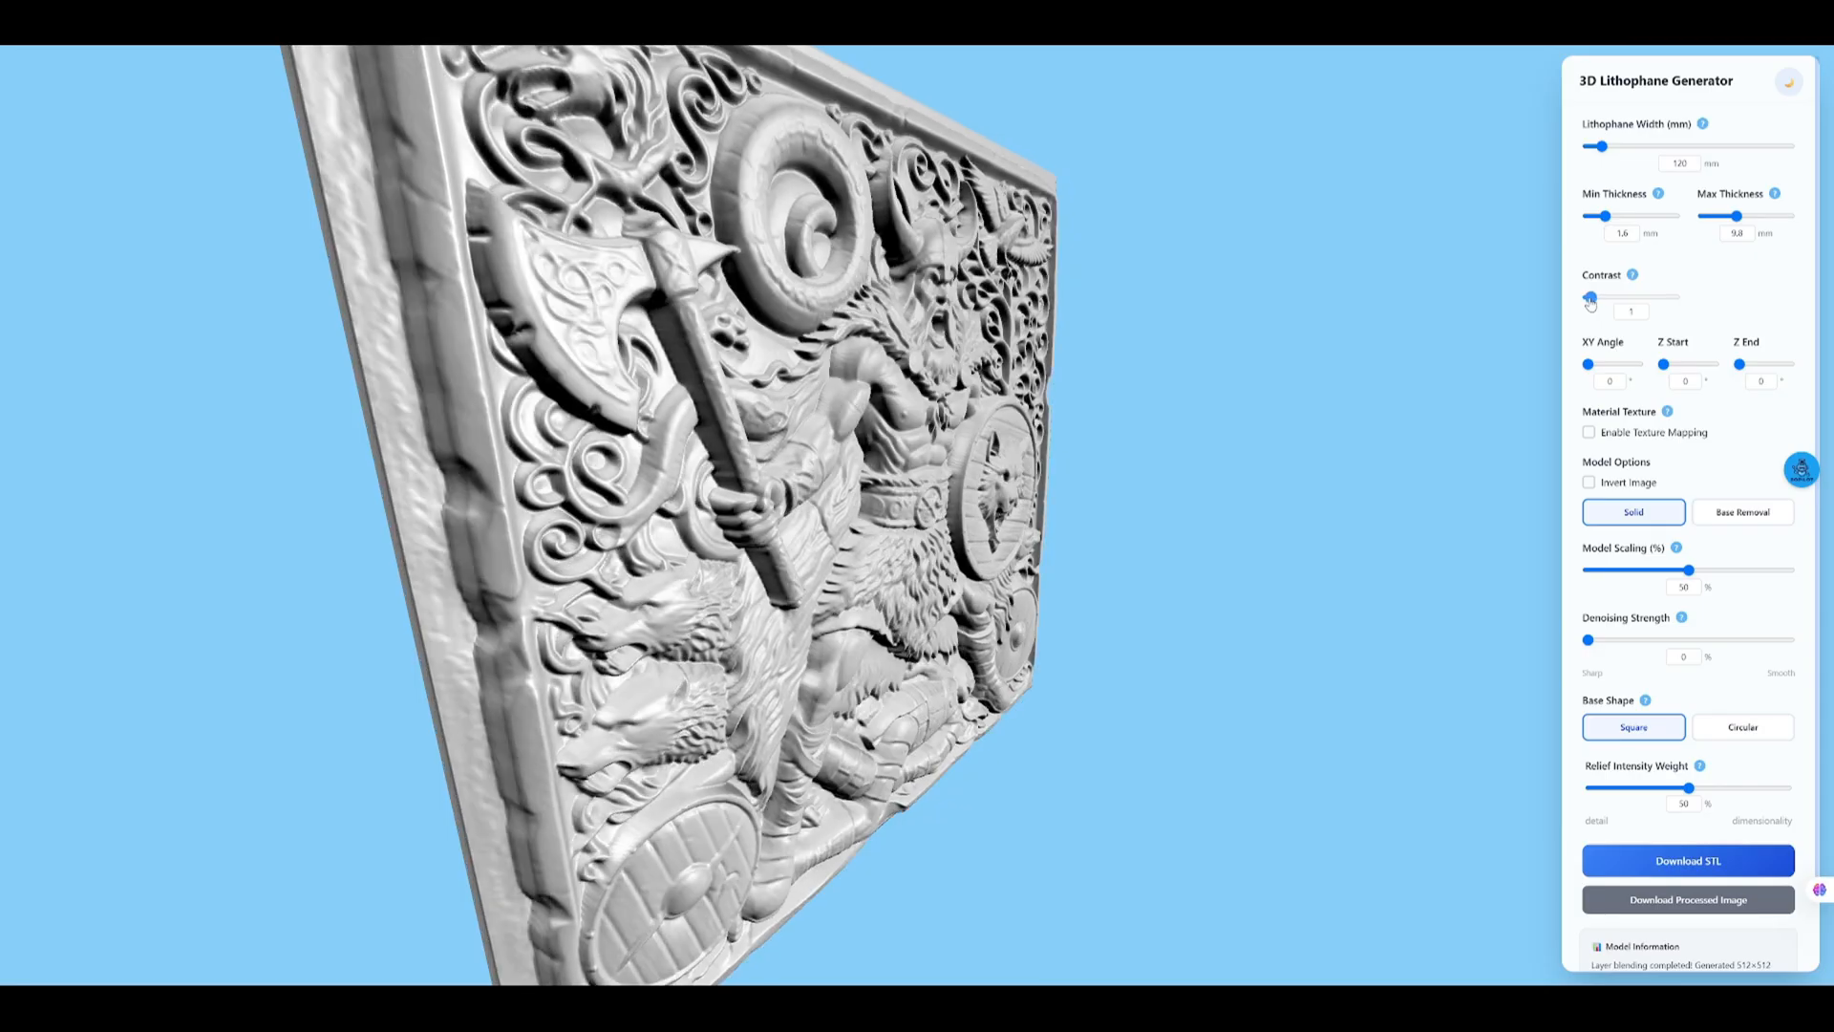
{"action": "left_click_drag", "start_coordinate": [1588, 299], "coordinate": [1594, 298]}
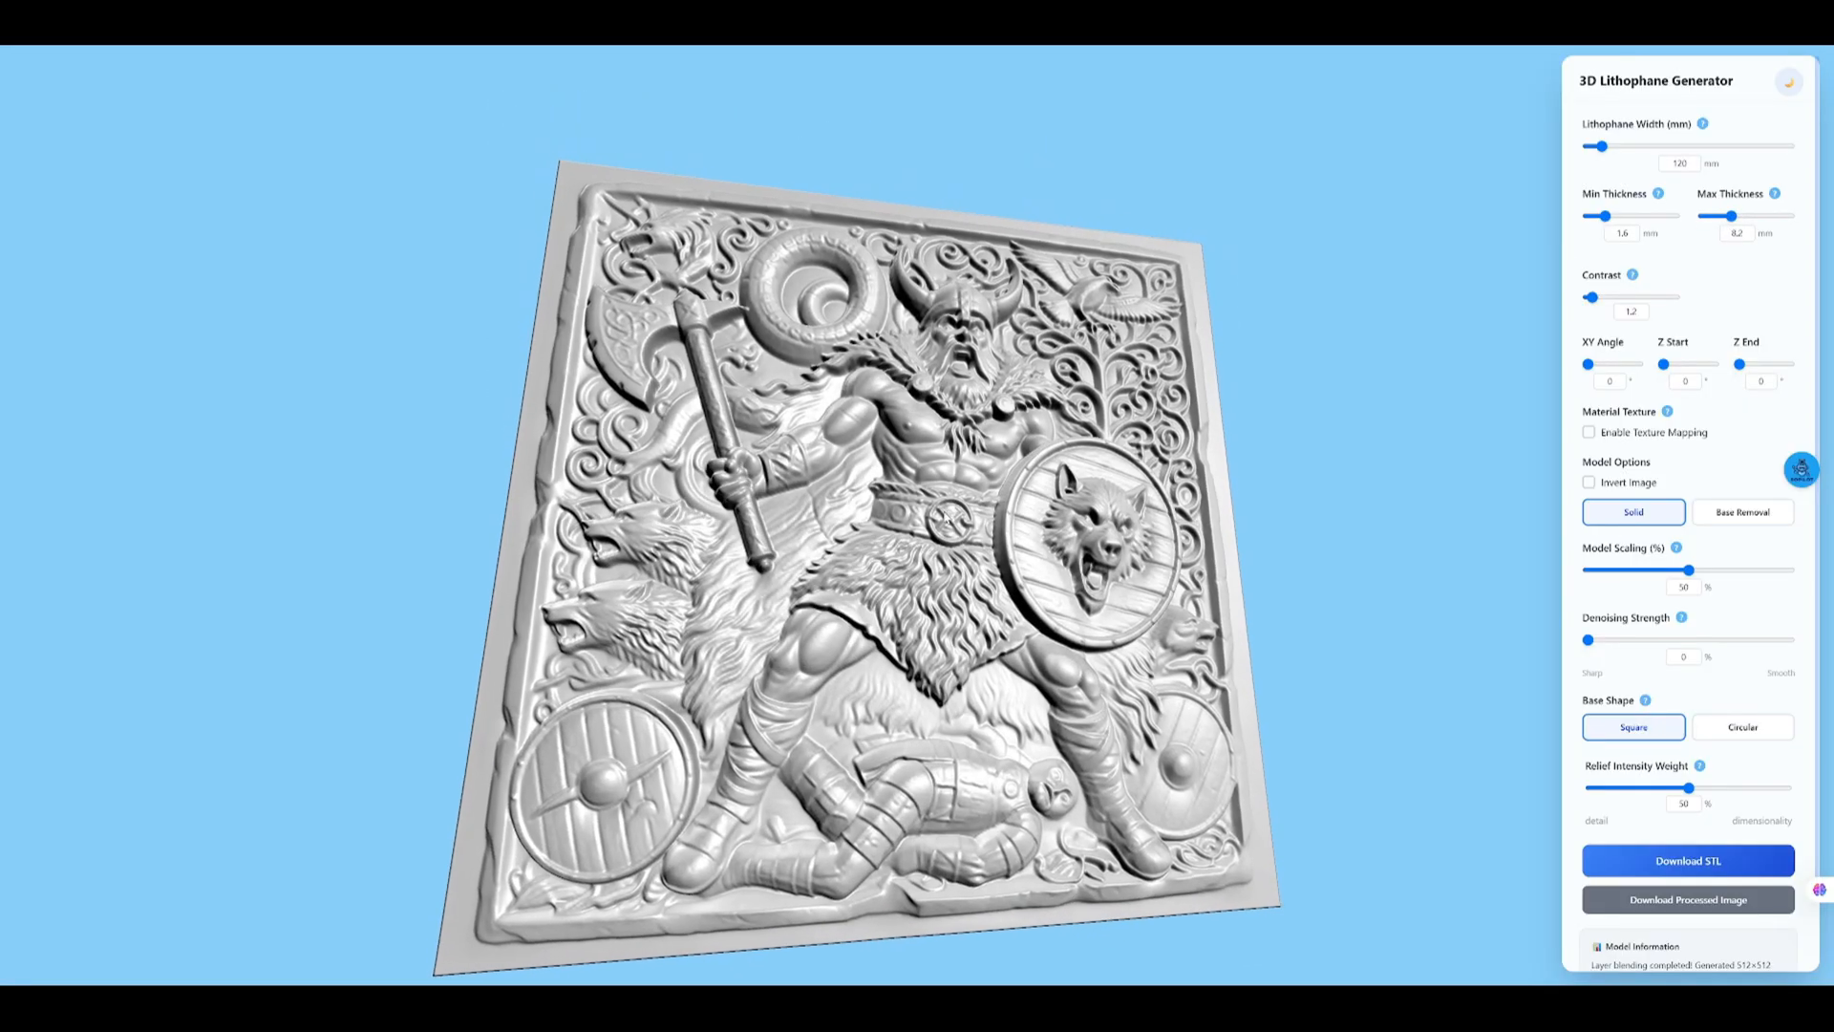
- Lower the Relief Intensity Weight to 35 and raise Model Scaling to 100%
{"action": "scroll", "scroll_direction": "down", "scroll_amount": 3}
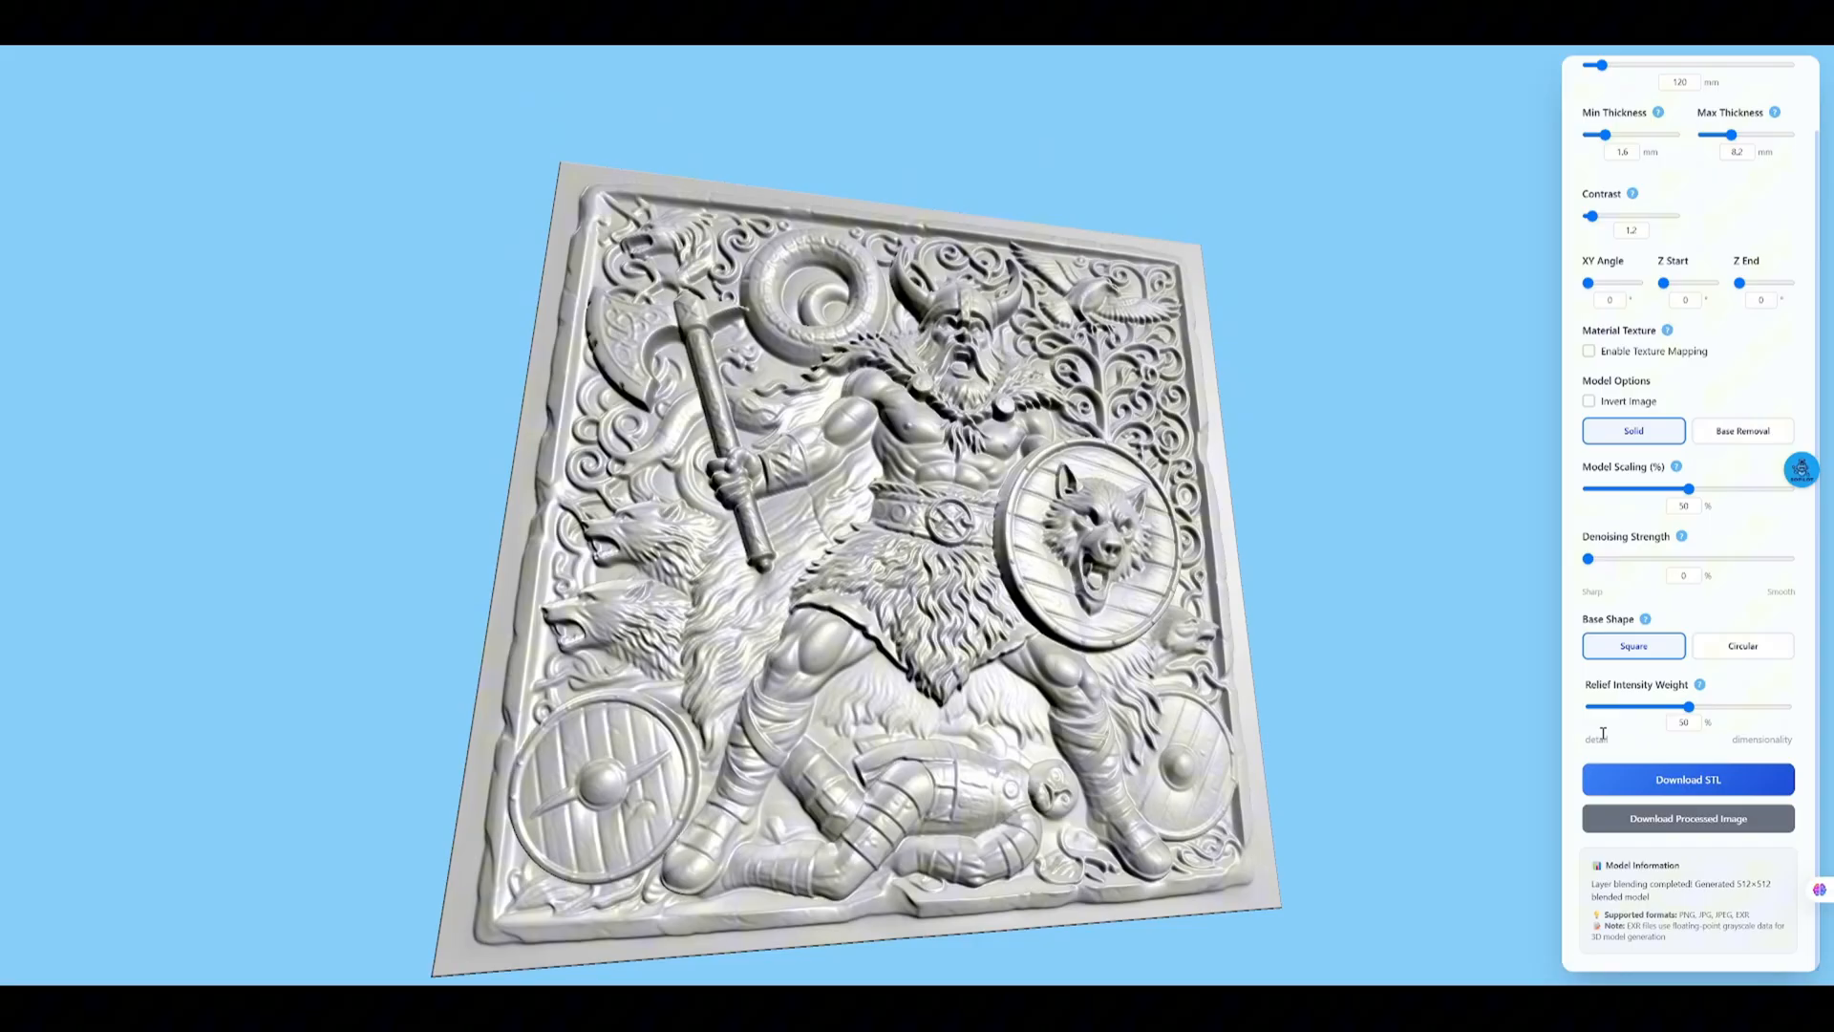
{"action": "left_click_drag", "start_coordinate": [1687, 706], "coordinate": [1608, 705]}
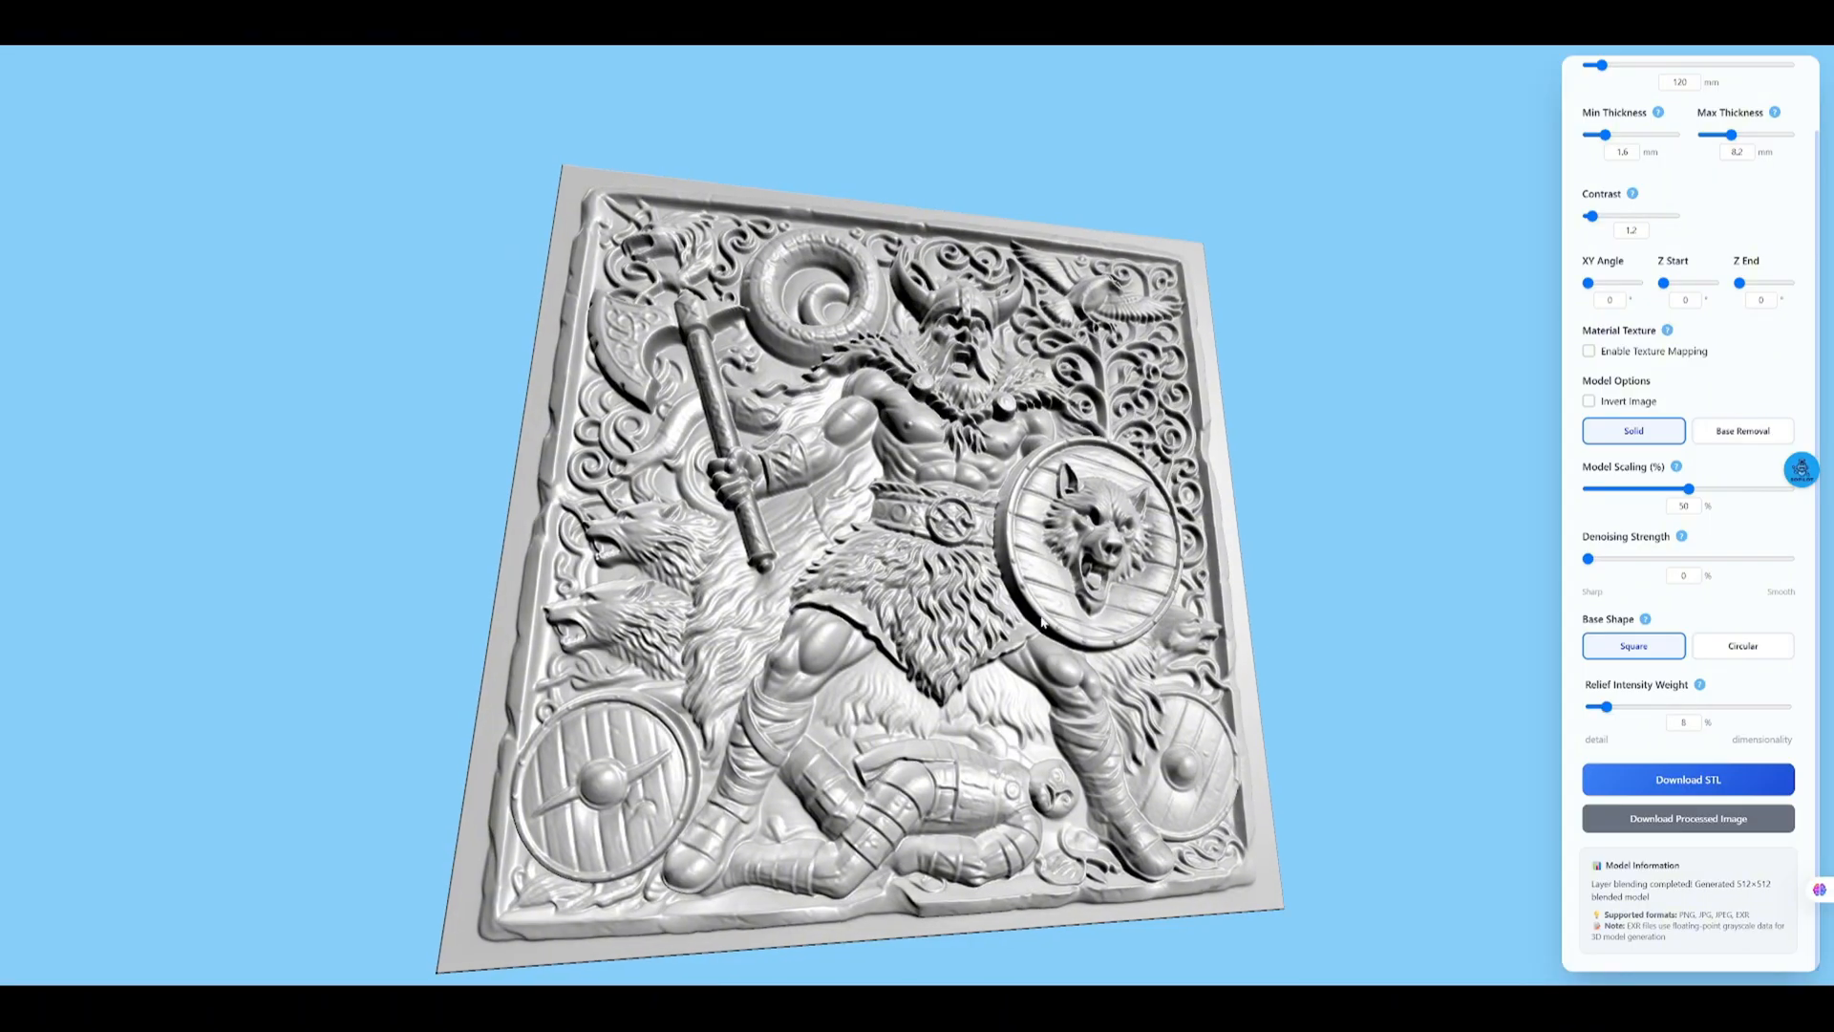
{"action": "left_click_drag", "start_coordinate": [1042, 619], "coordinate": [585, 352]}
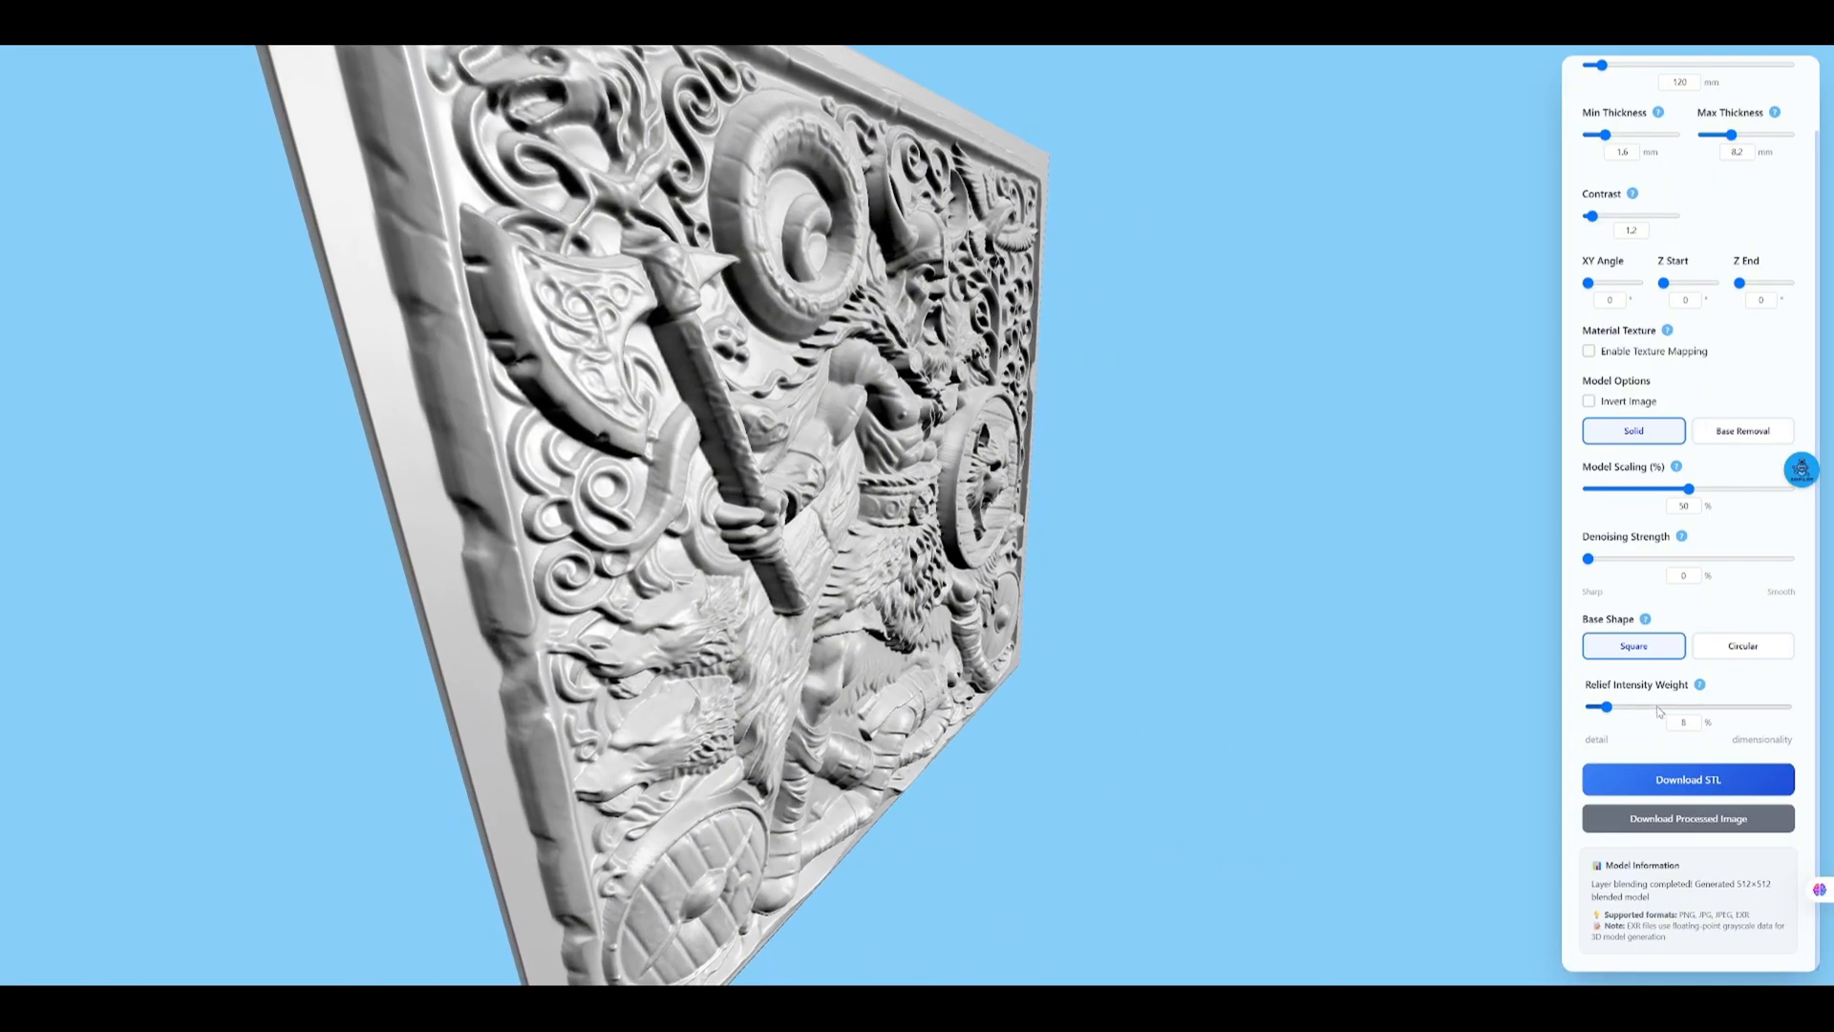
{"action": "left_click_drag", "start_coordinate": [1605, 705], "coordinate": [1741, 705]}
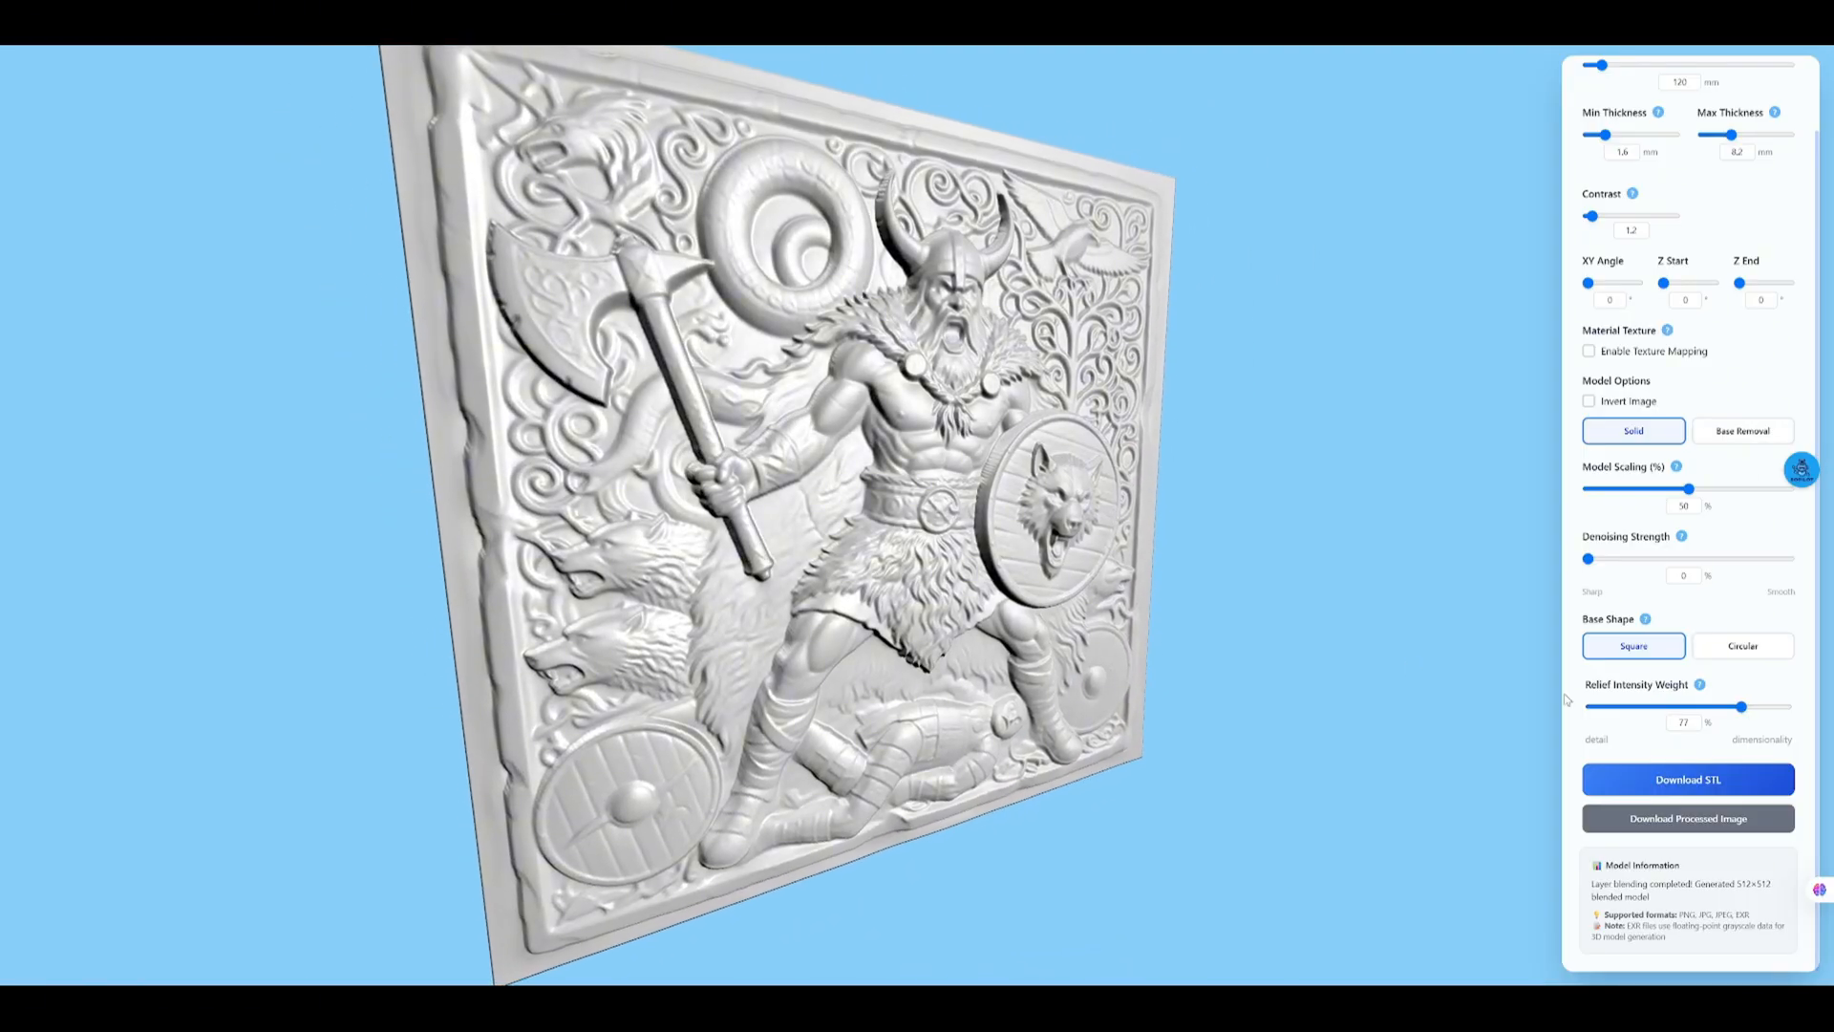
{"action": "left_click_drag", "start_coordinate": [1742, 705], "coordinate": [1697, 705]}
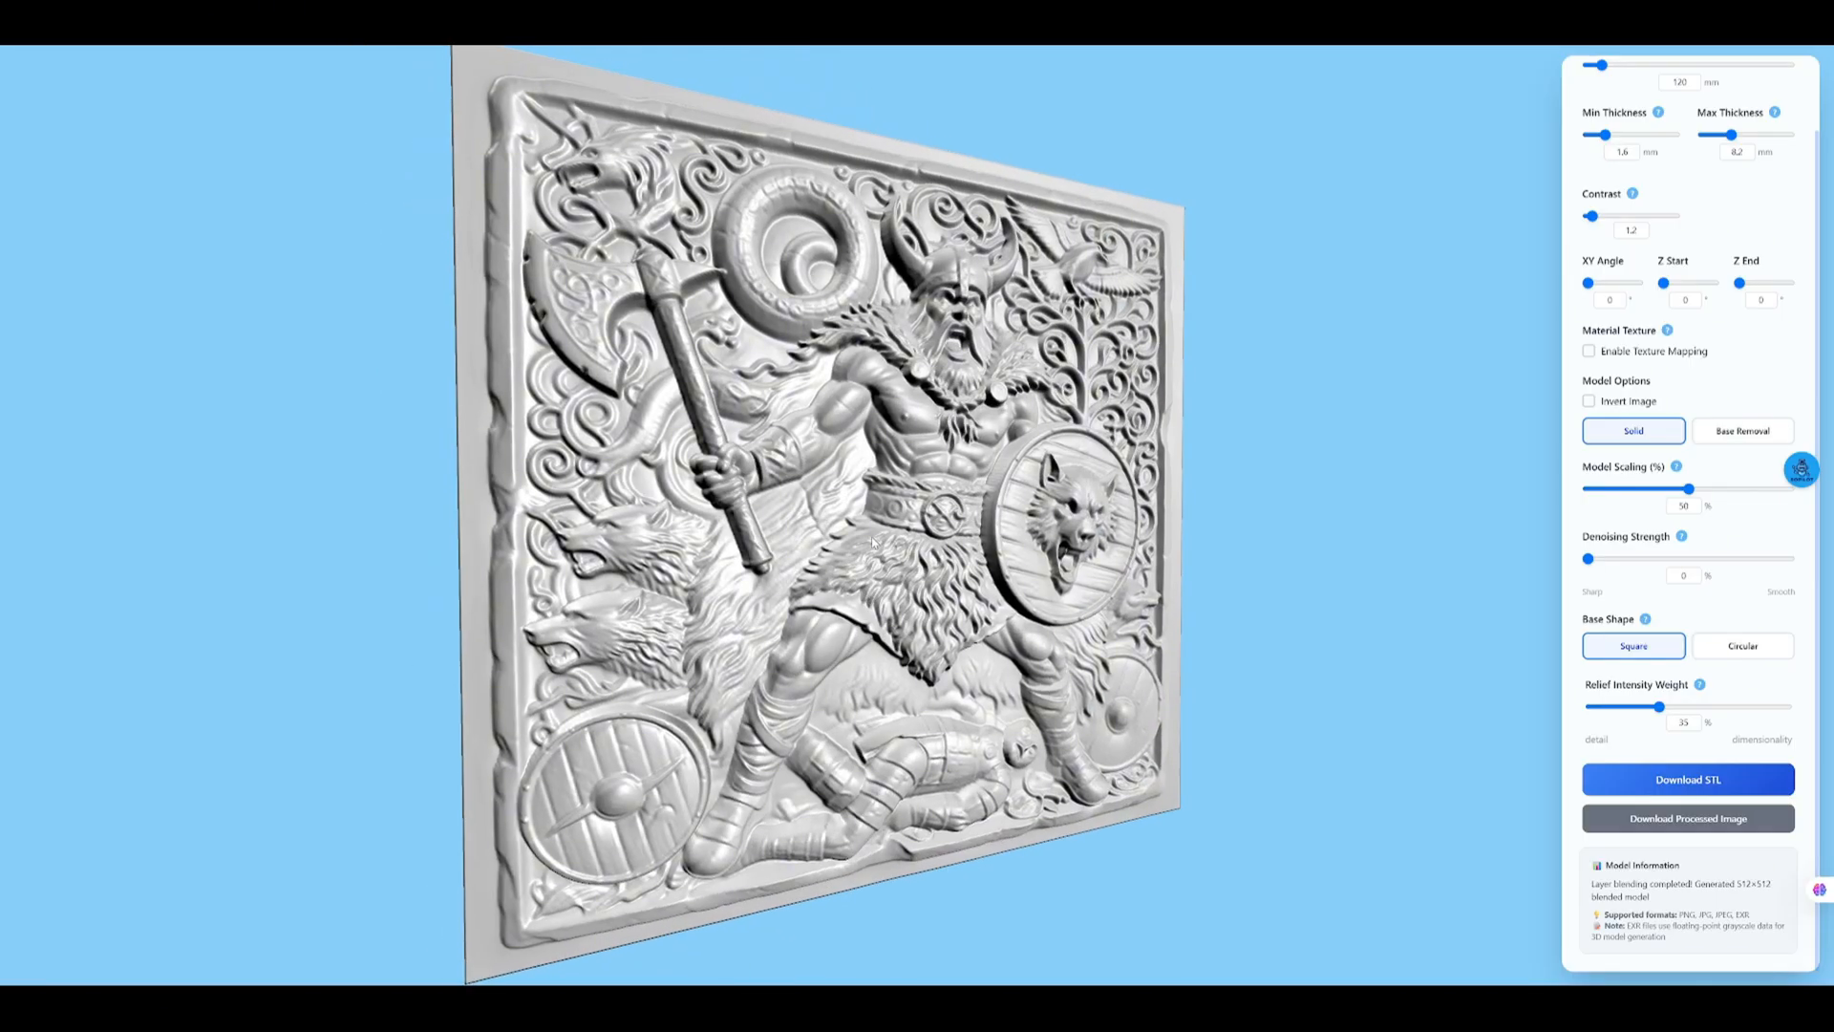
{"action": "left_click_drag", "start_coordinate": [1683, 488], "coordinate": [1790, 487]}
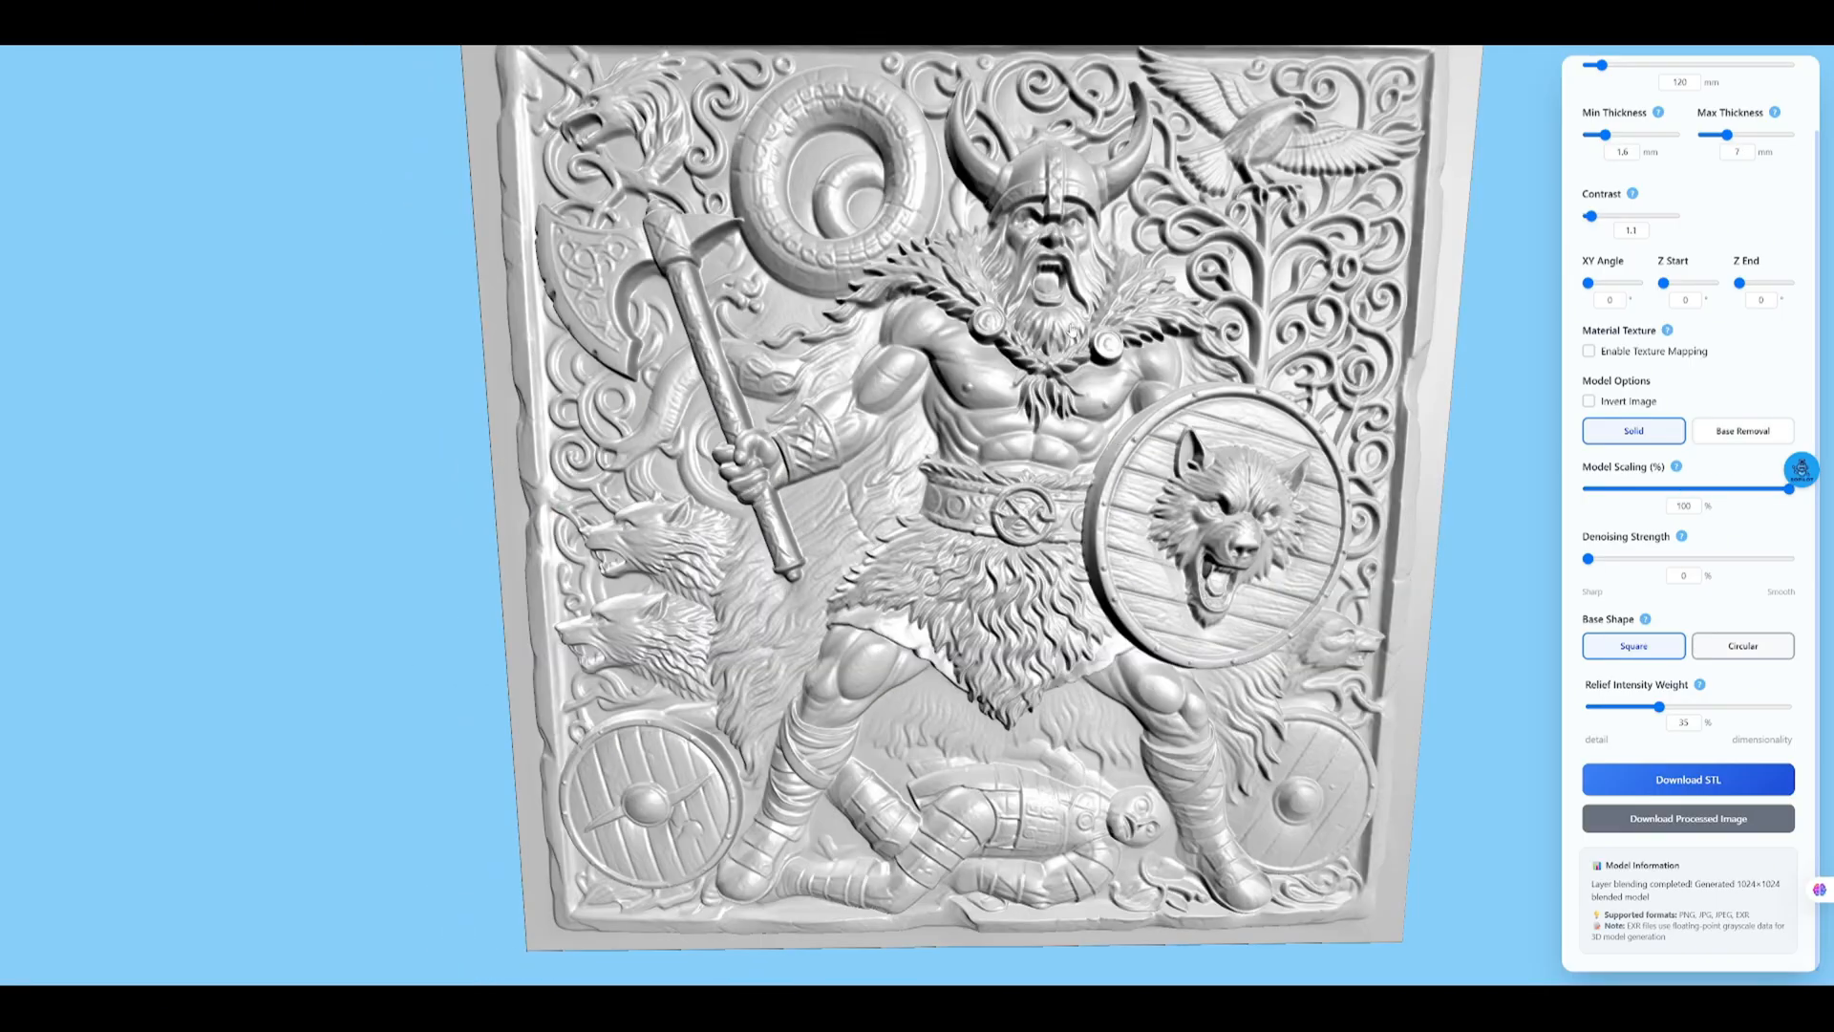
- Switch the base shape to Circular and set the Circular Scale to 85%
{"action": "left_click", "coordinate": [1742, 644]}
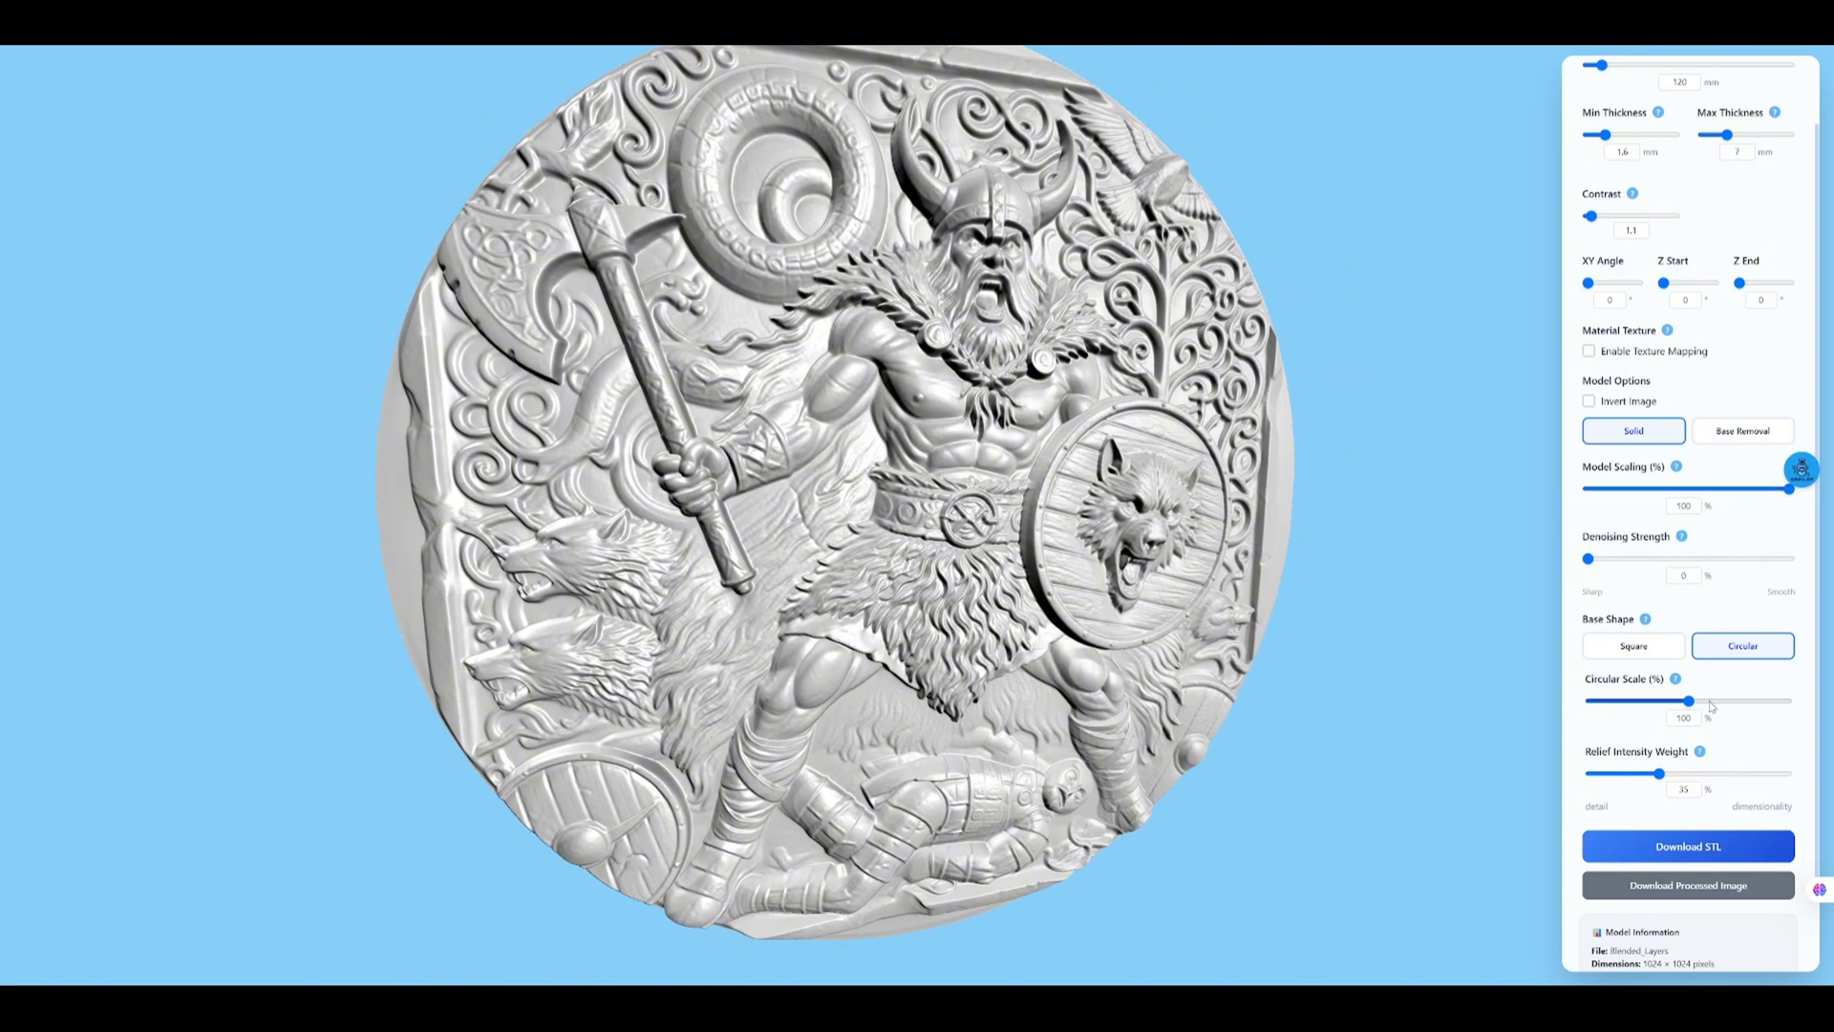
{"action": "left_click_drag", "start_coordinate": [1687, 701], "coordinate": [1619, 702]}
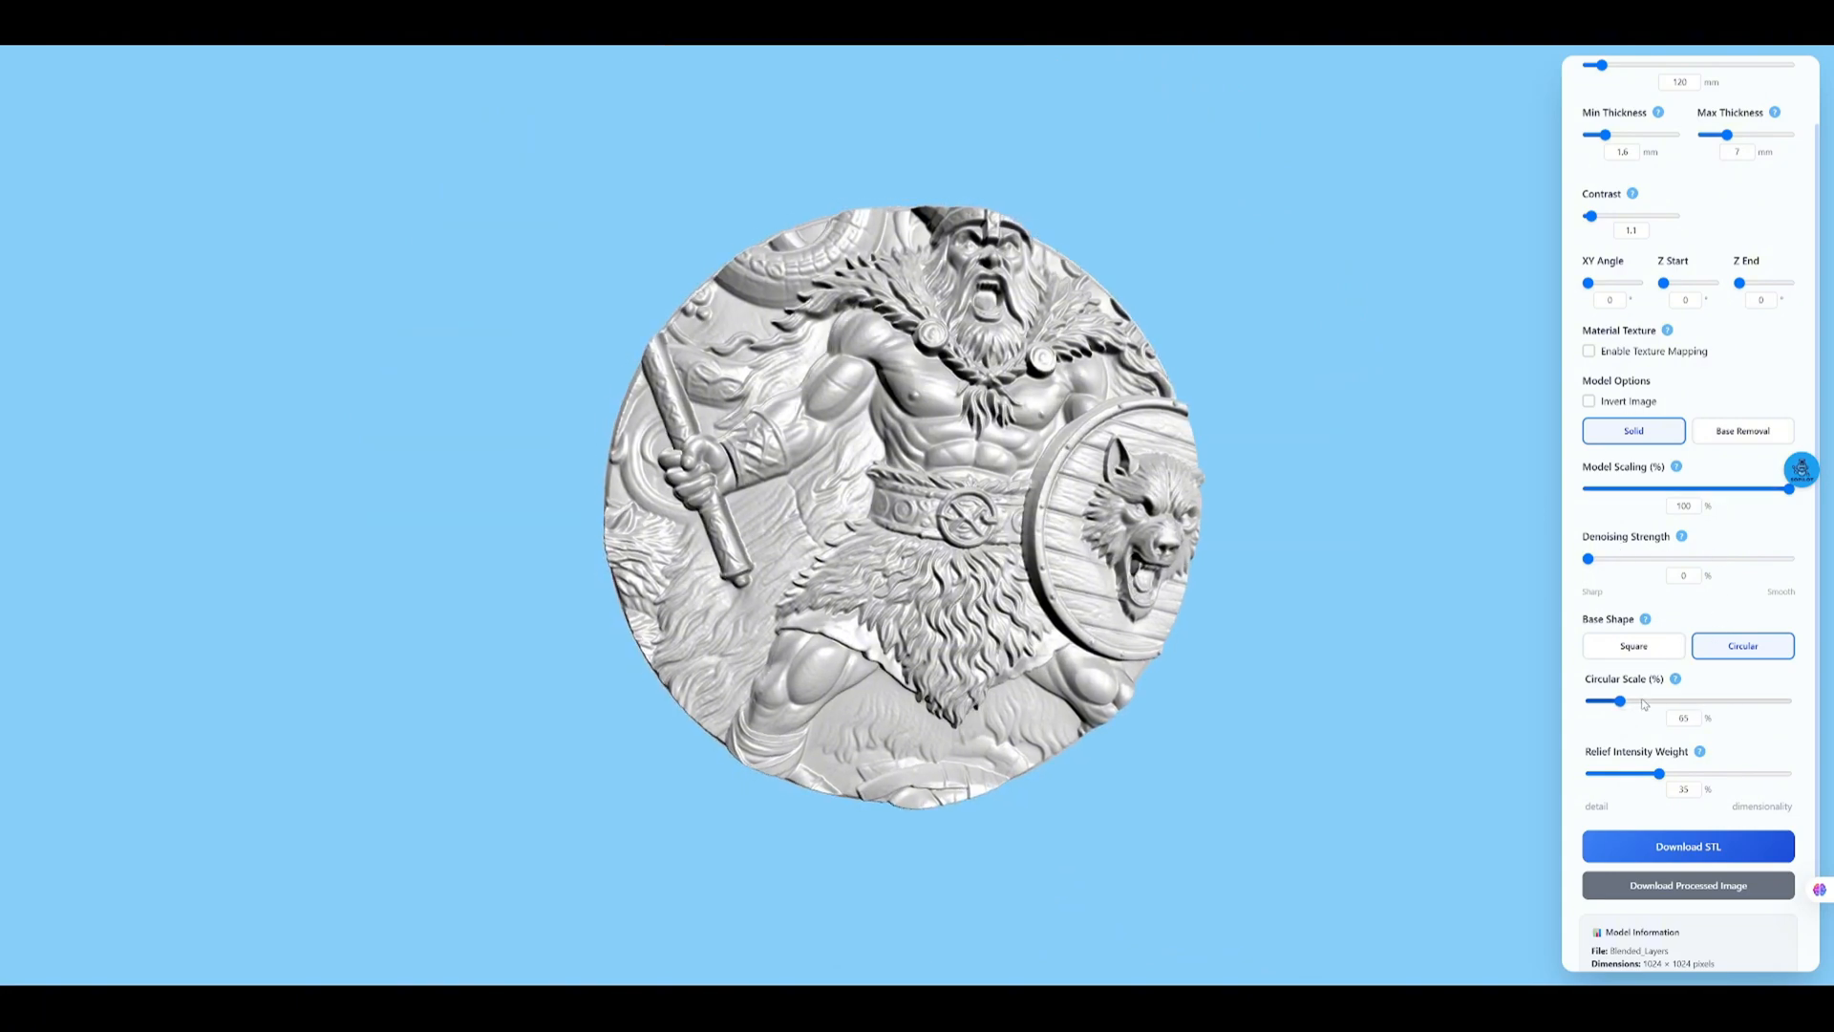
{"action": "left_click_drag", "start_coordinate": [1618, 701], "coordinate": [1659, 701]}
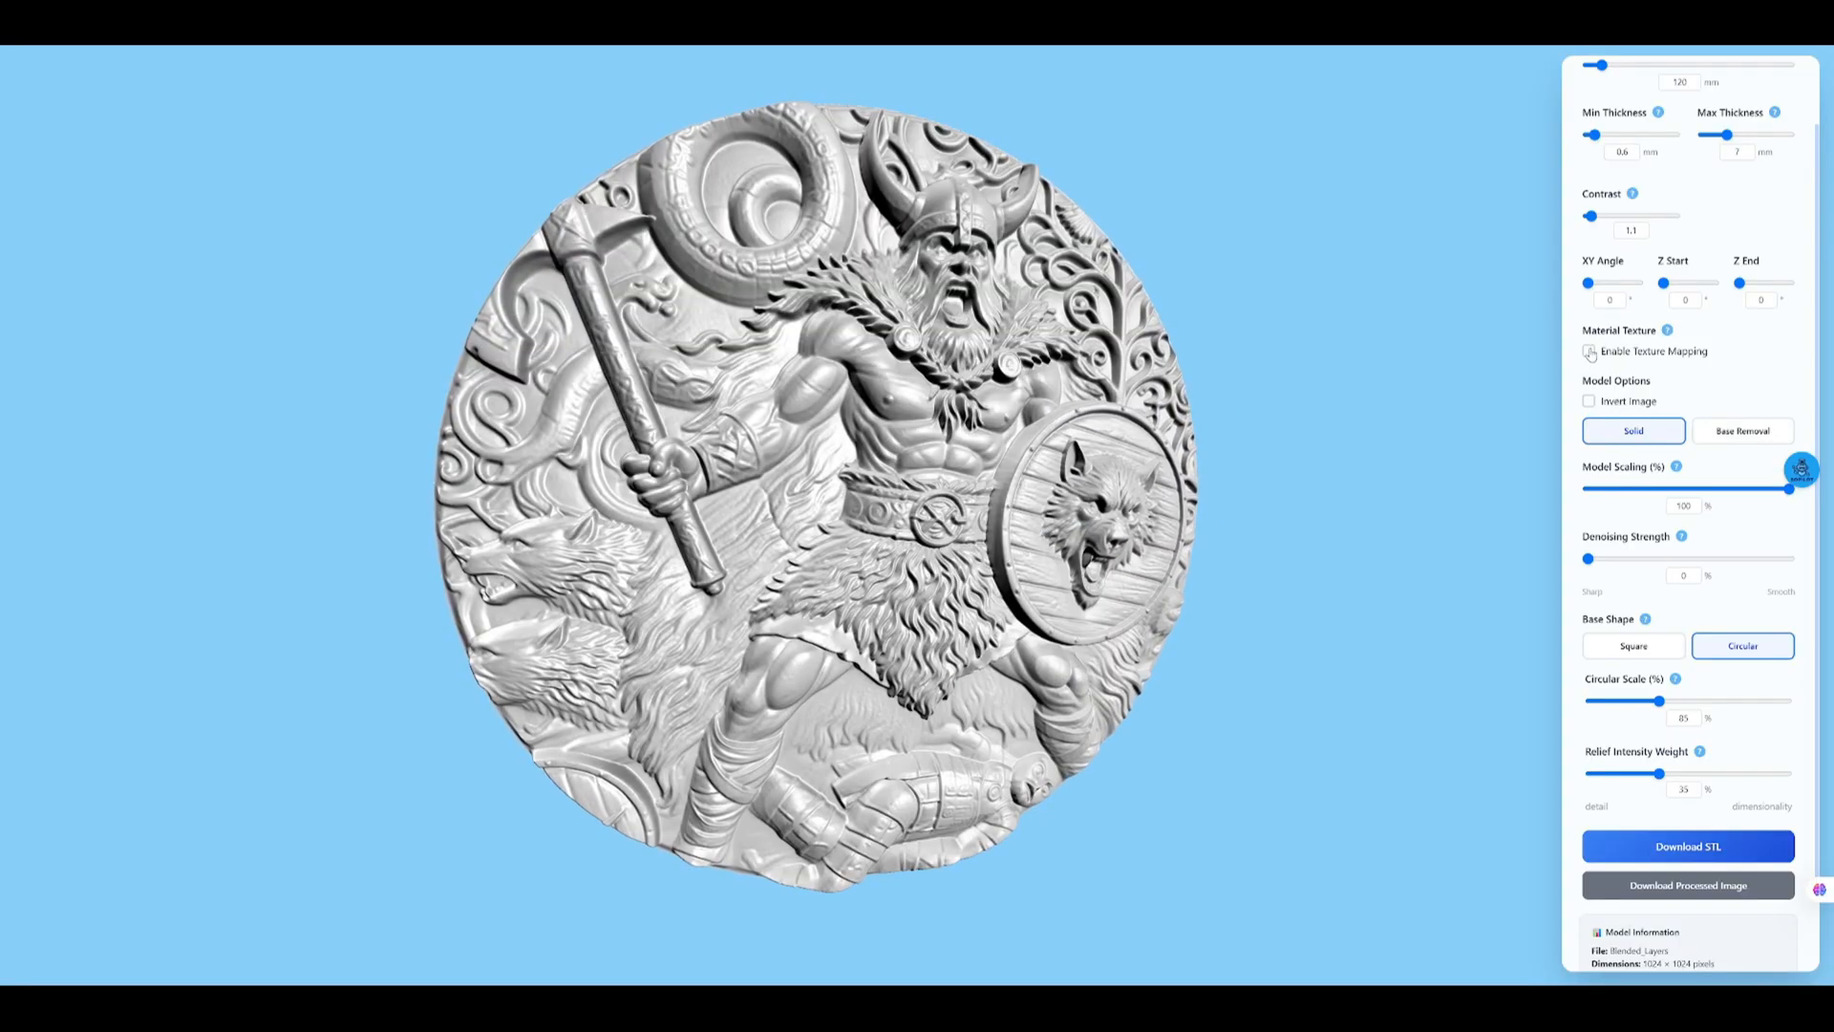
{"action": "left_click", "coordinate": [1590, 352]}
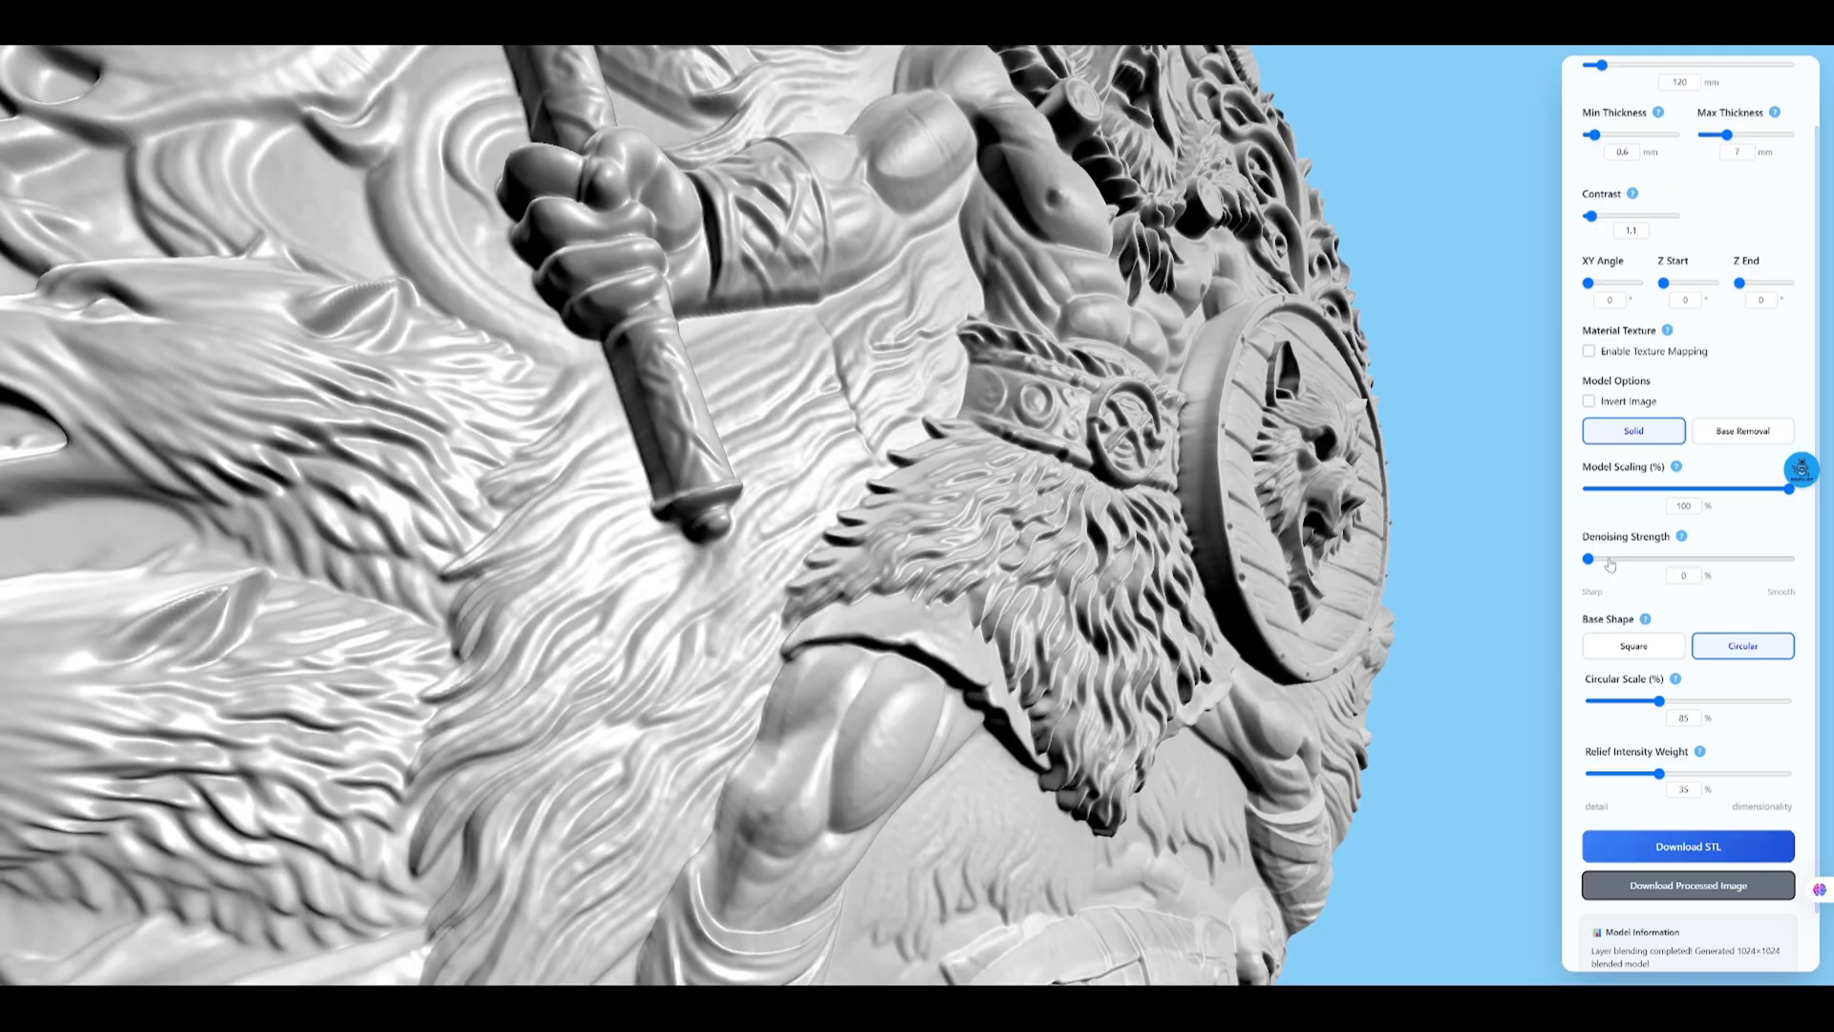
- Try Denoising Strength at 10, 25, 50 and 33%, settling on 5%
{"action": "left_click_drag", "start_coordinate": [1591, 558], "coordinate": [1609, 558]}
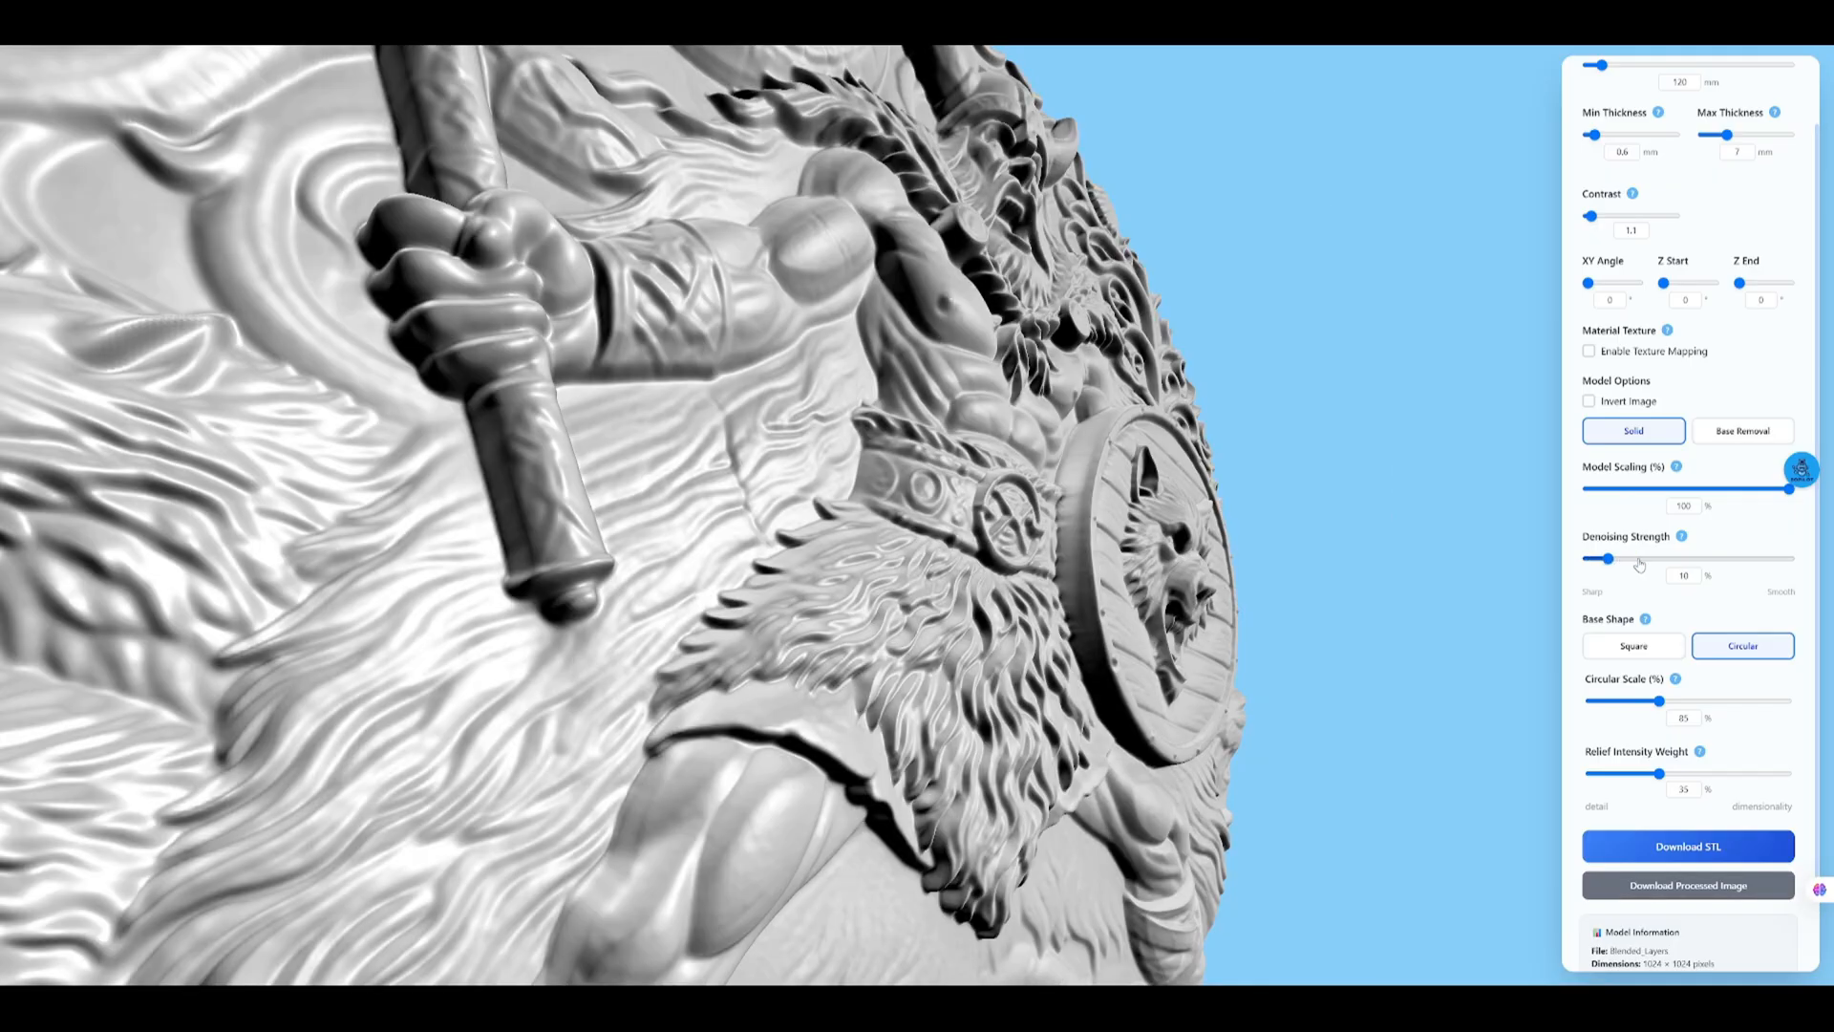
{"action": "left_click_drag", "start_coordinate": [1609, 558], "coordinate": [1638, 558]}
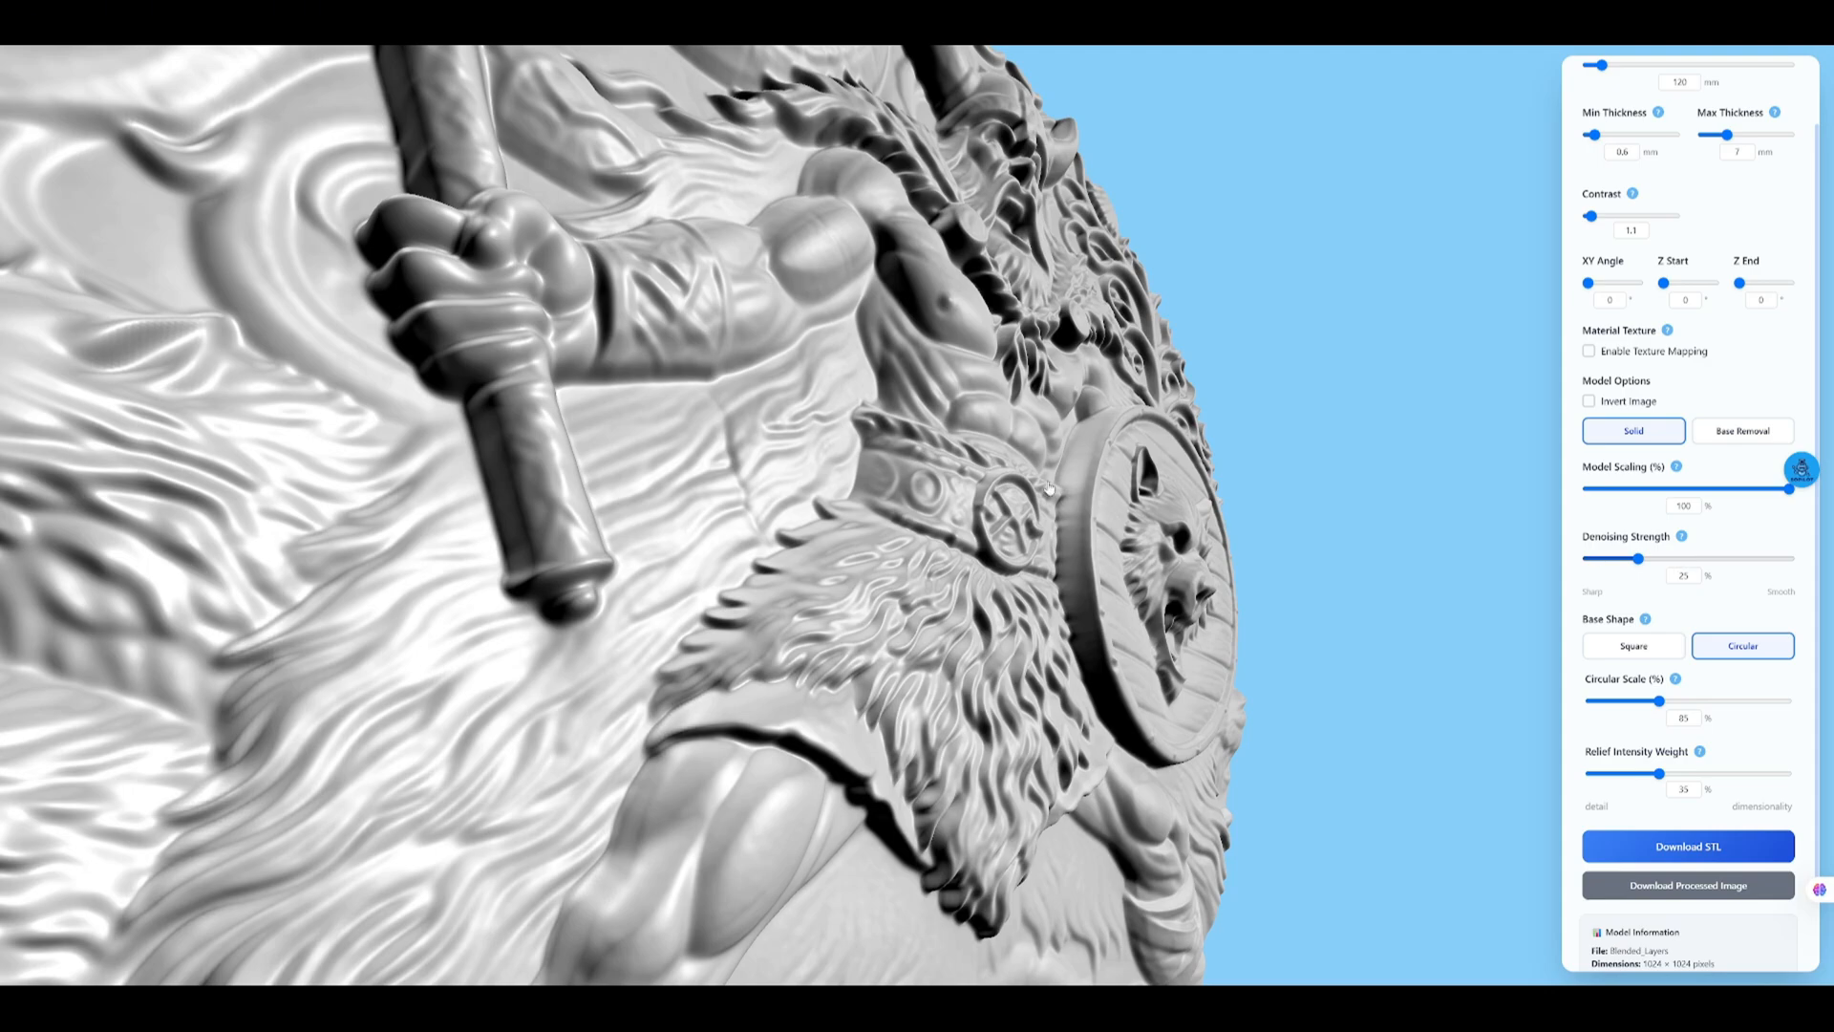
{"action": "left_click_drag", "start_coordinate": [1638, 557], "coordinate": [1685, 558]}
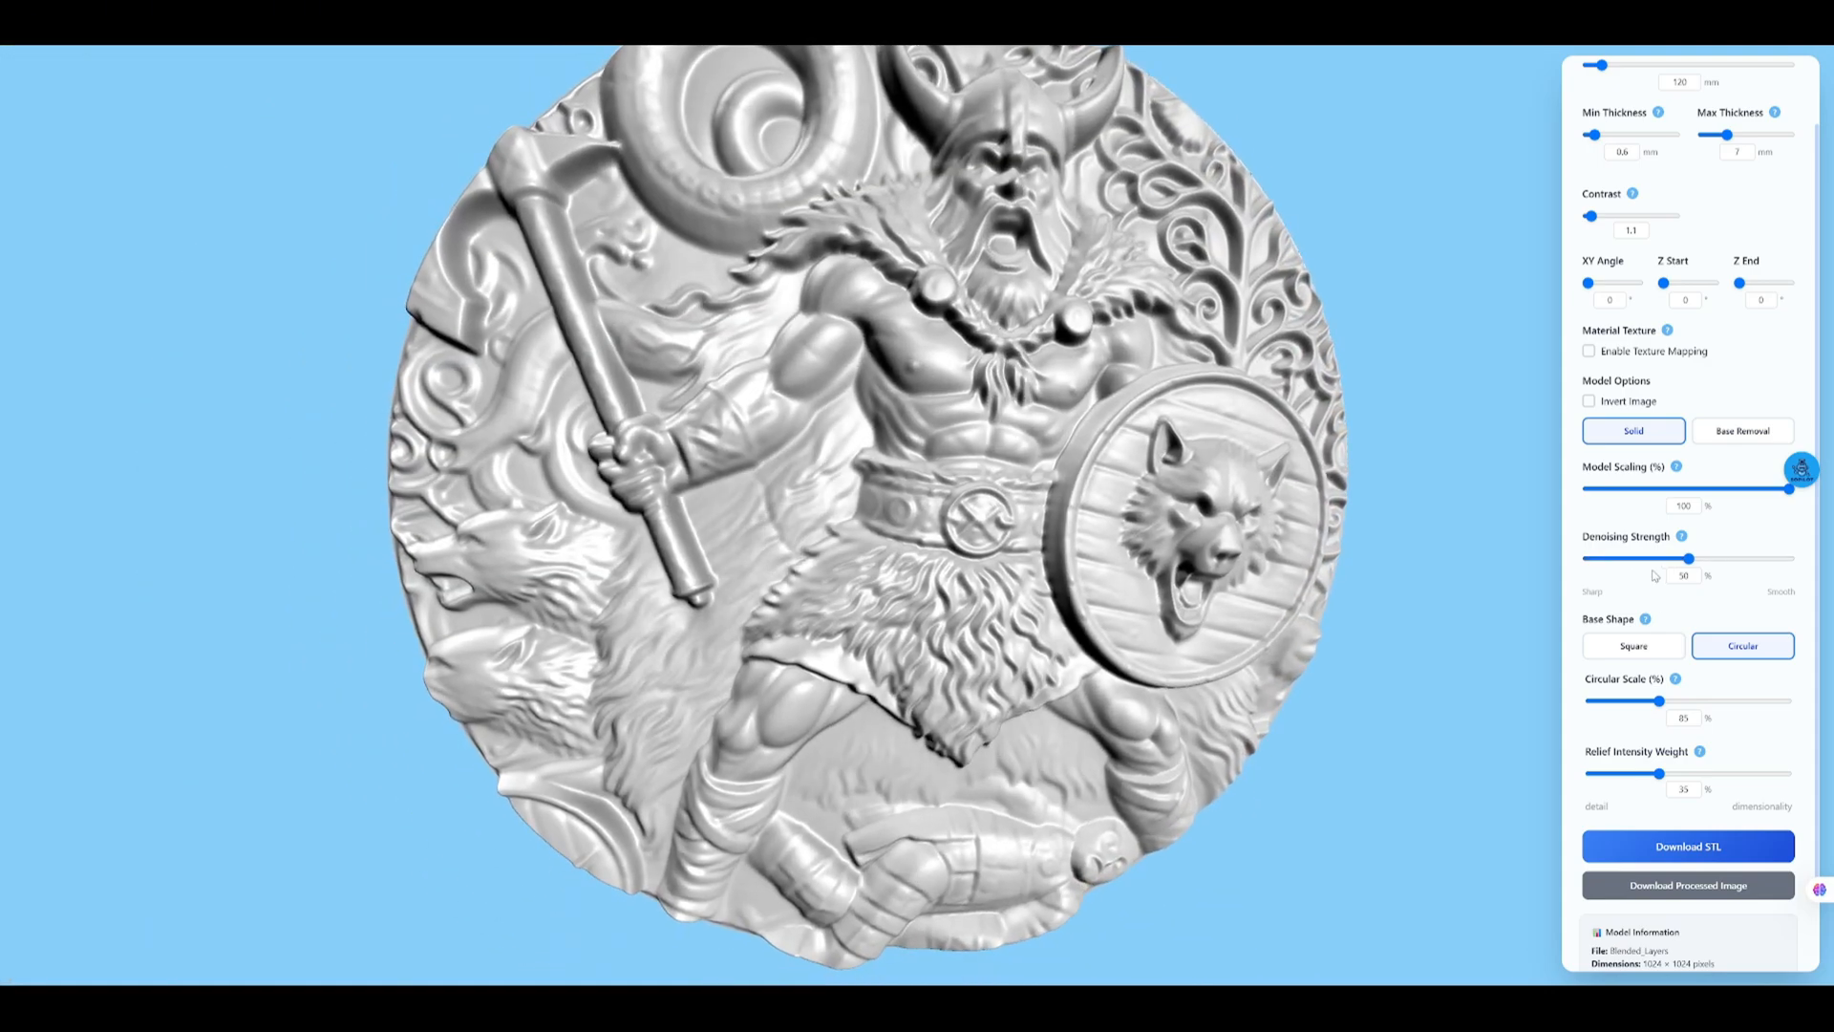
{"action": "left_click_drag", "start_coordinate": [1691, 558], "coordinate": [1655, 558]}
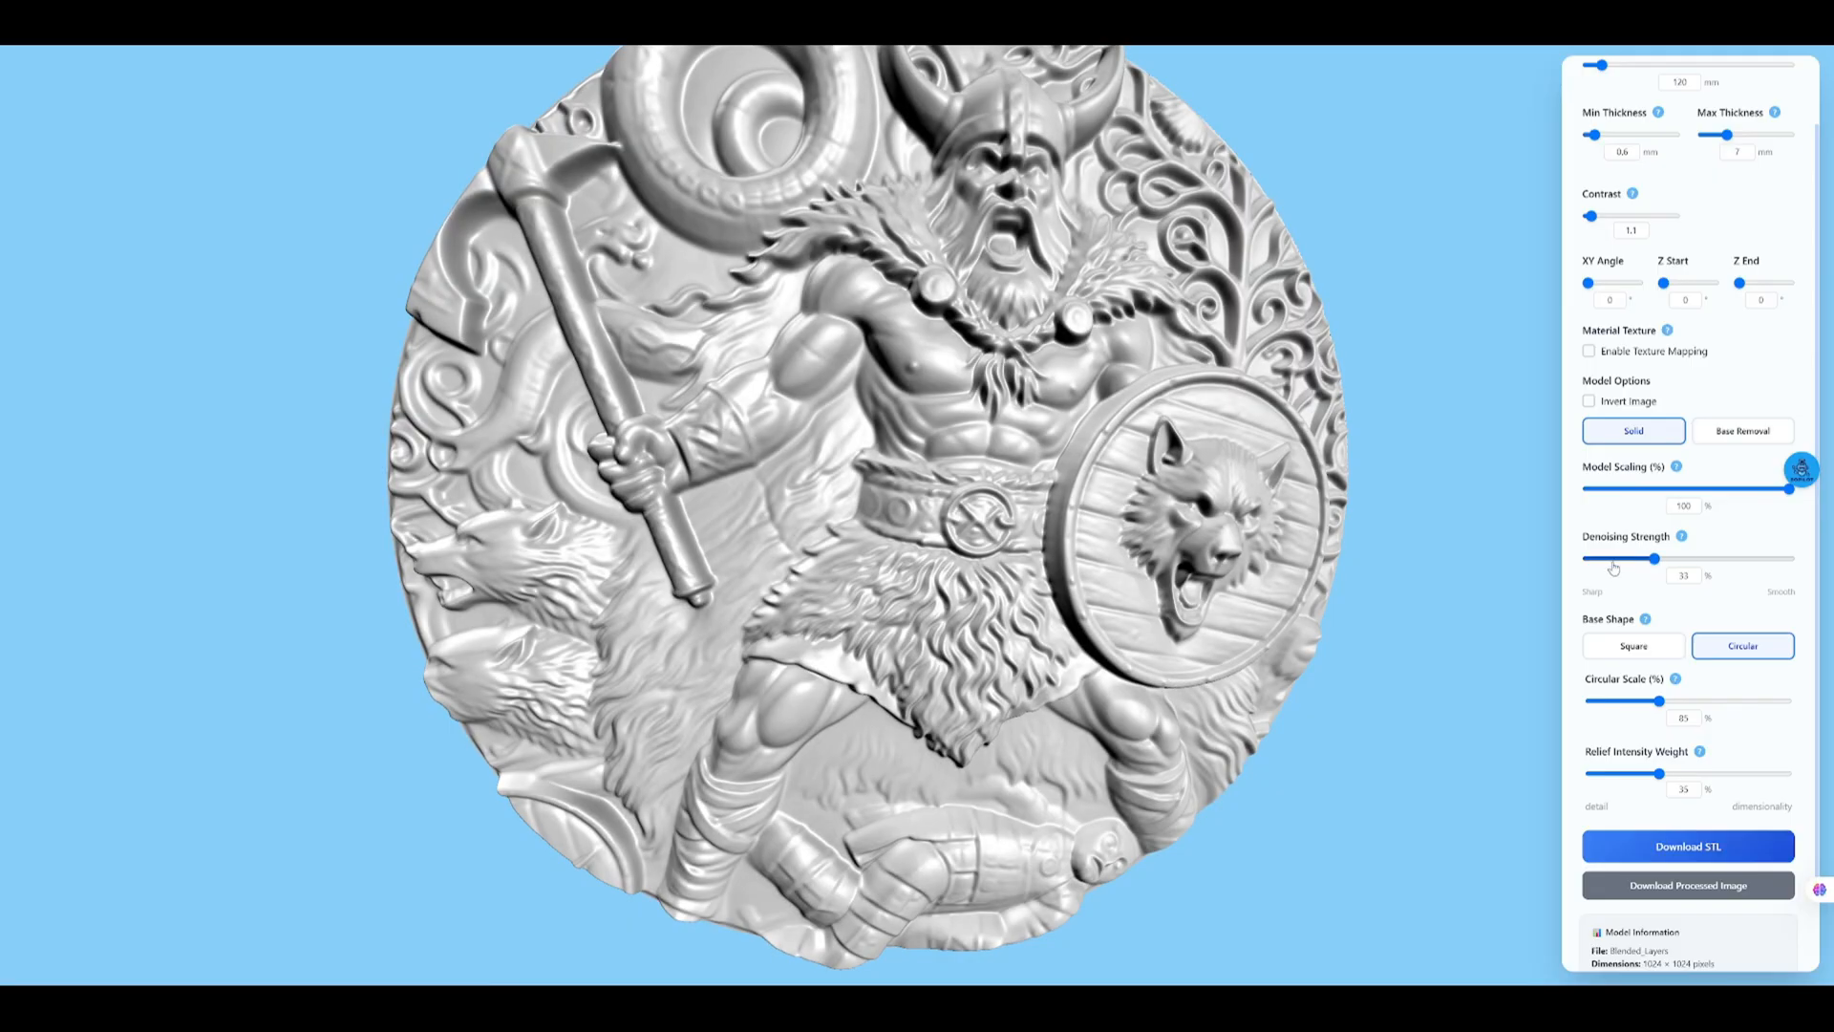
{"action": "left_click_drag", "start_coordinate": [1653, 558], "coordinate": [1605, 558]}
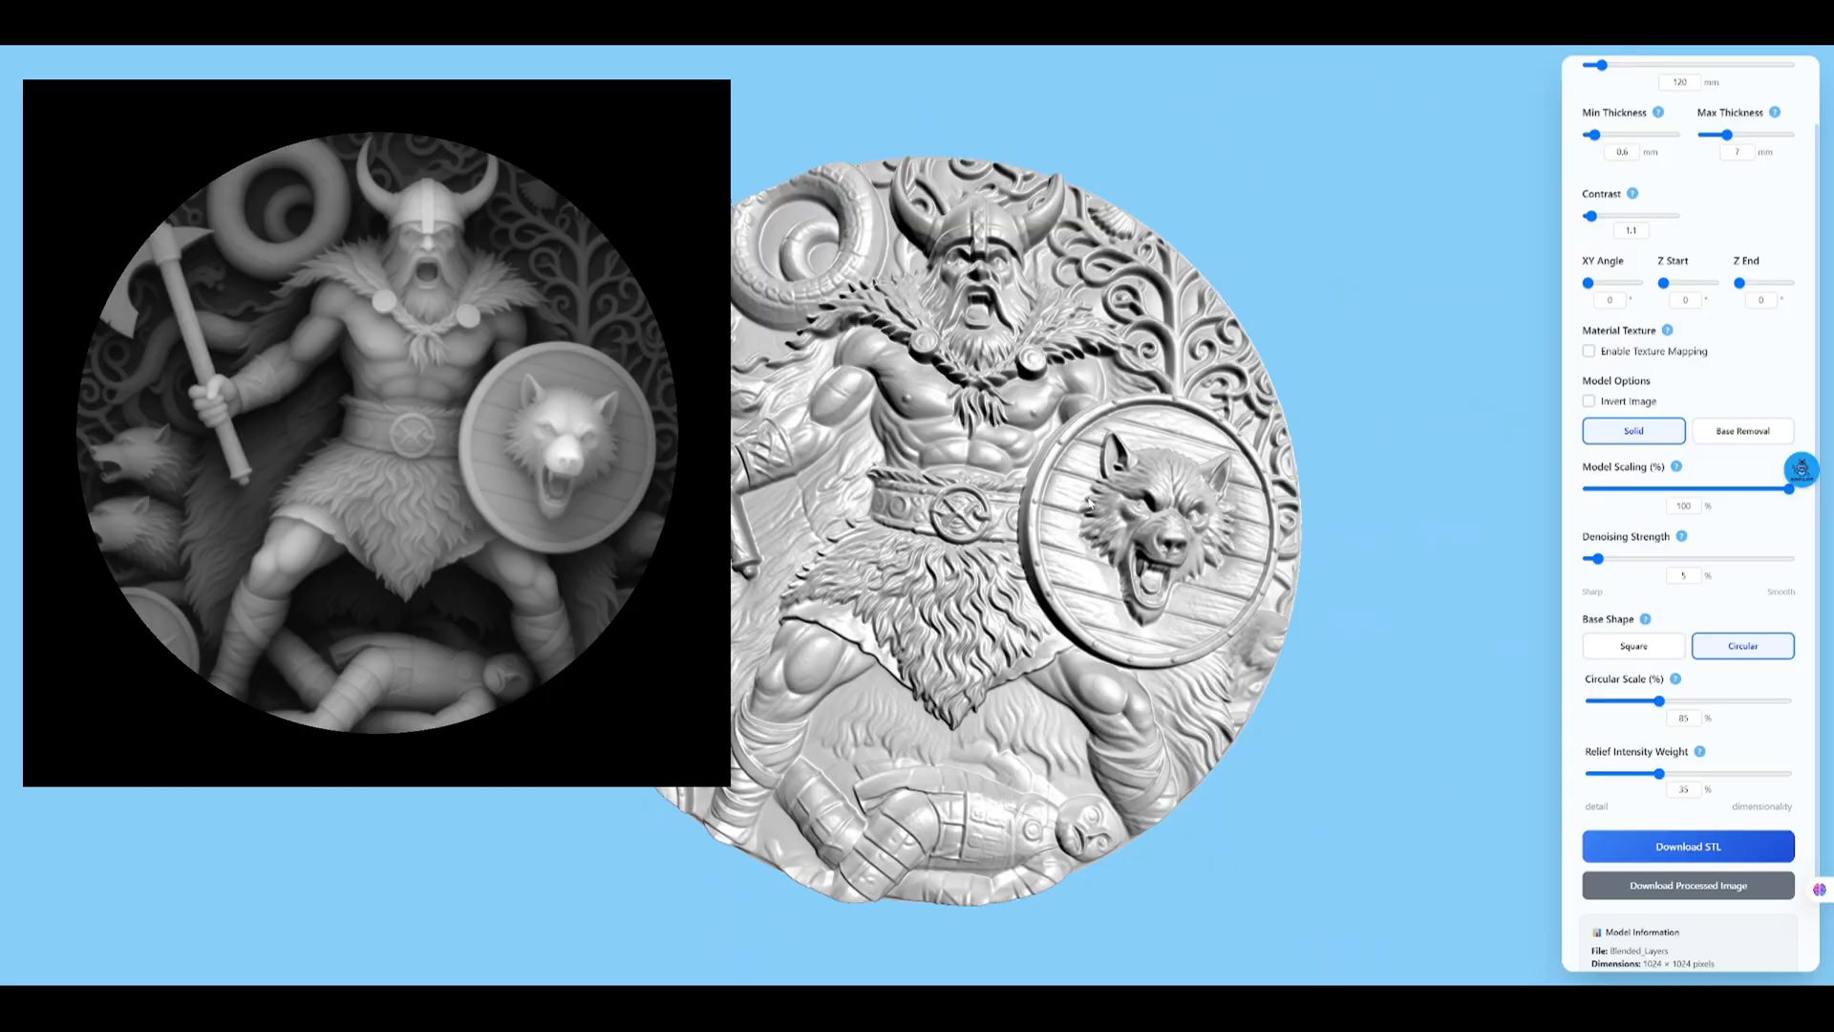
- Switch the base shape back to Square with slight denoising
{"action": "left_click", "coordinate": [1632, 648]}
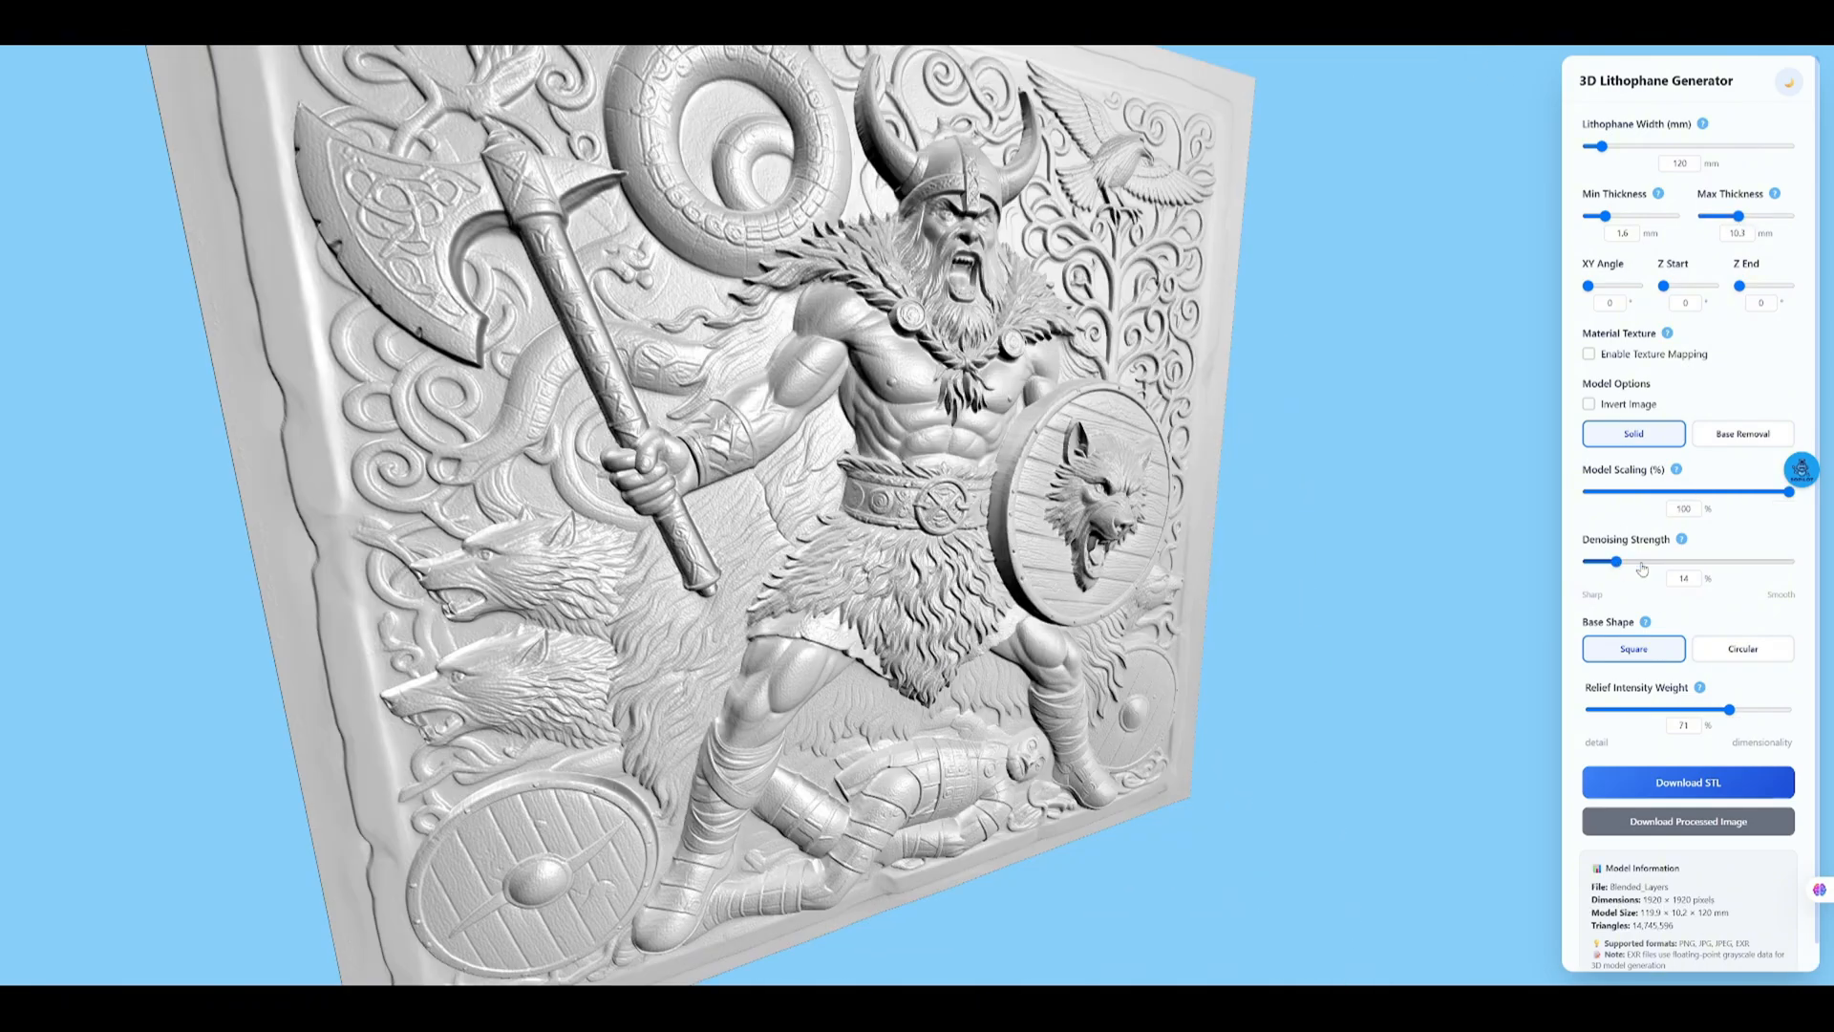
{"action": "left_click_drag", "start_coordinate": [1617, 561], "coordinate": [1649, 562]}
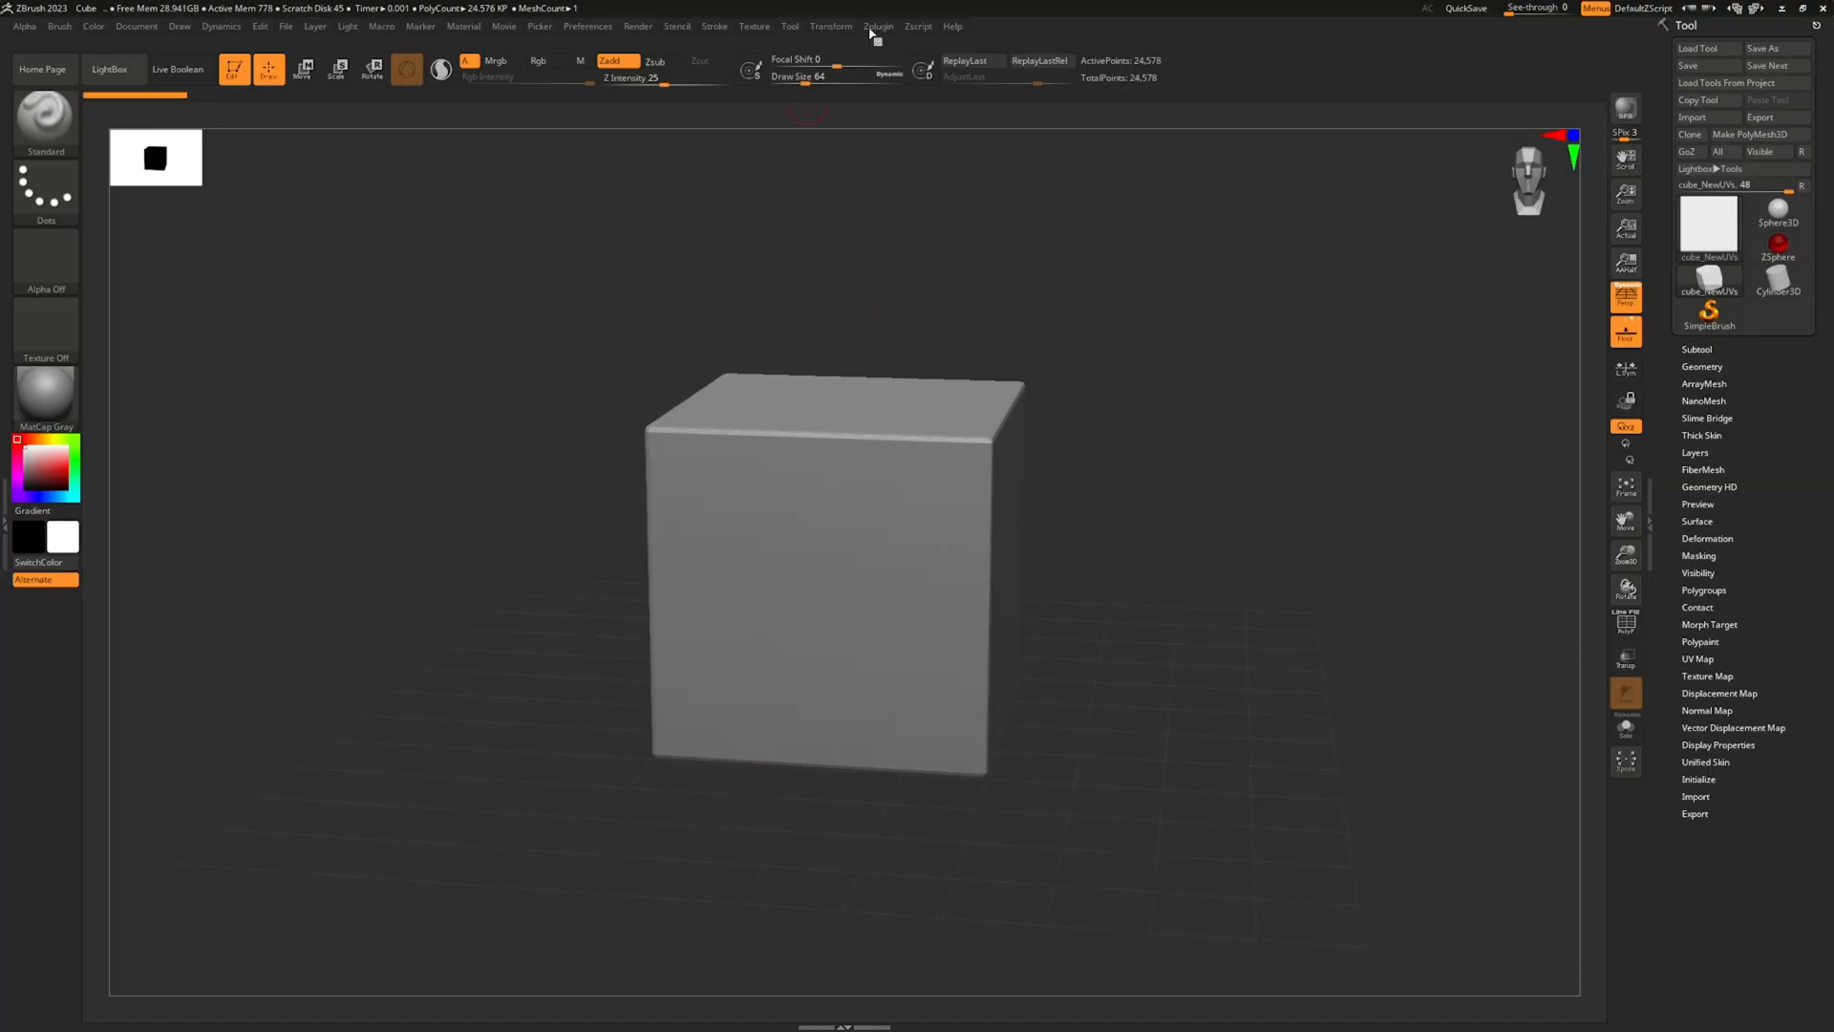
- Load the Viking EXR depth map through the Zplugin SculptOK loader as a relief mesh
{"action": "left_click", "coordinate": [879, 25]}
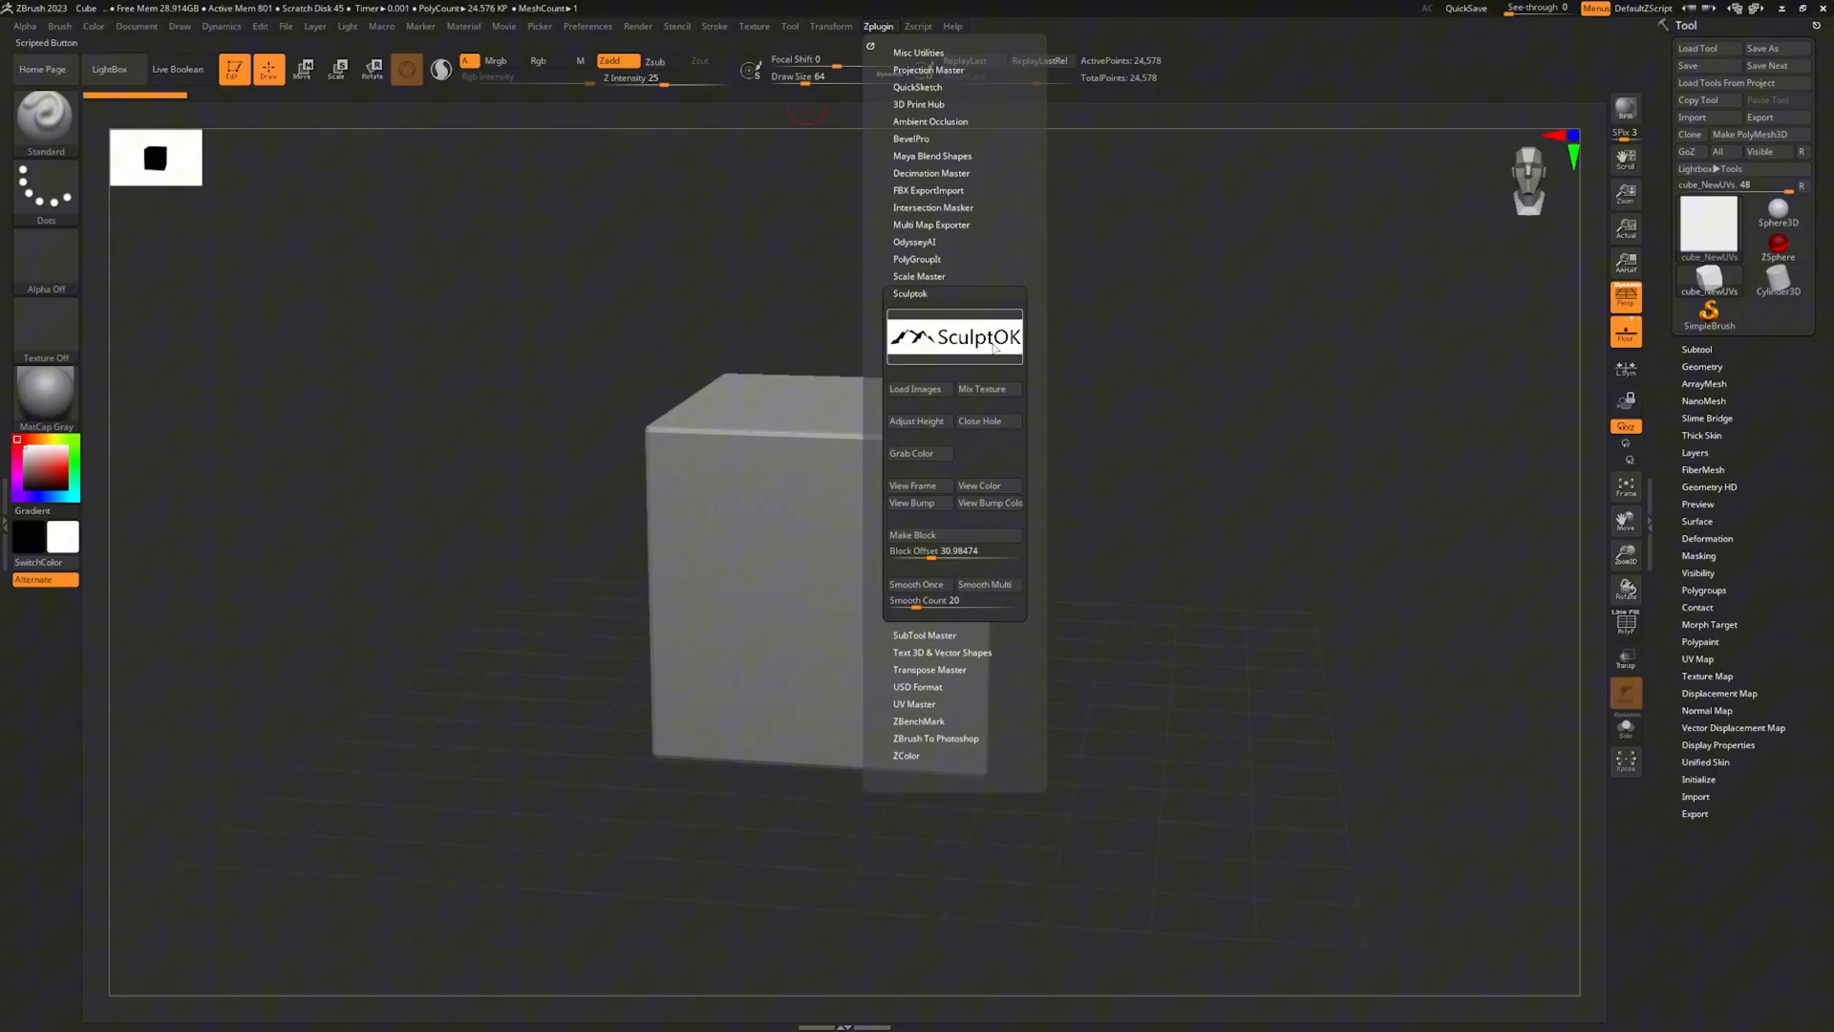
{"action": "mouse_move", "coordinate": [635, 544]}
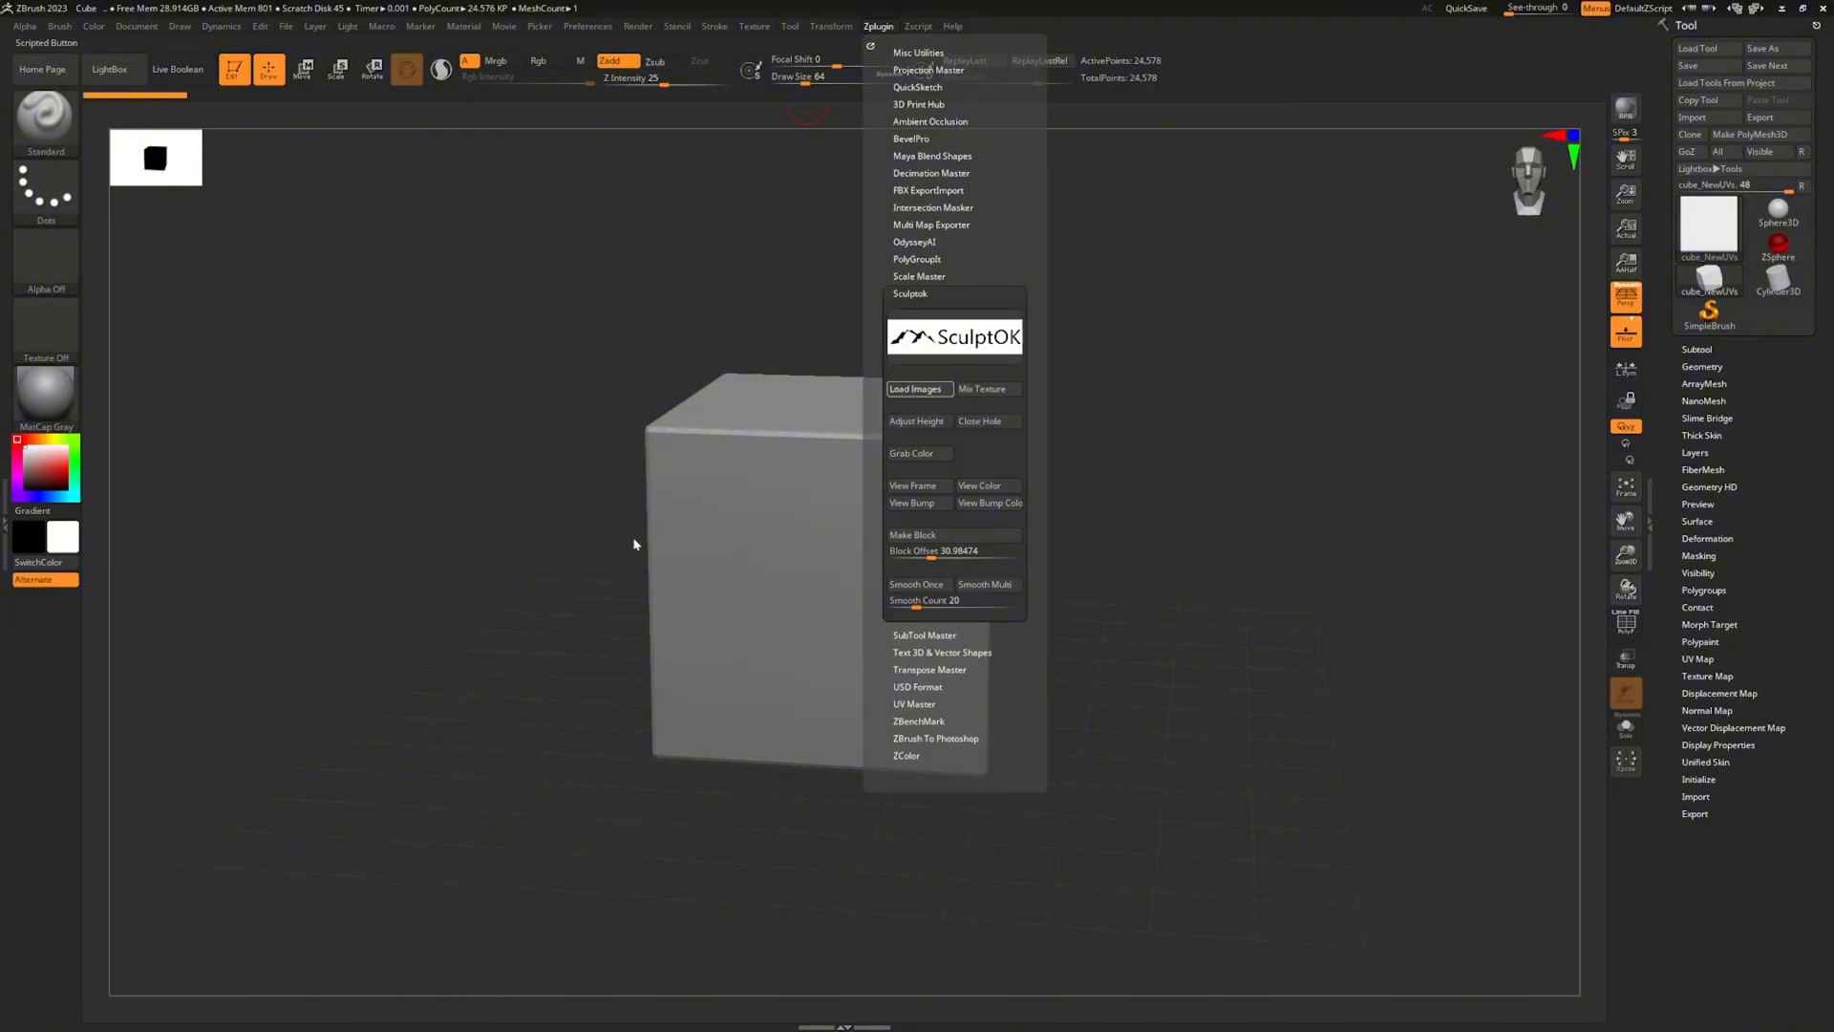
{"action": "mouse_move", "coordinate": [1008, 352]}
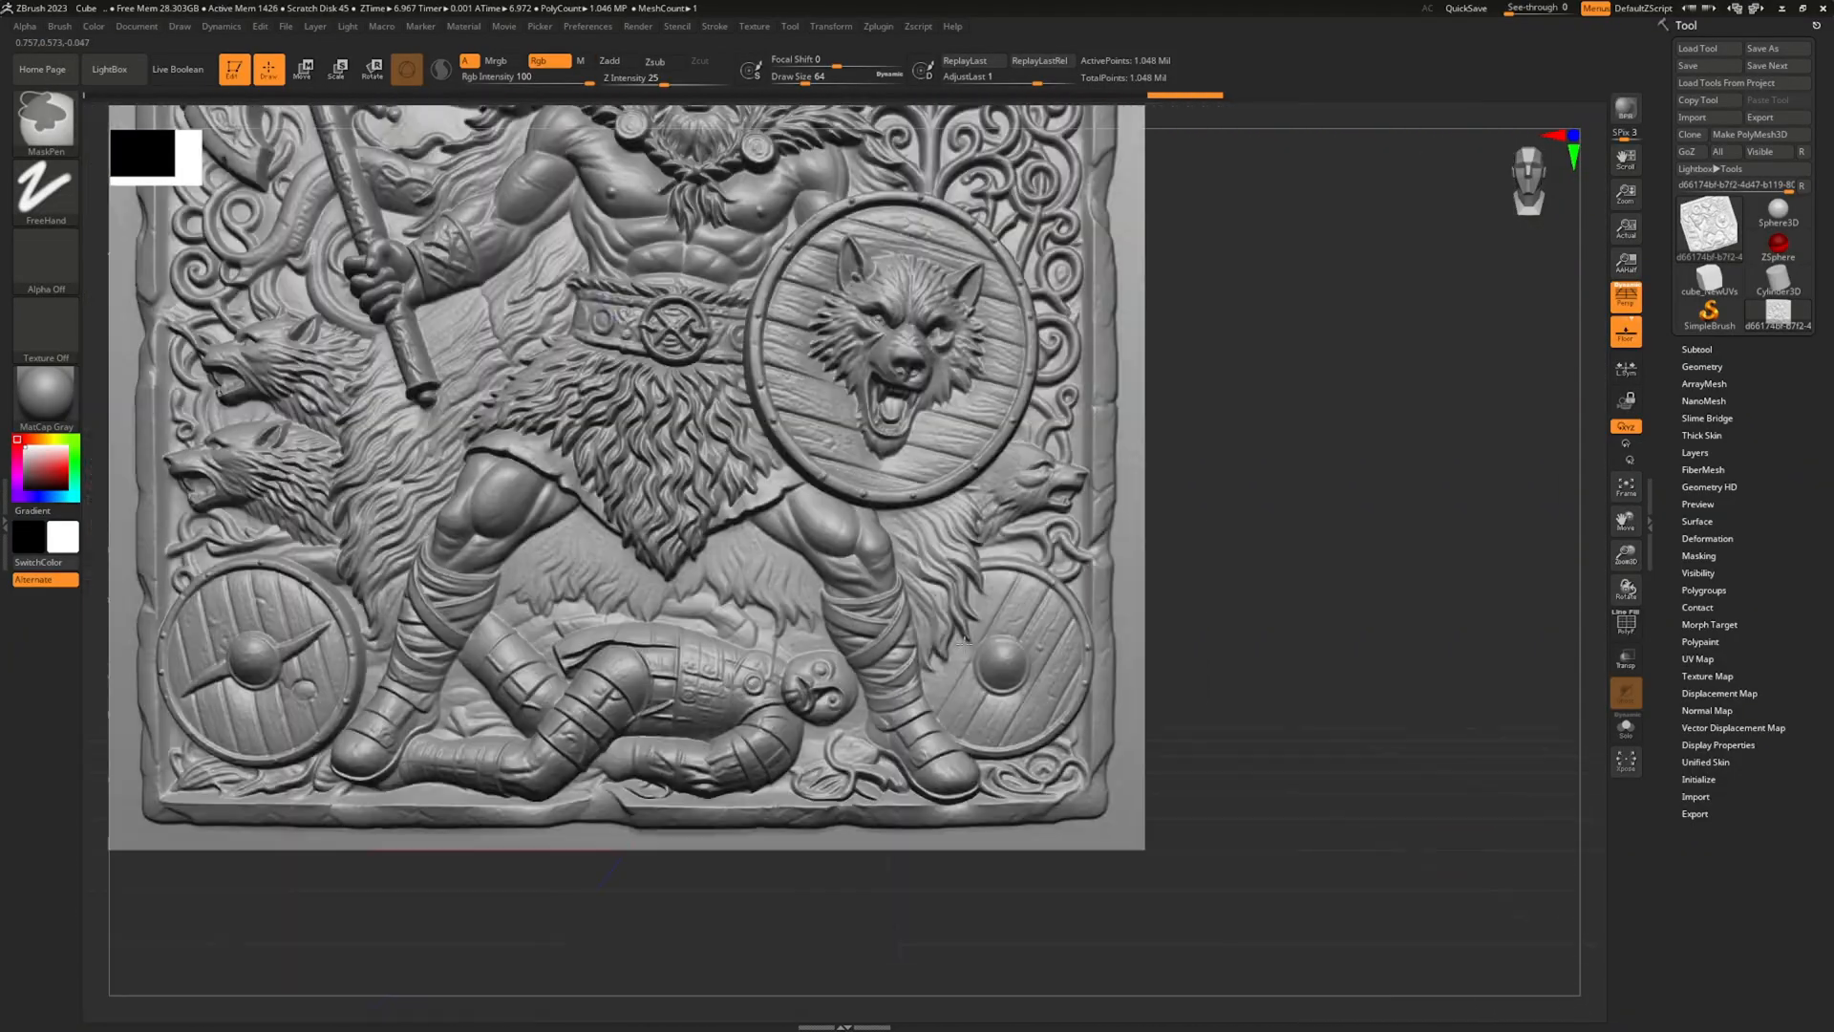
{"action": "left_click", "coordinate": [877, 25]}
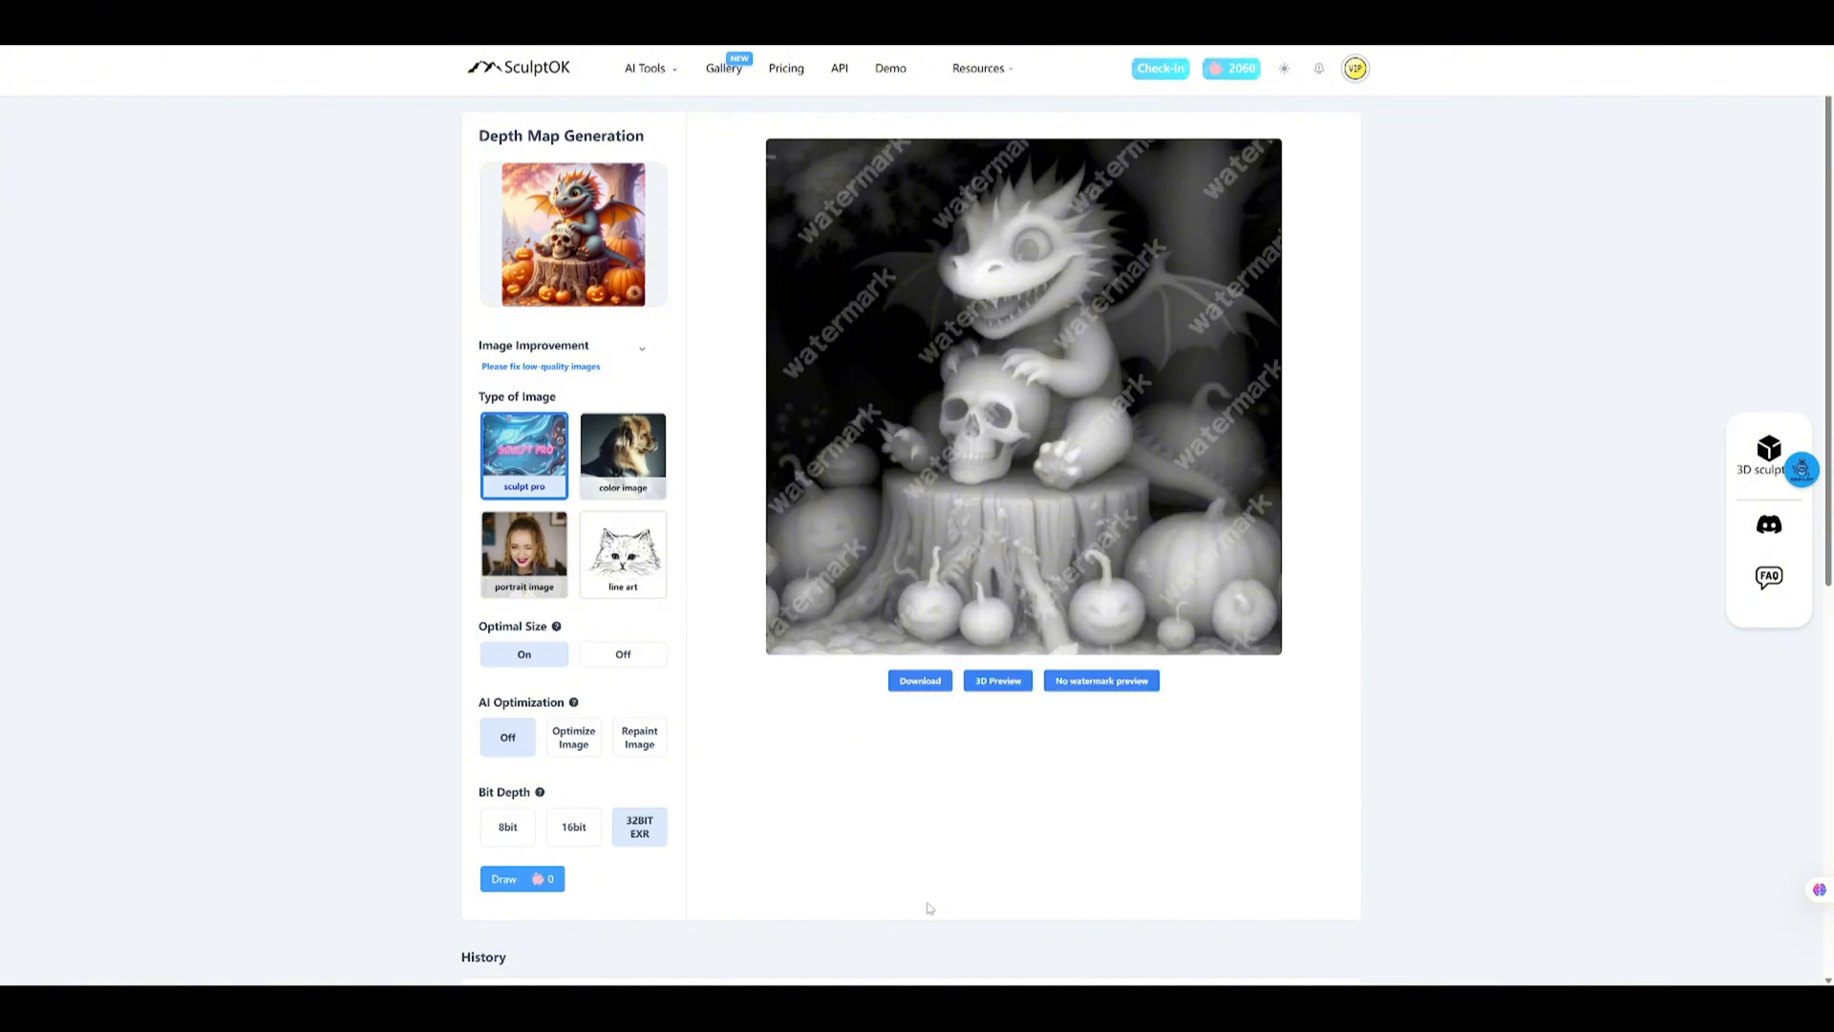
- Show the 32BIT EXR depth map result for the dragon-and-skull image
{"action": "left_click", "coordinate": [997, 681]}
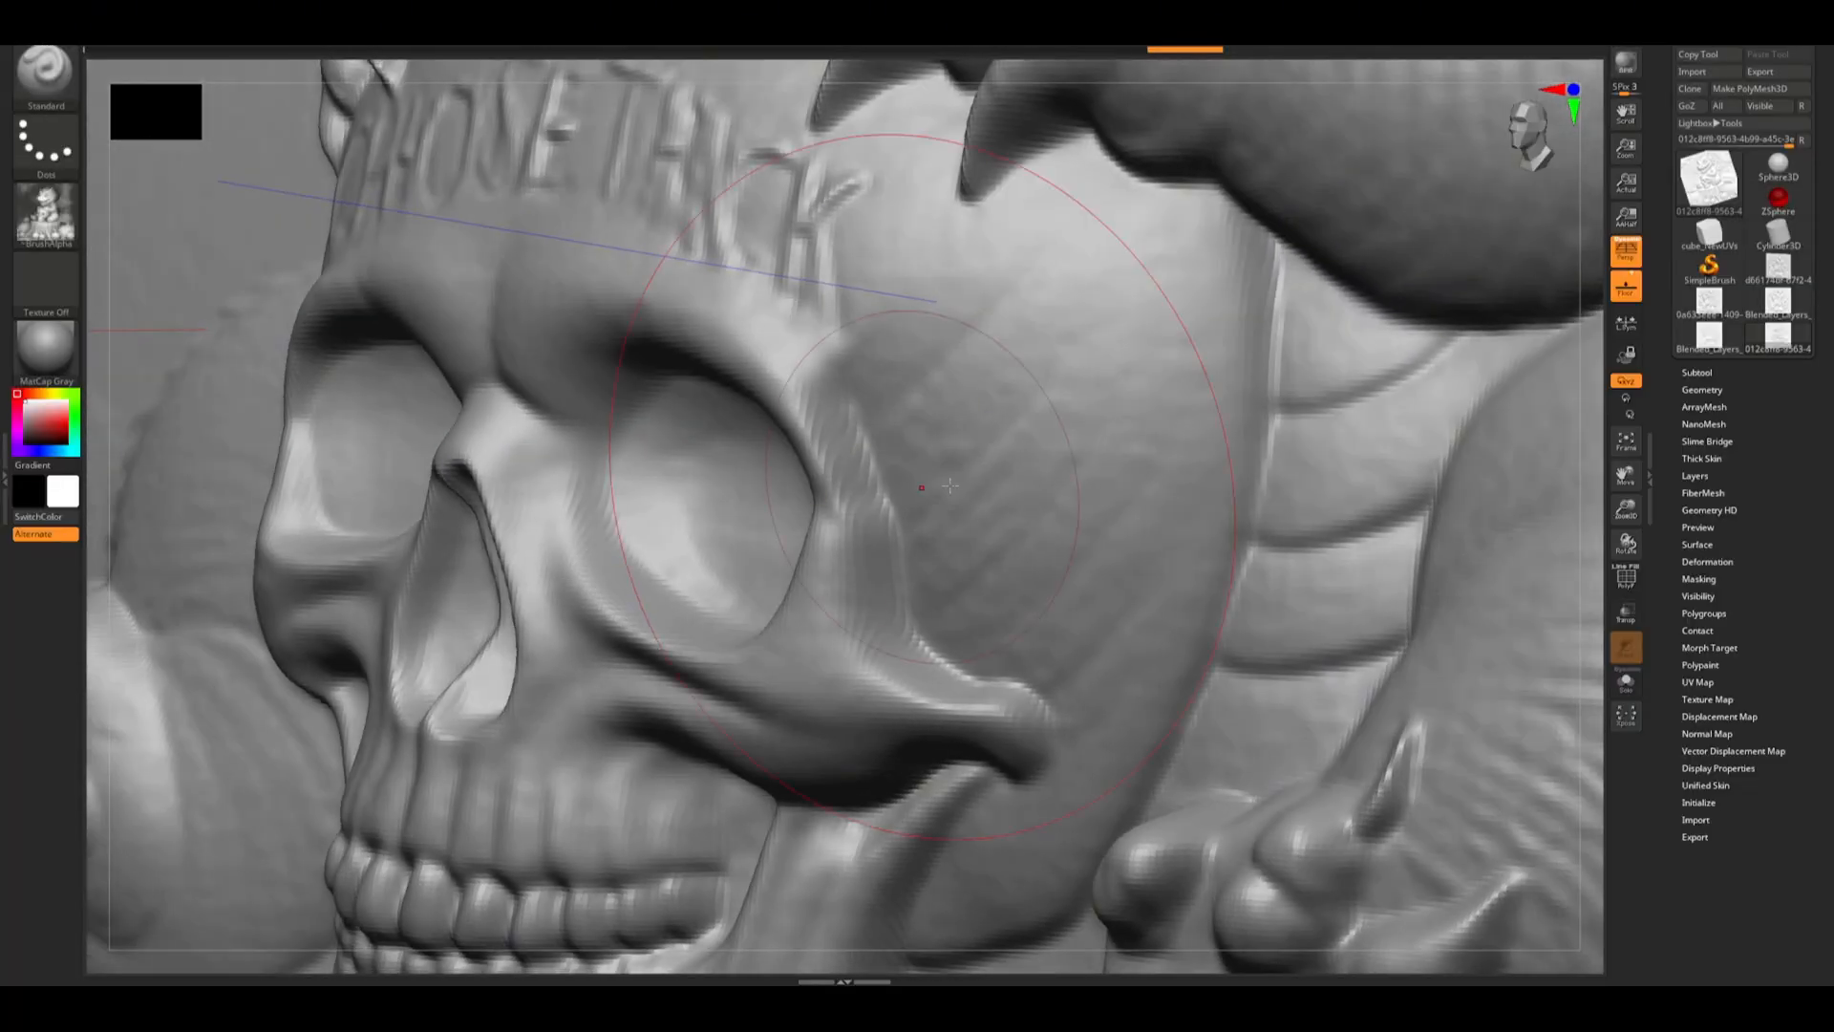
- Orbit the dragon relief mesh from the skull toward the tree stump
{"action": "left_click_drag", "start_coordinate": [936, 491], "coordinate": [1123, 446]}
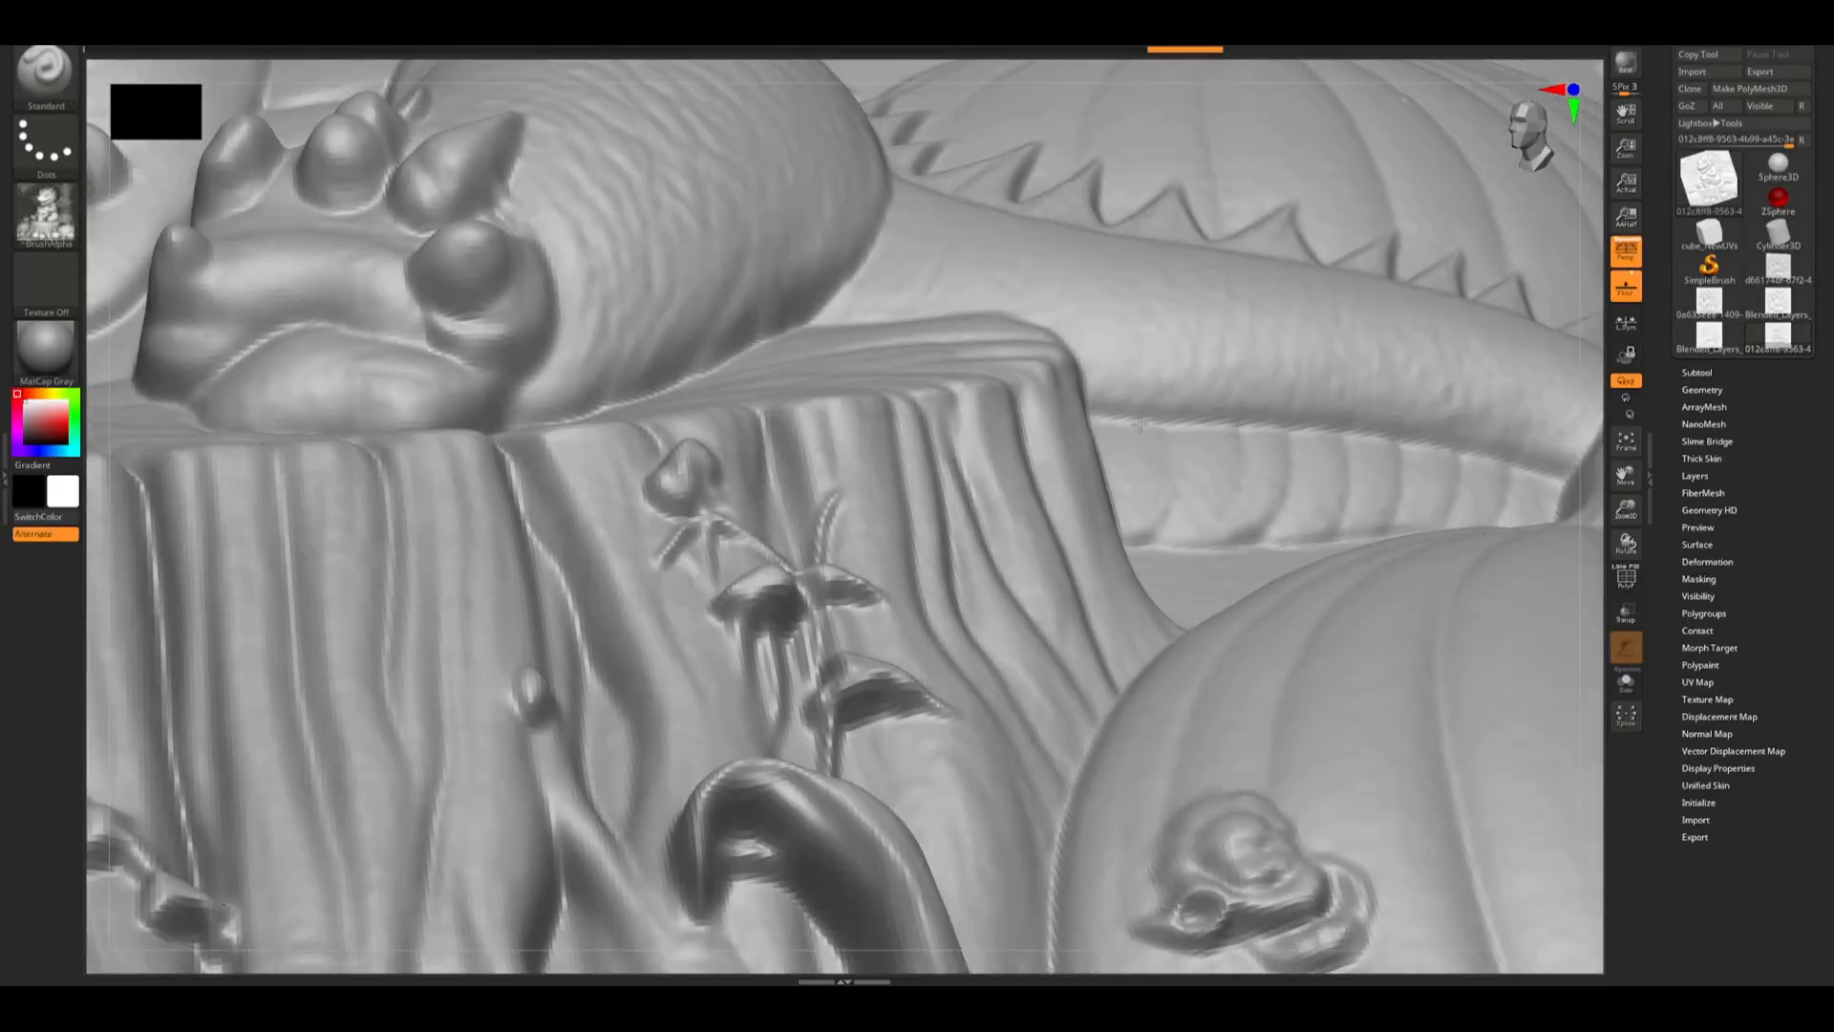